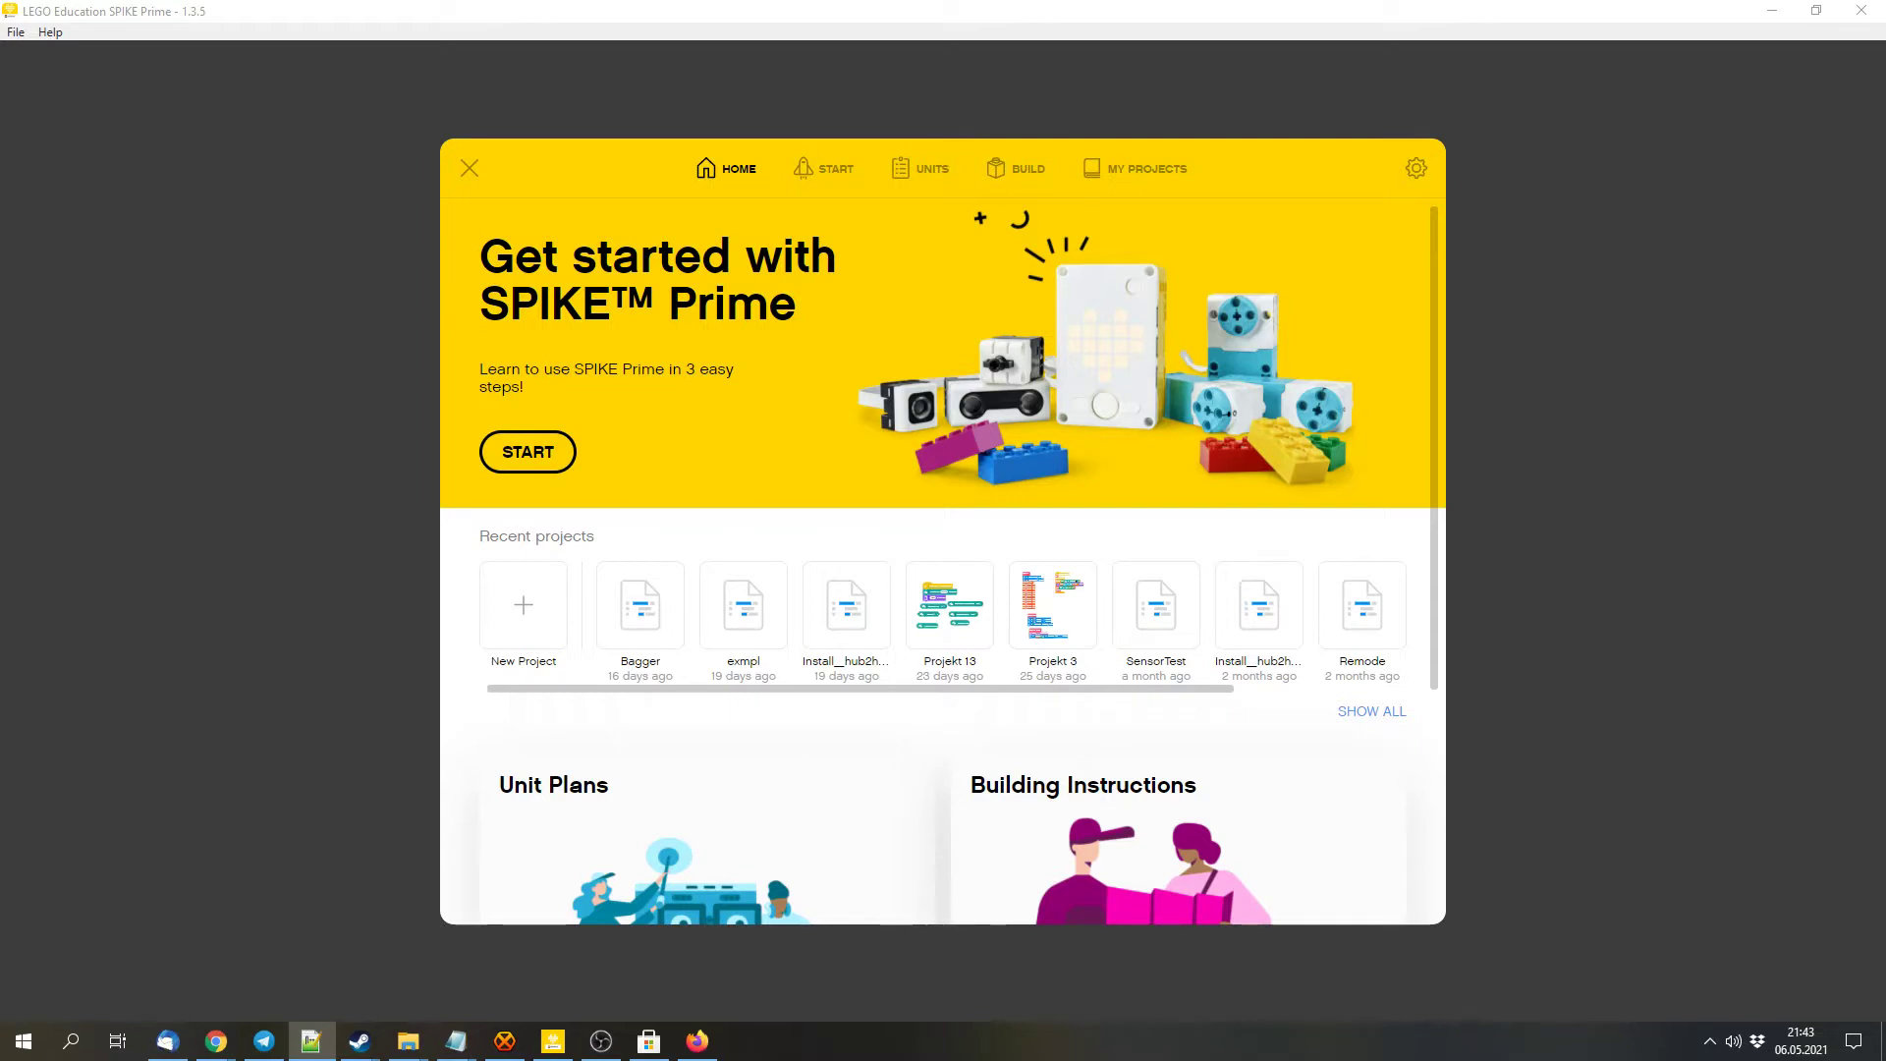
mouse_move(1244, 428)
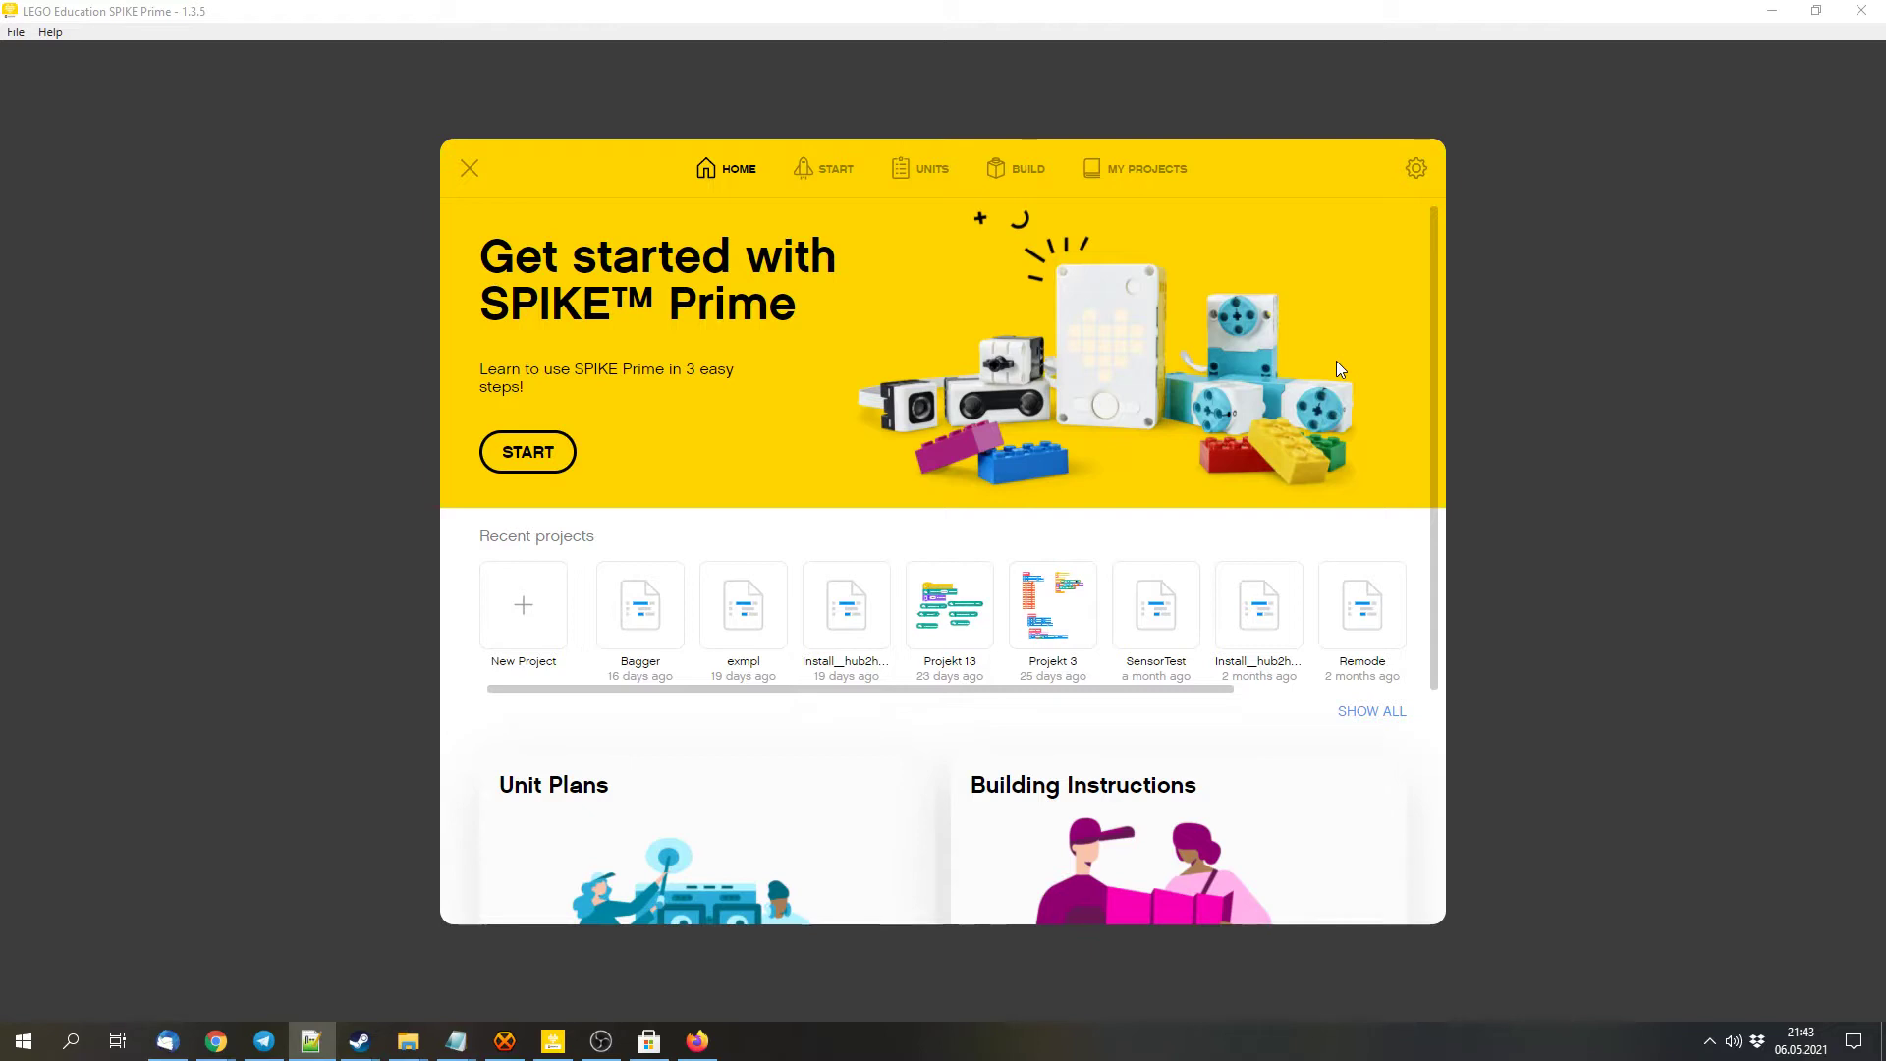
mouse_move(1180, 564)
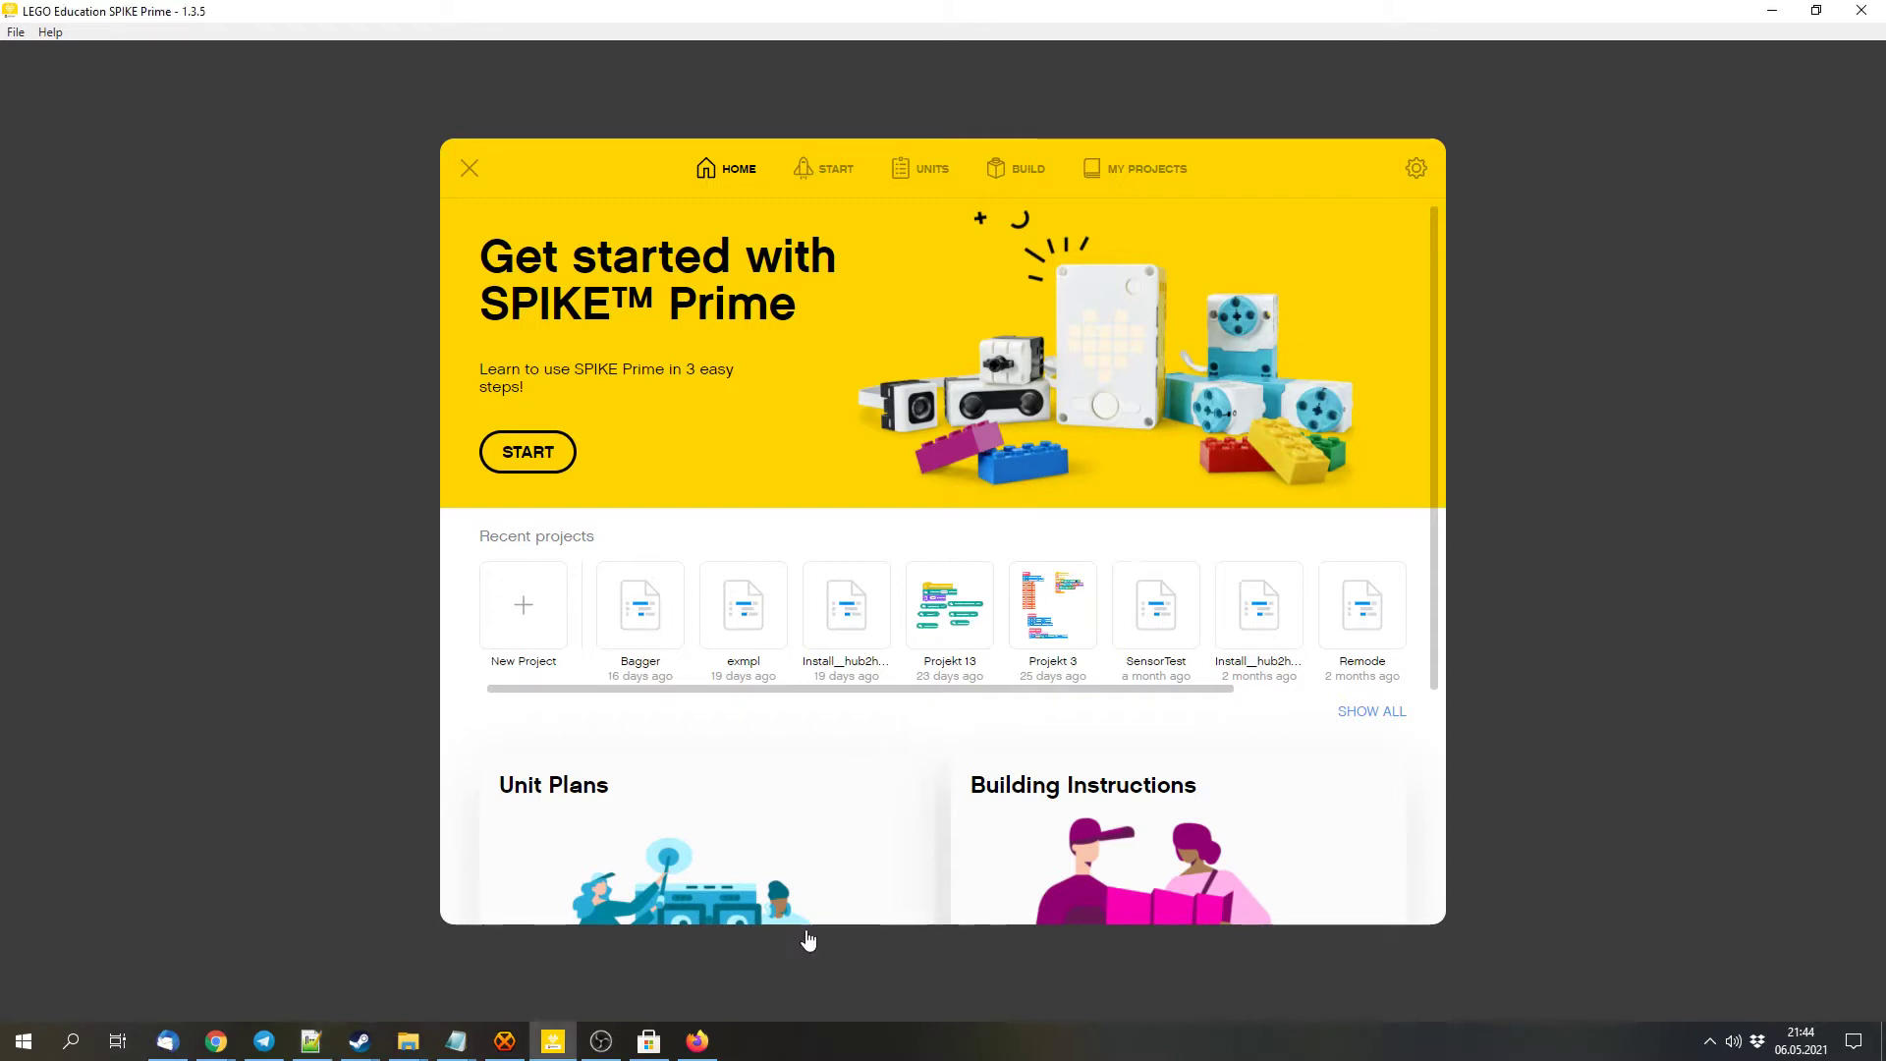
mouse_move(756, 847)
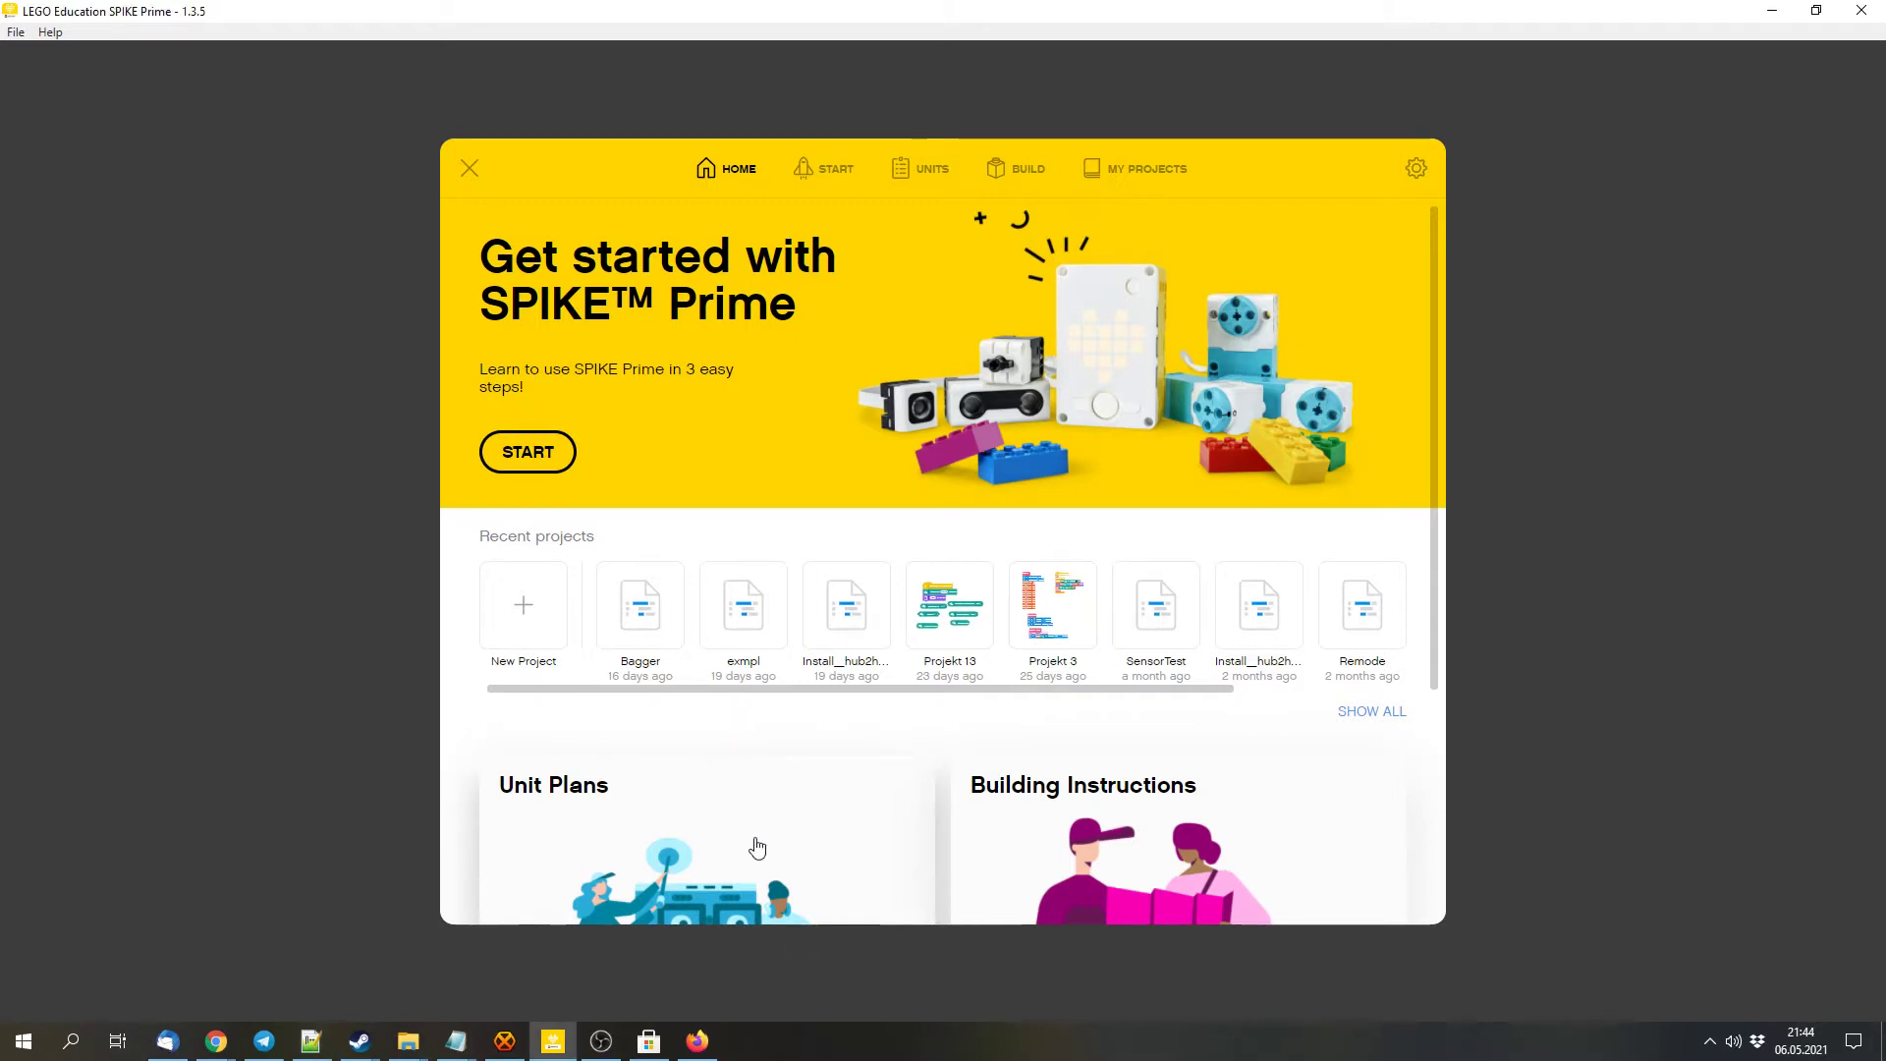
mouse_move(779, 823)
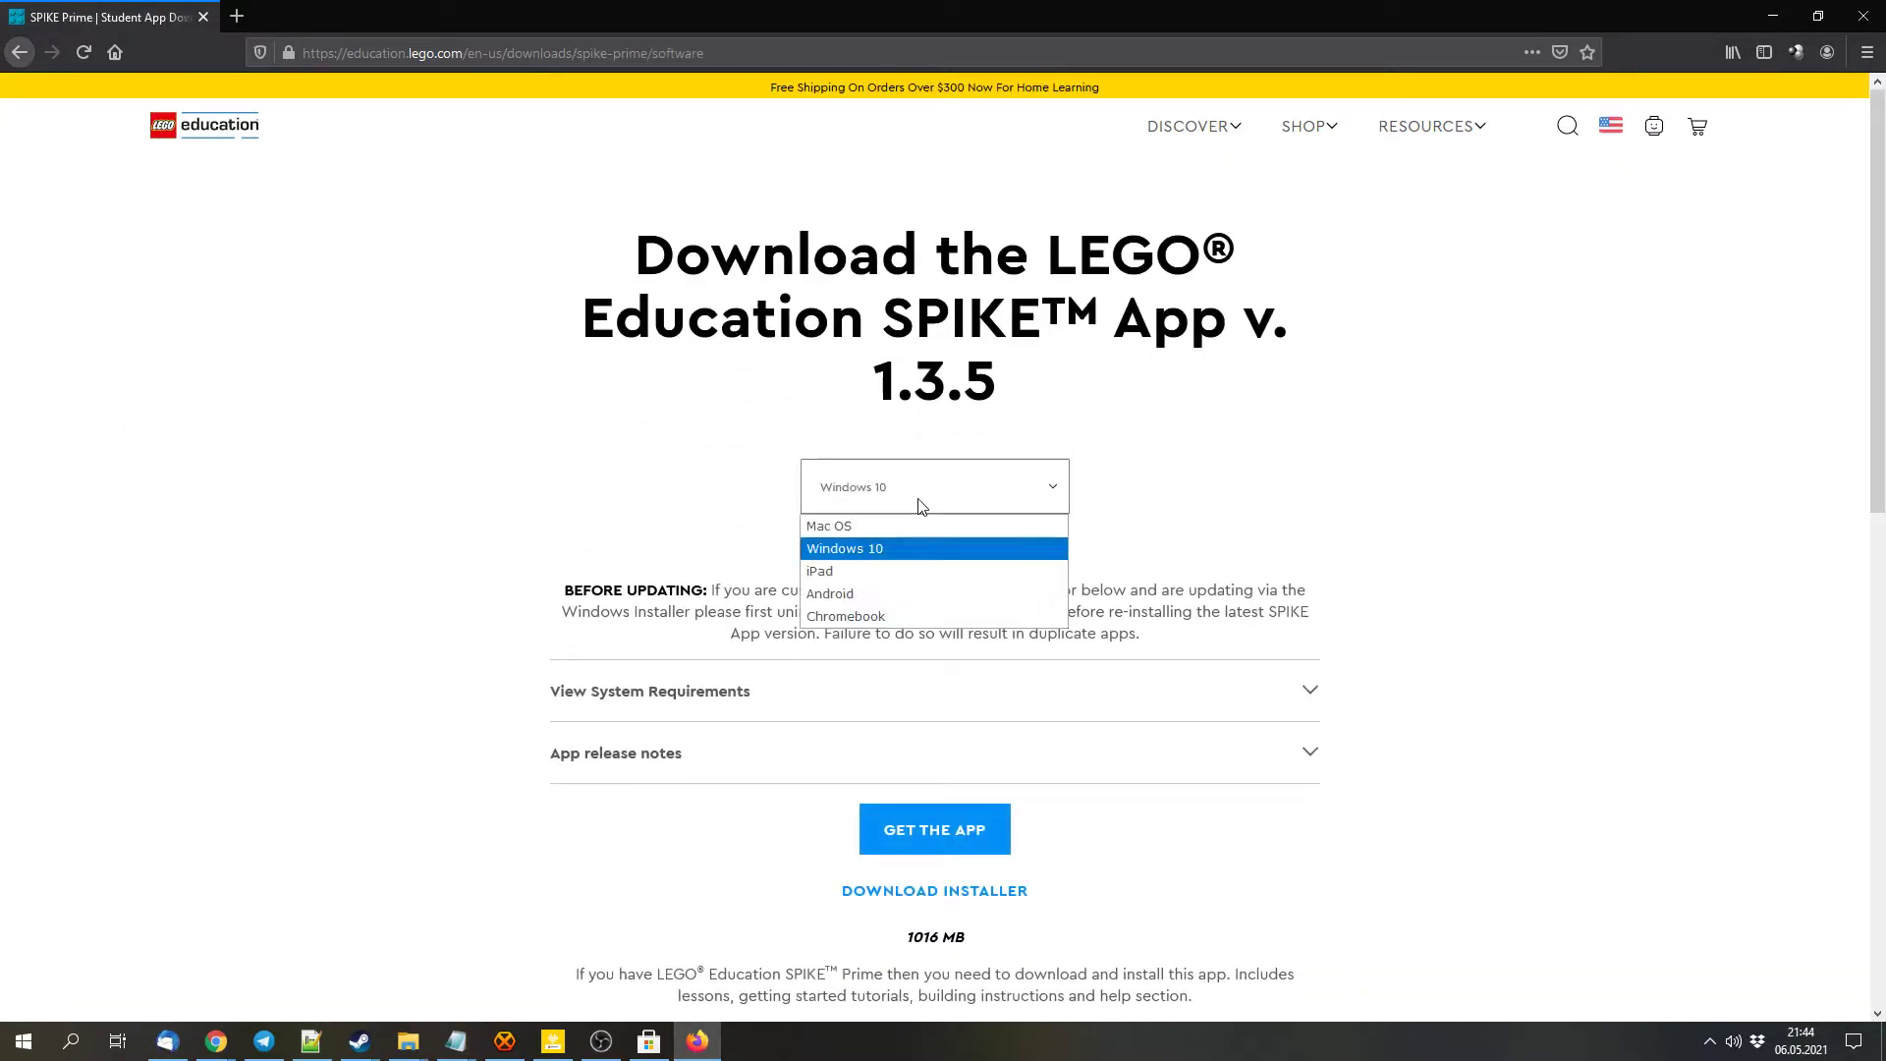
Select Windows 10 as the platform for SPIKE App v1.3.5
click(845, 547)
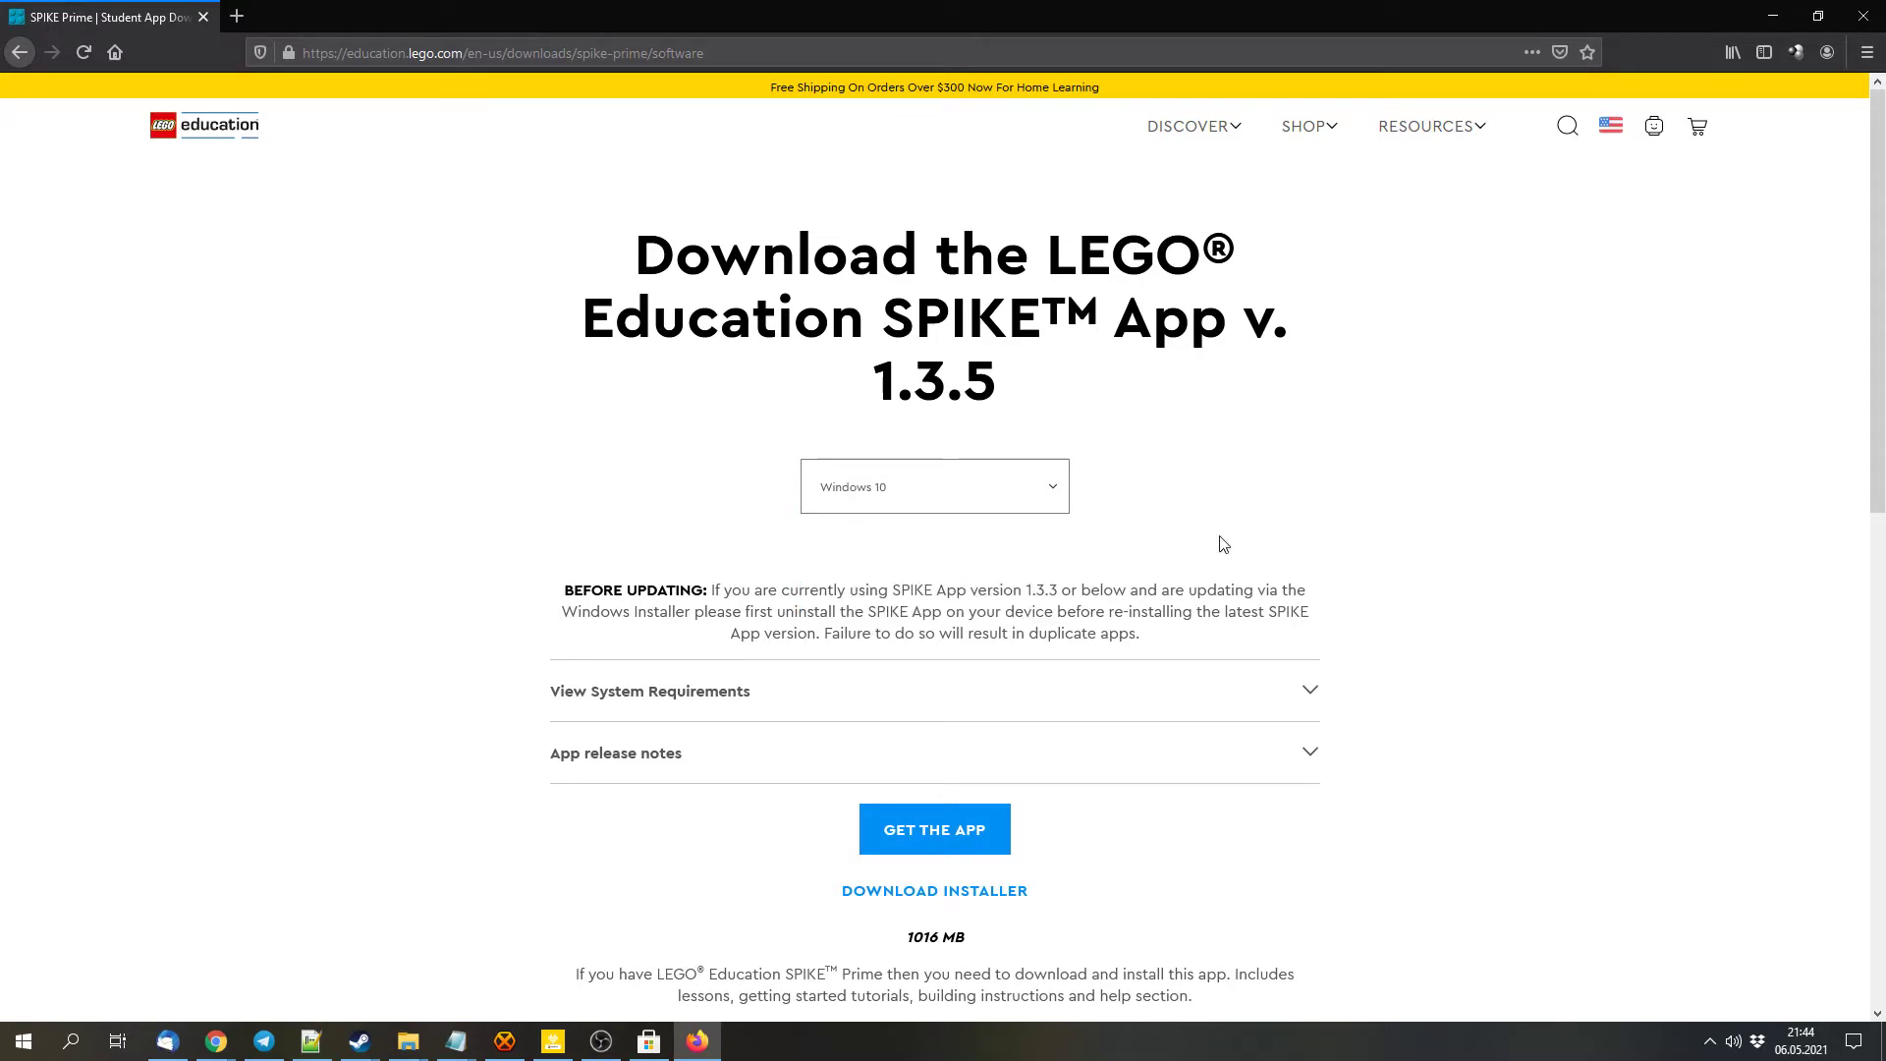
mouse_move(942, 757)
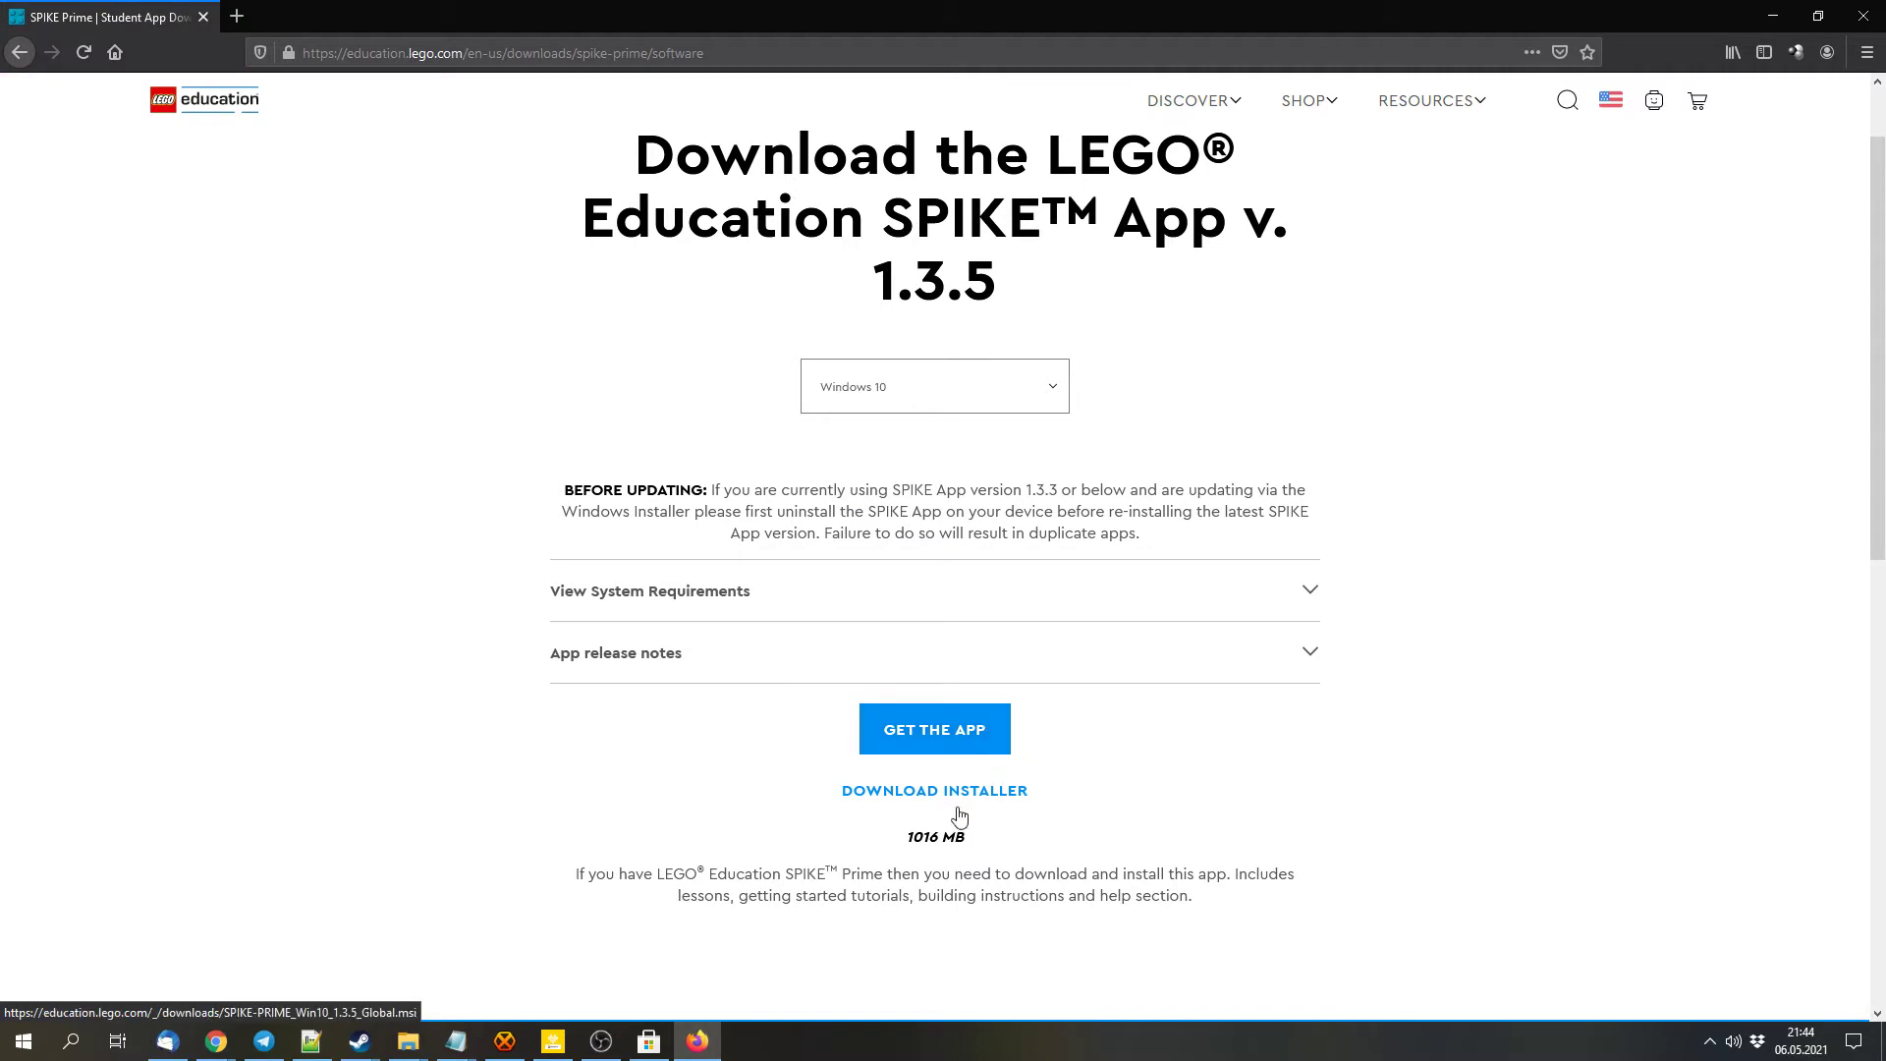
mouse_move(848, 830)
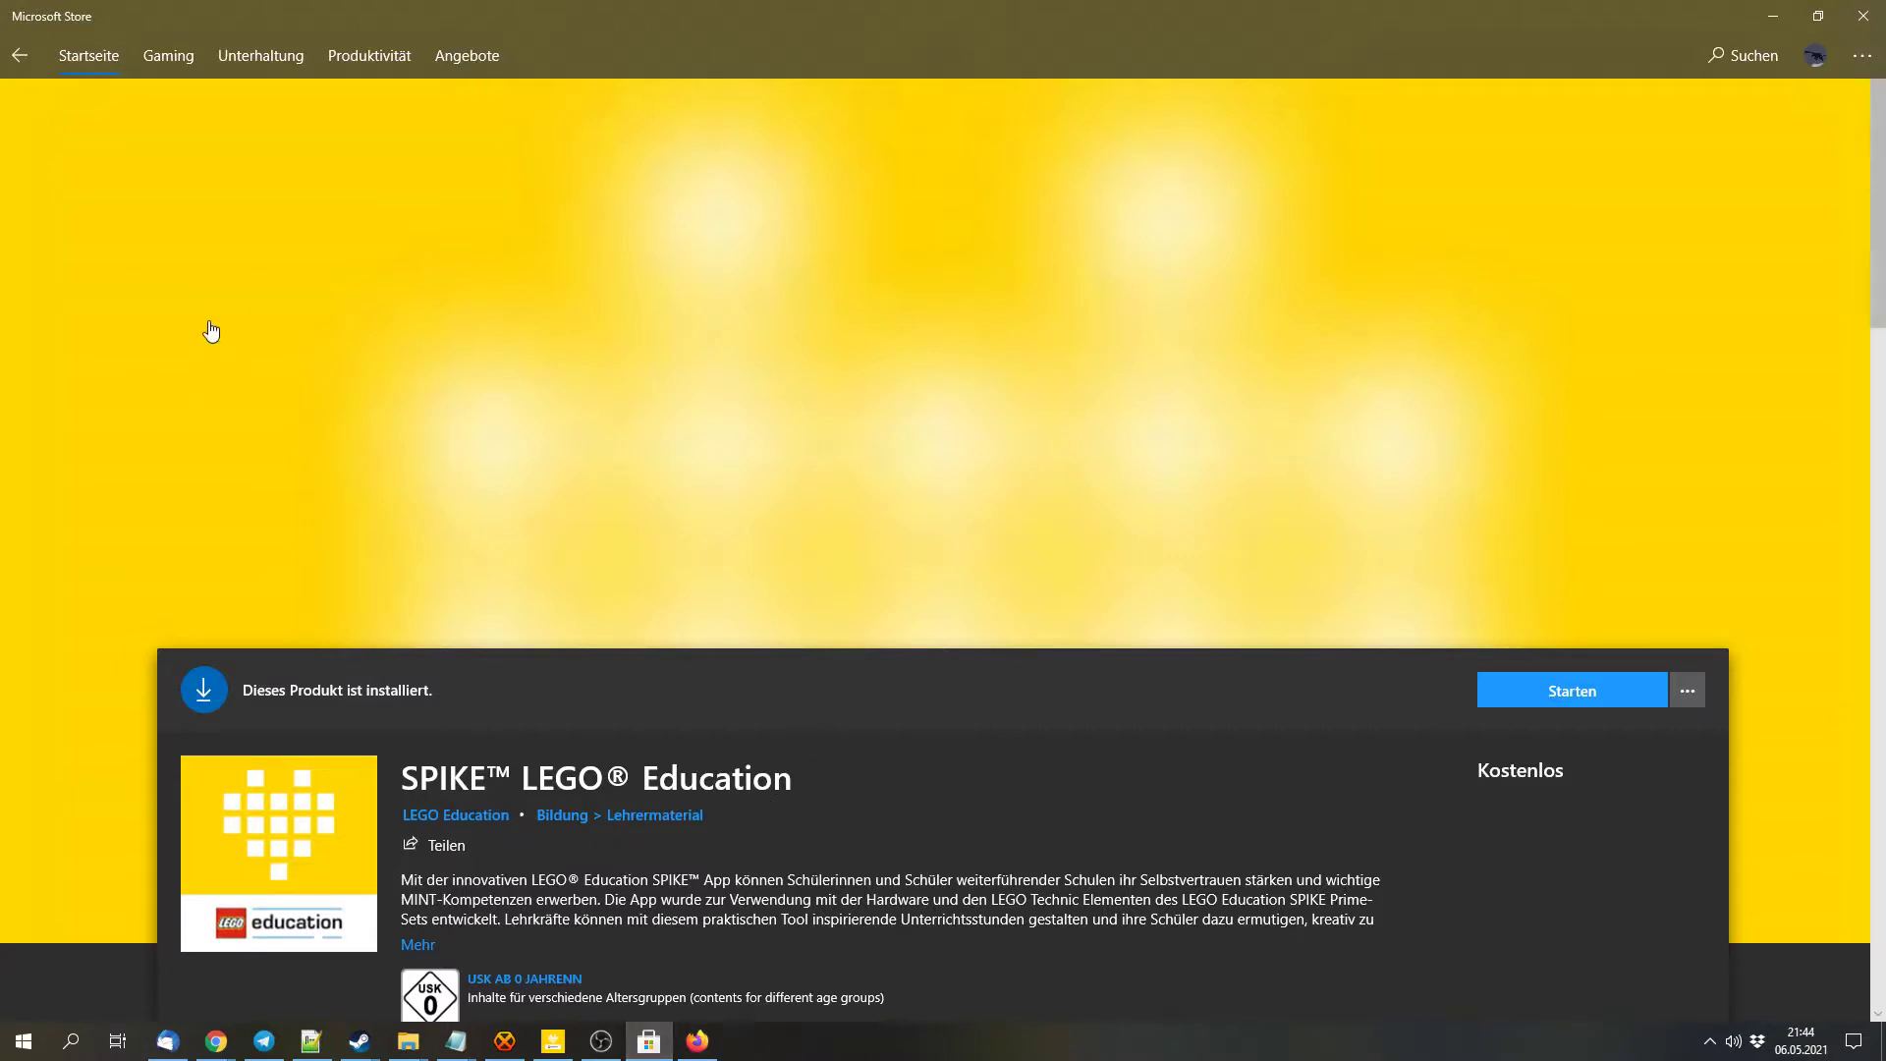
mouse_move(109, 26)
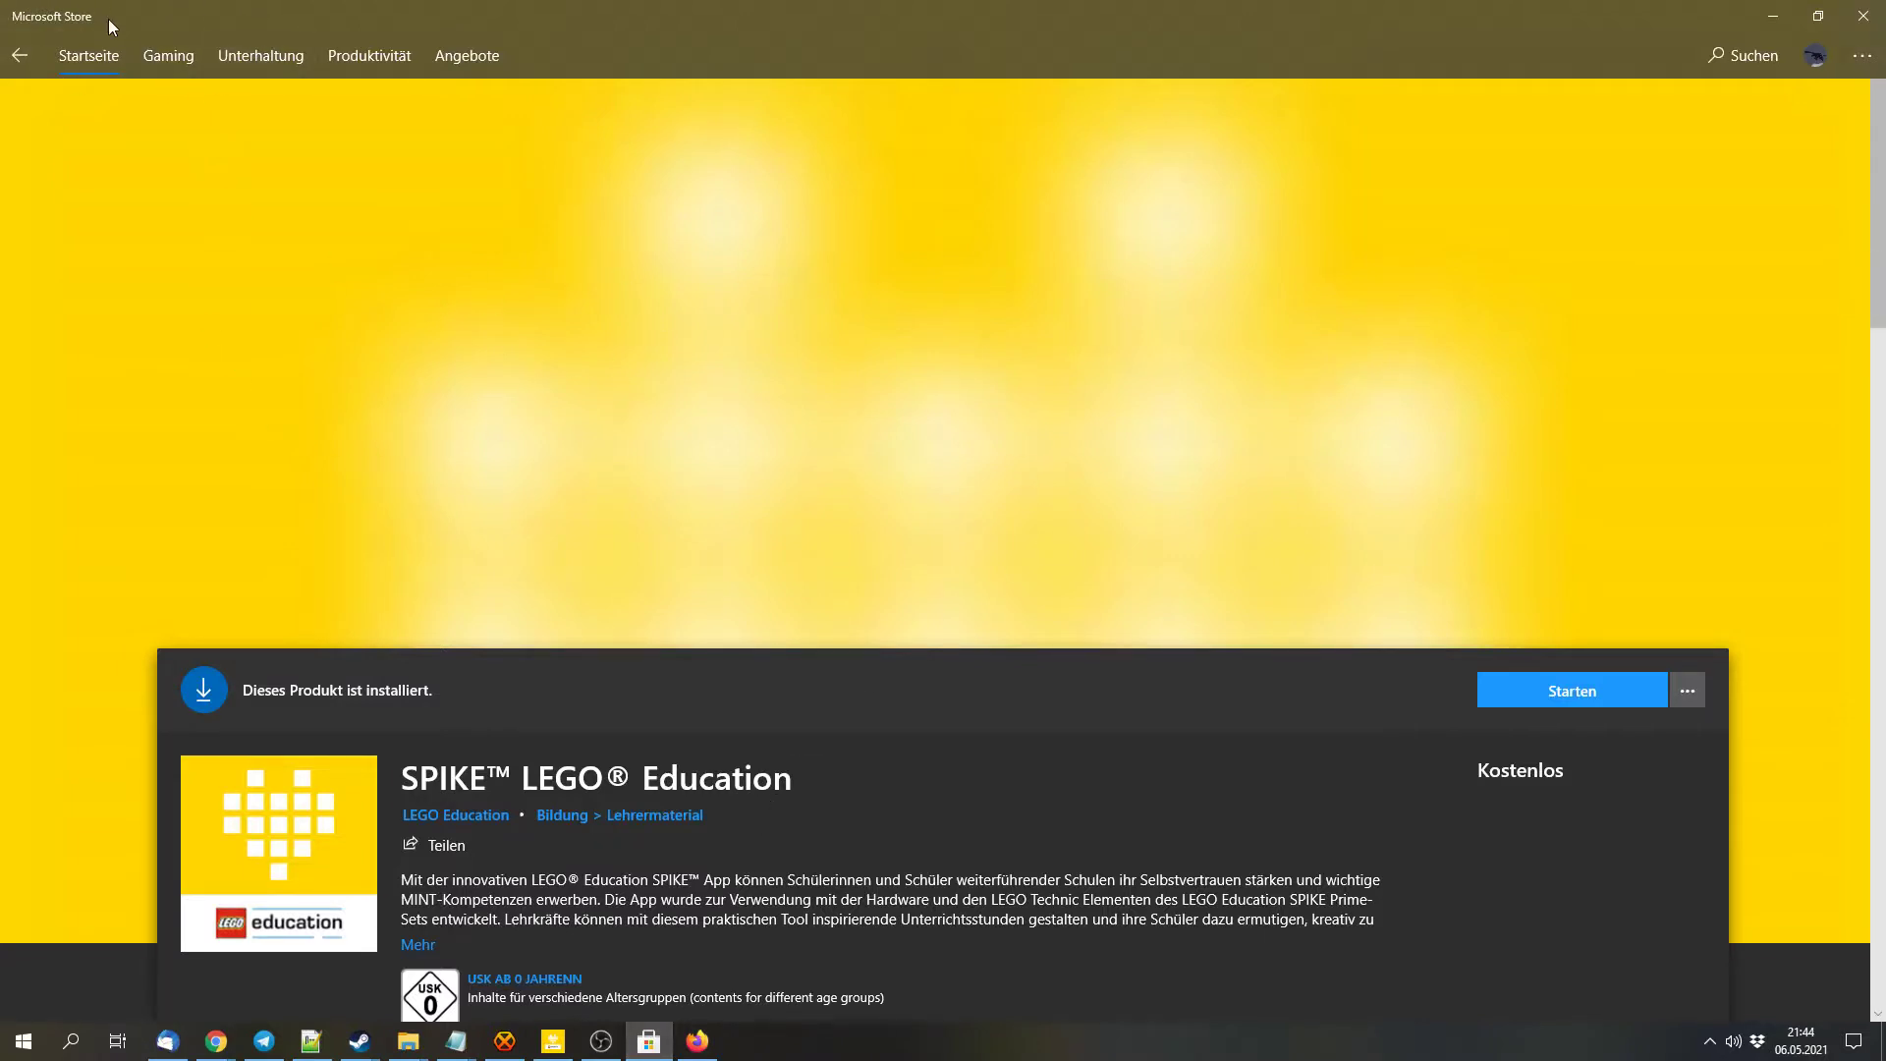
Scroll the already-installed SPIKE listing, then return to the SPIKE Prime app
scroll(down, 3)
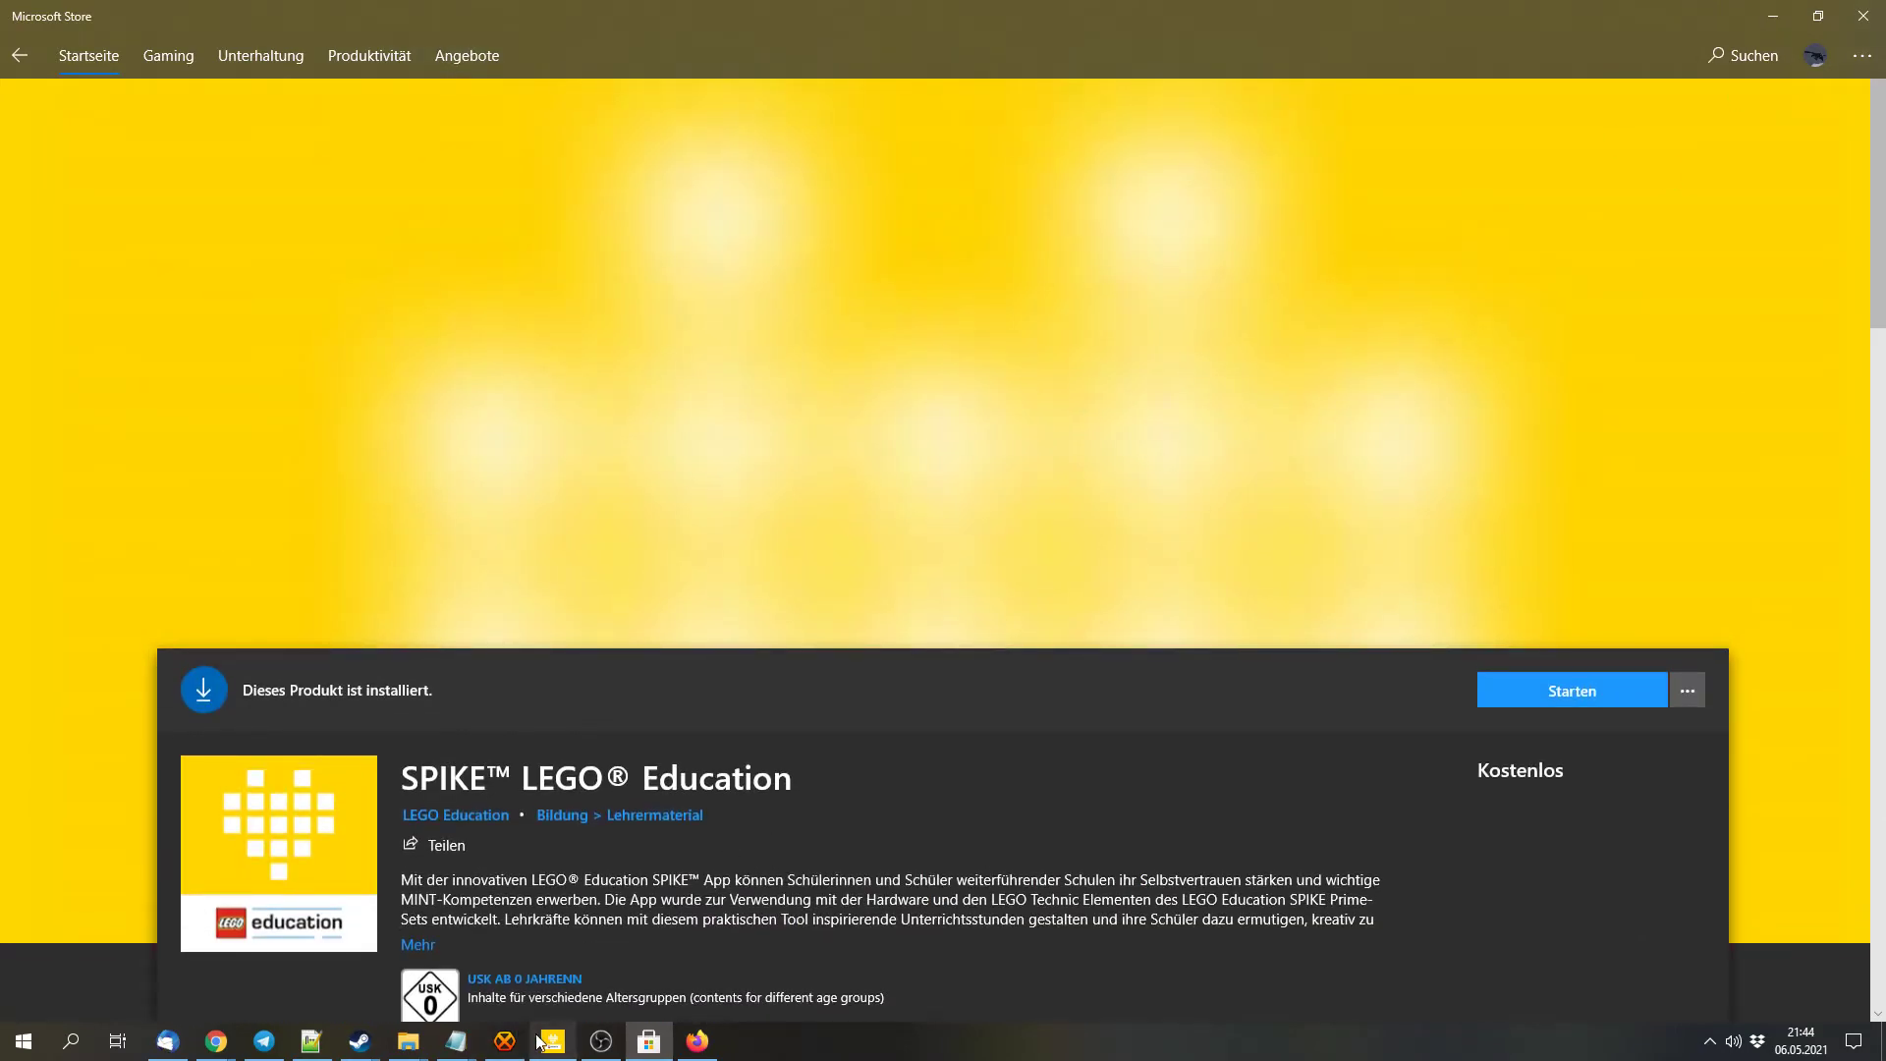
click(1569, 689)
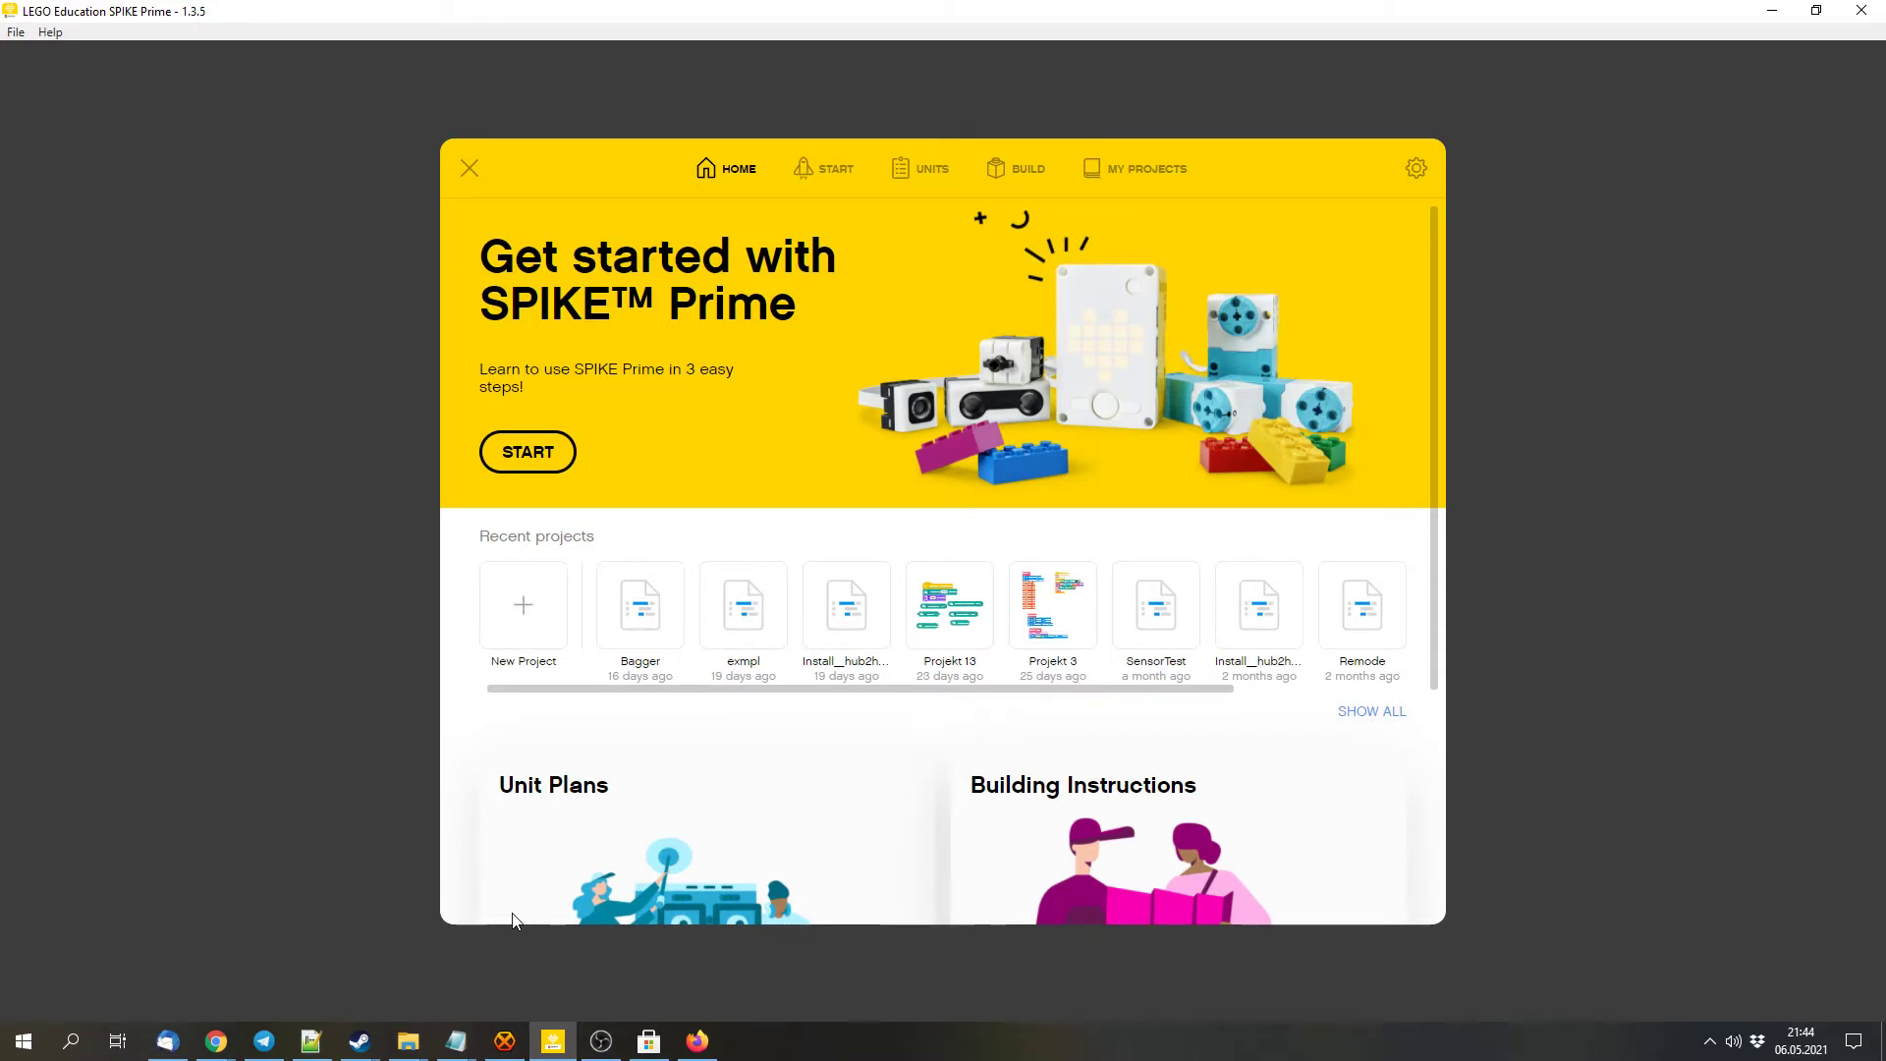
mouse_move(896, 664)
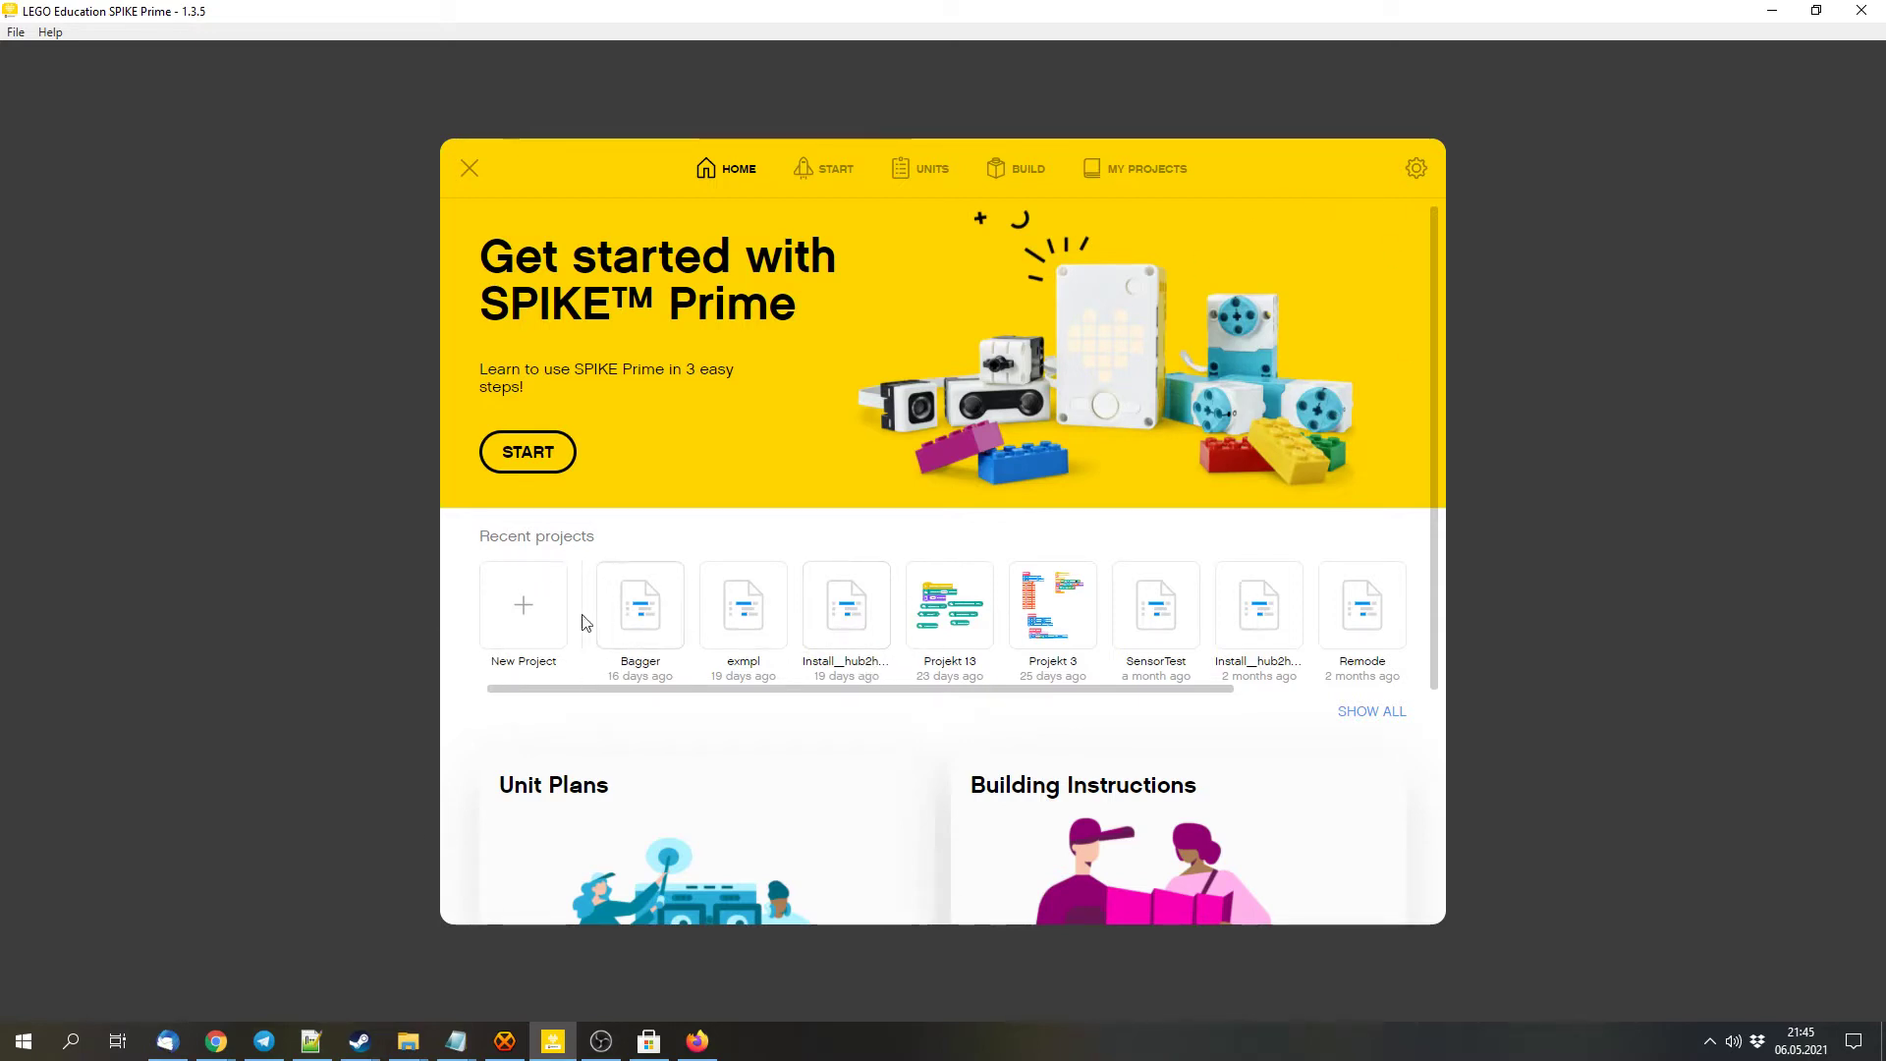
View the three Getting Started lessons, then the Unit Plans page
click(837, 168)
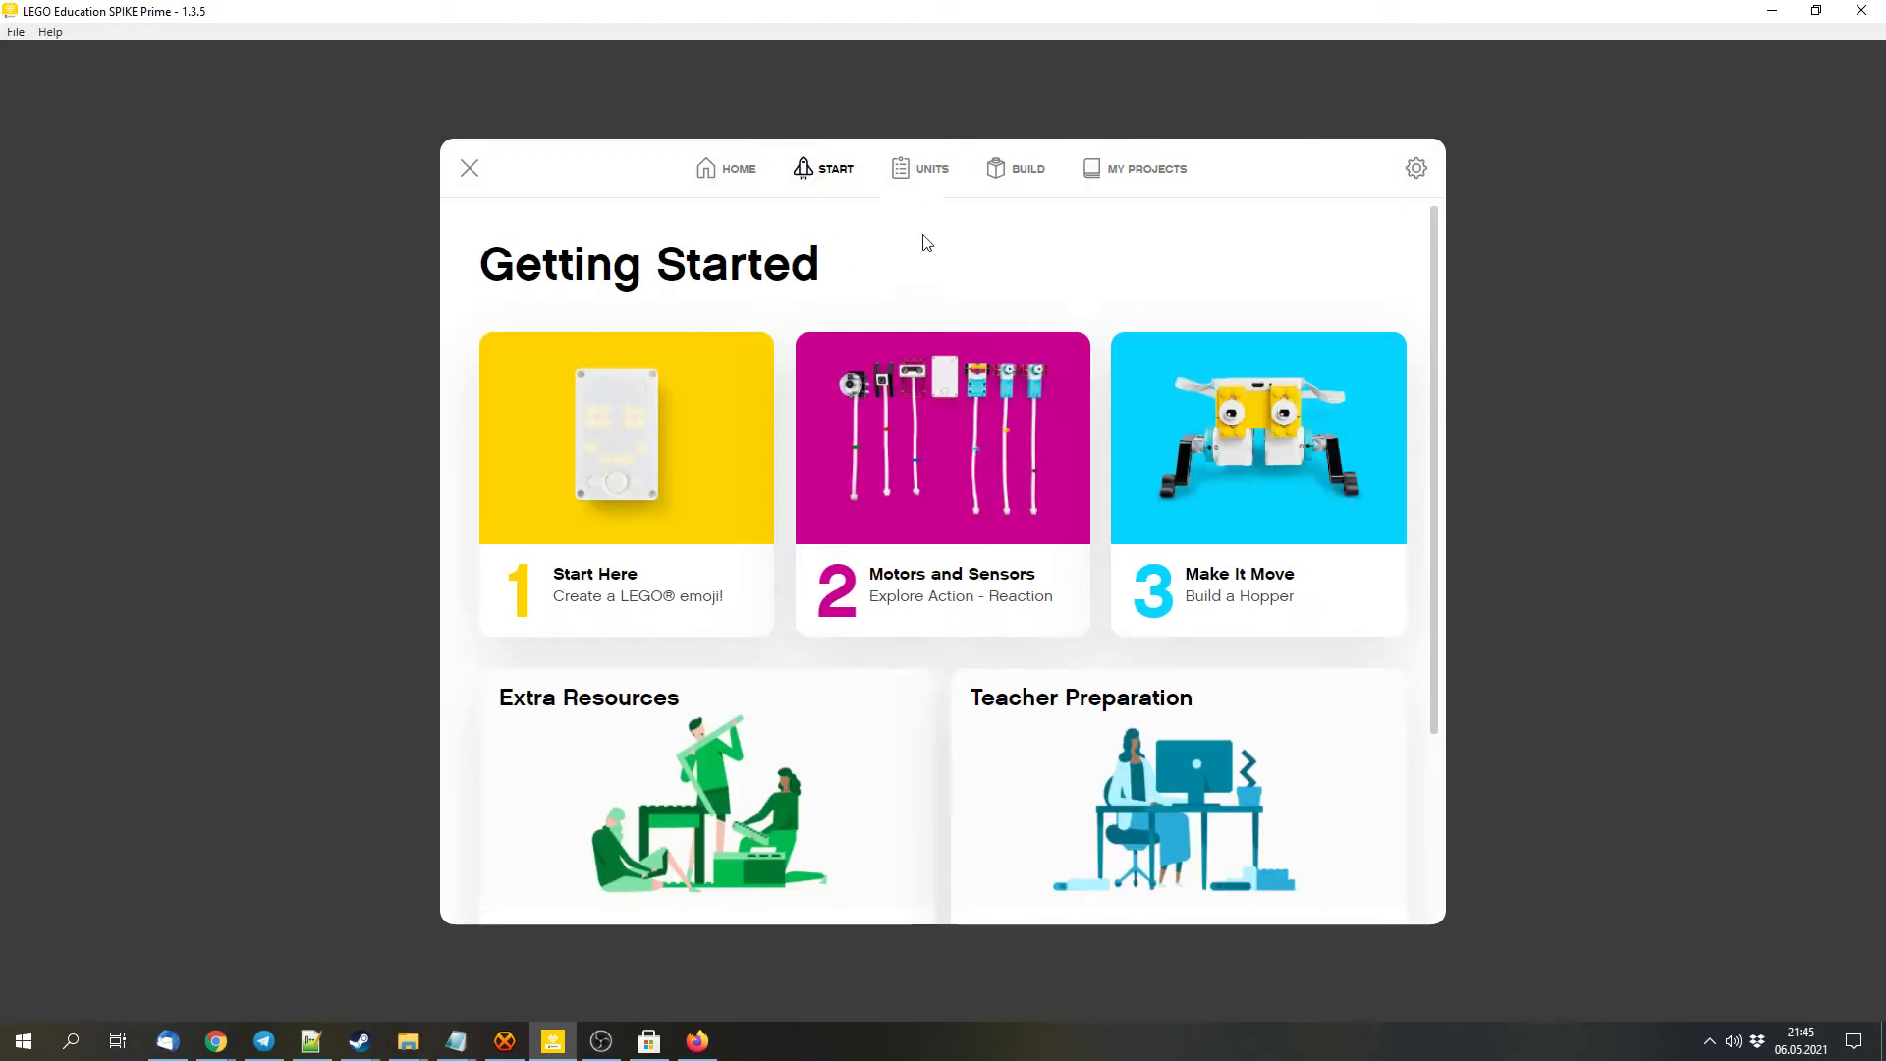
mouse_move(878, 302)
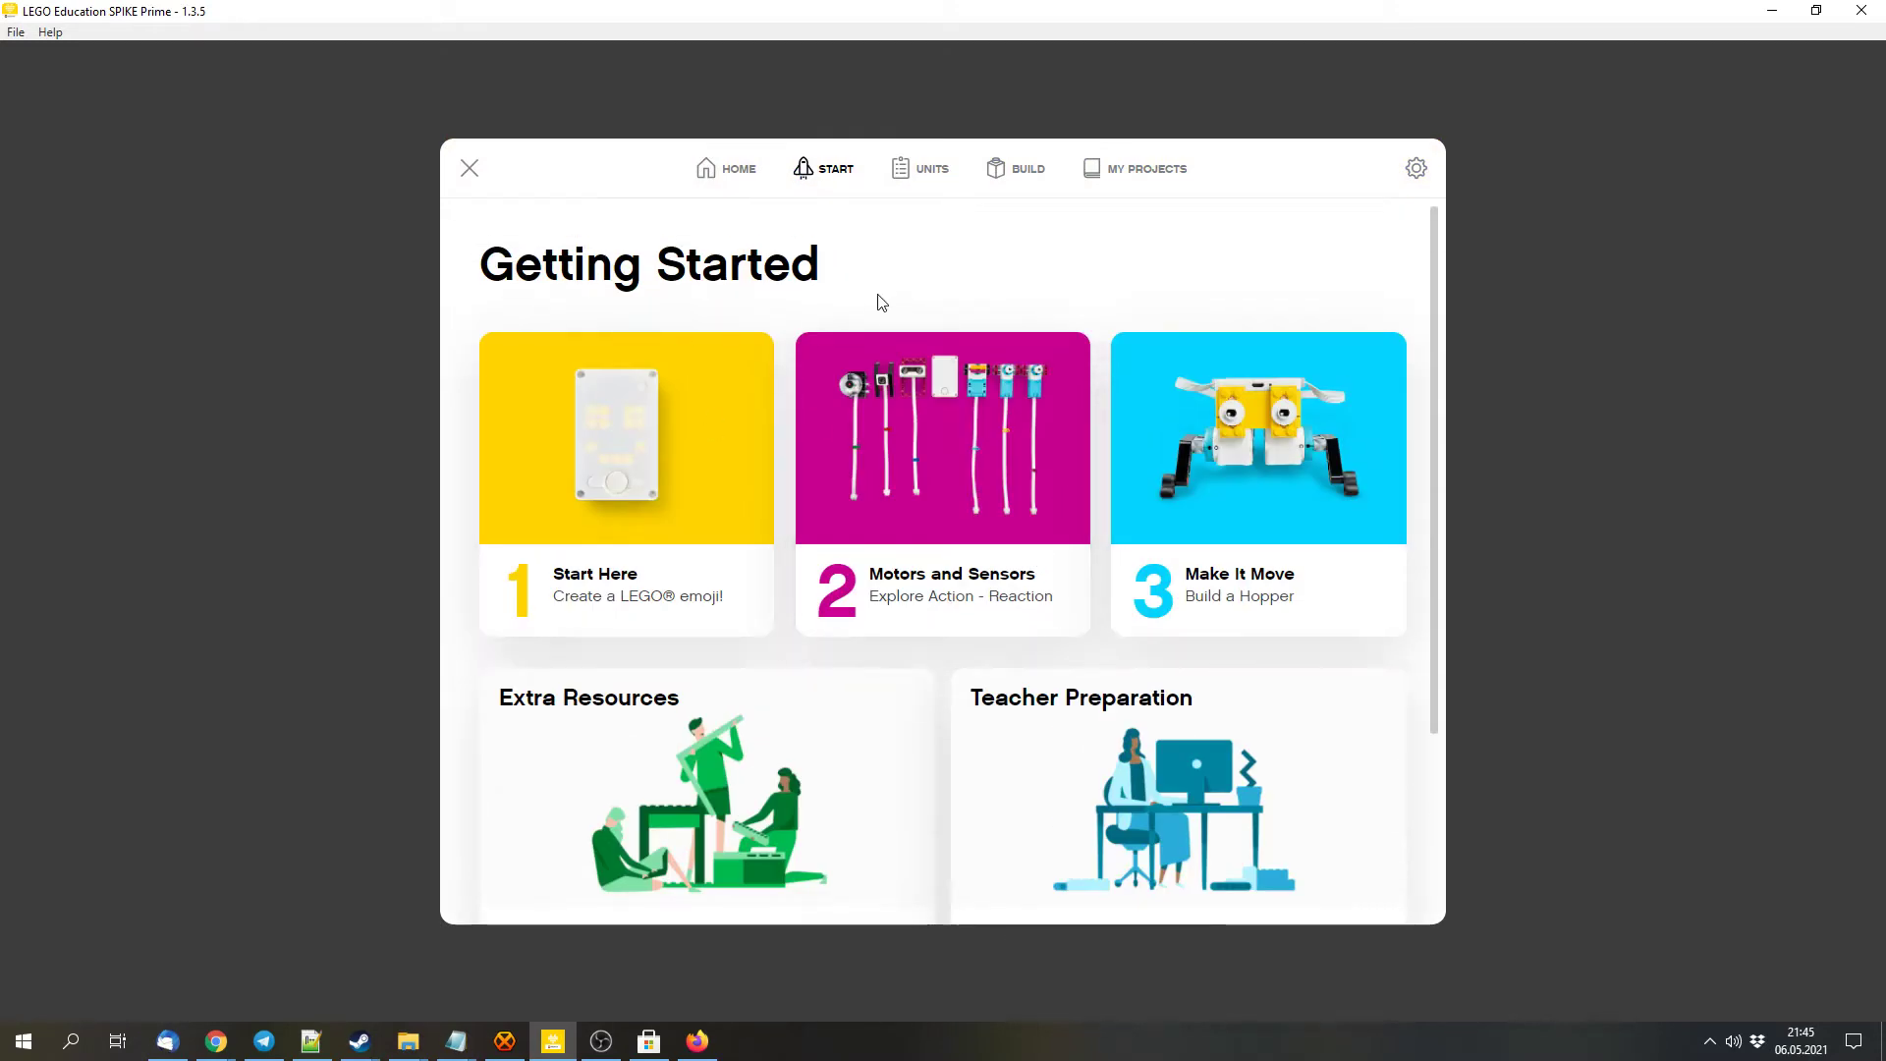
click(932, 168)
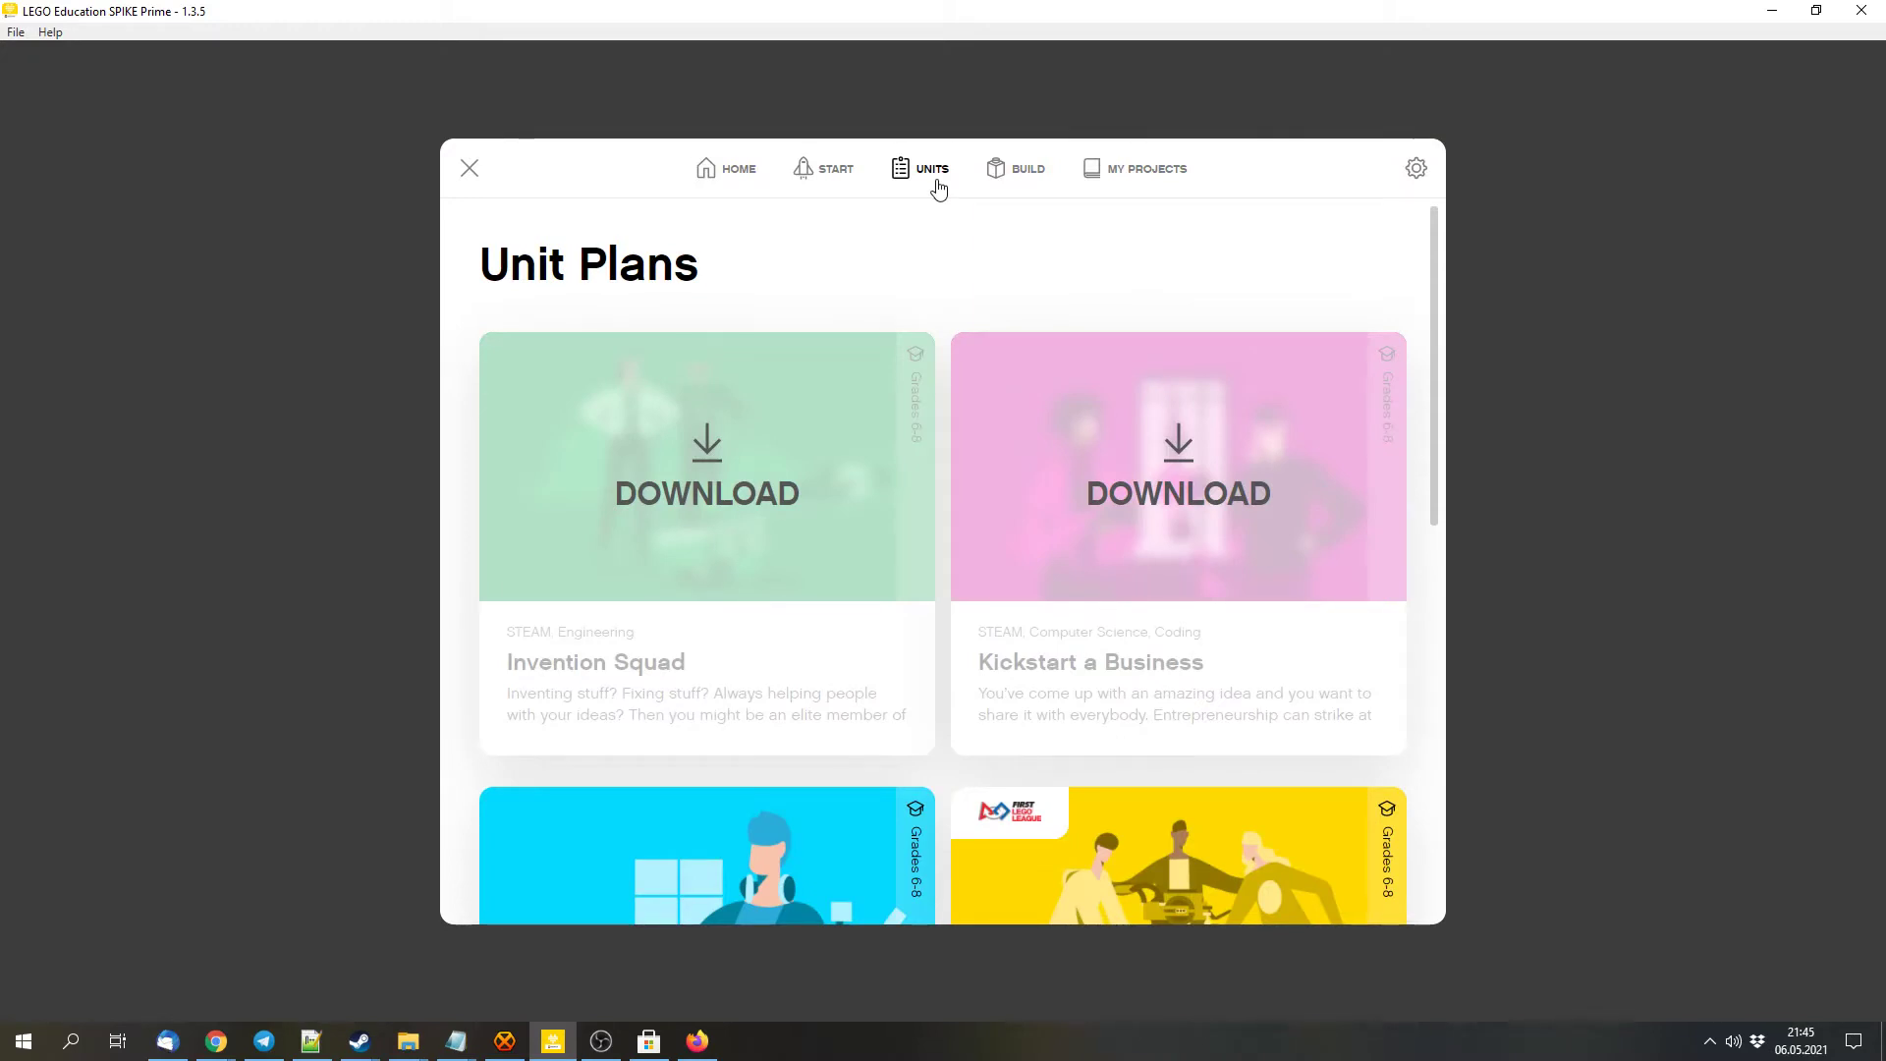
Scroll past Life Hacks and Competition Ready, then open Building Instructions
scroll(down, 3)
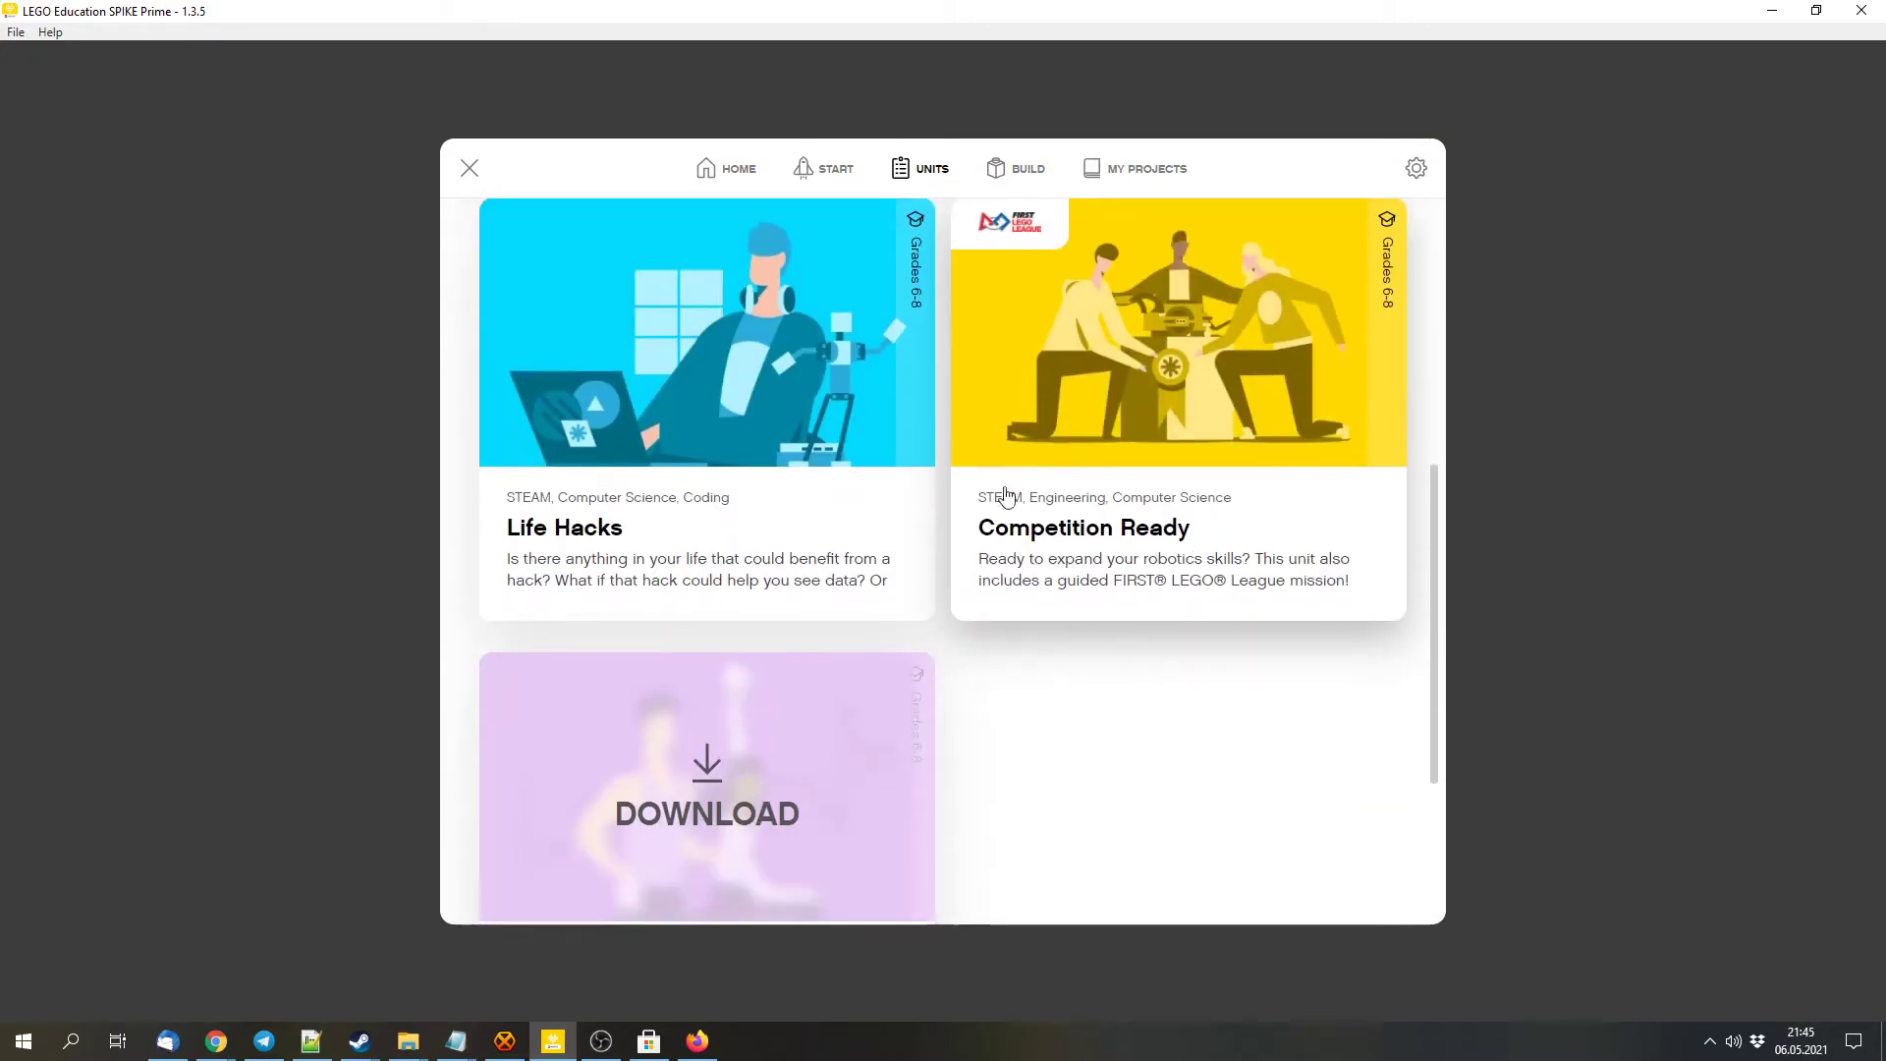
scroll(down, 3)
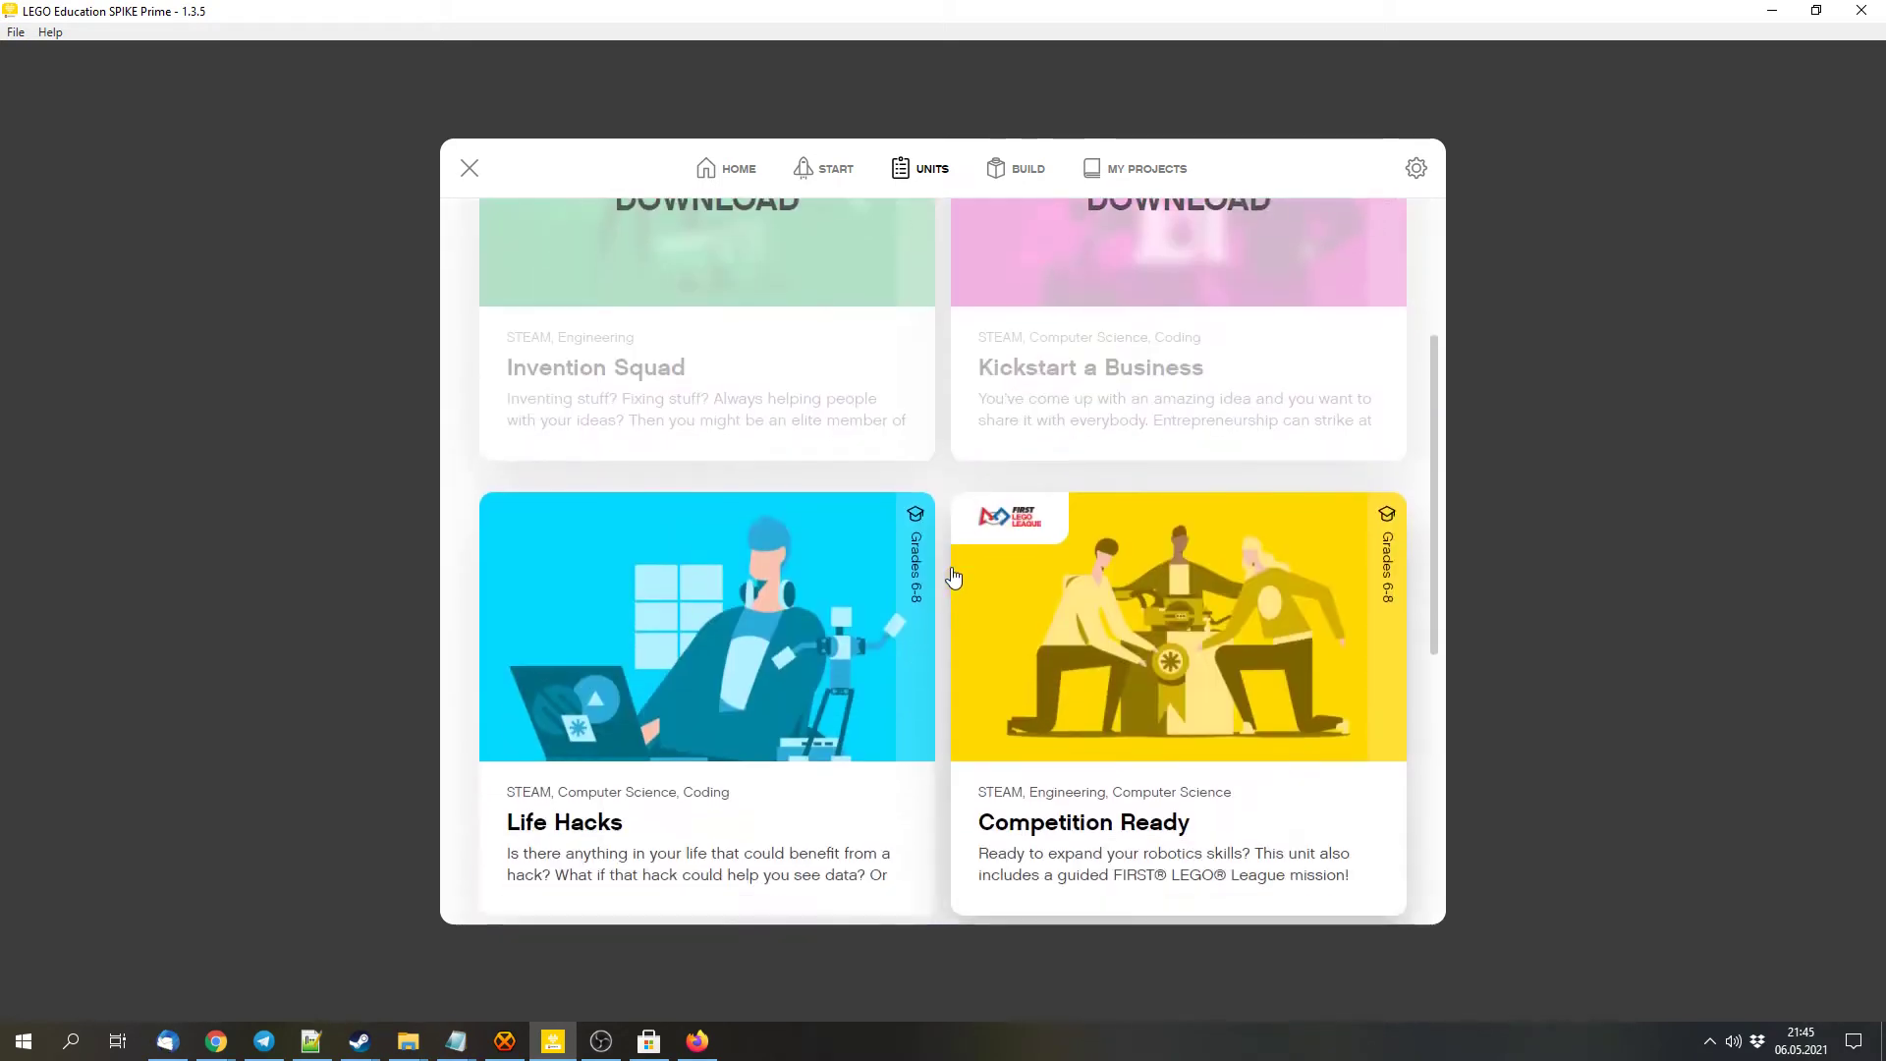
scroll(down, 3)
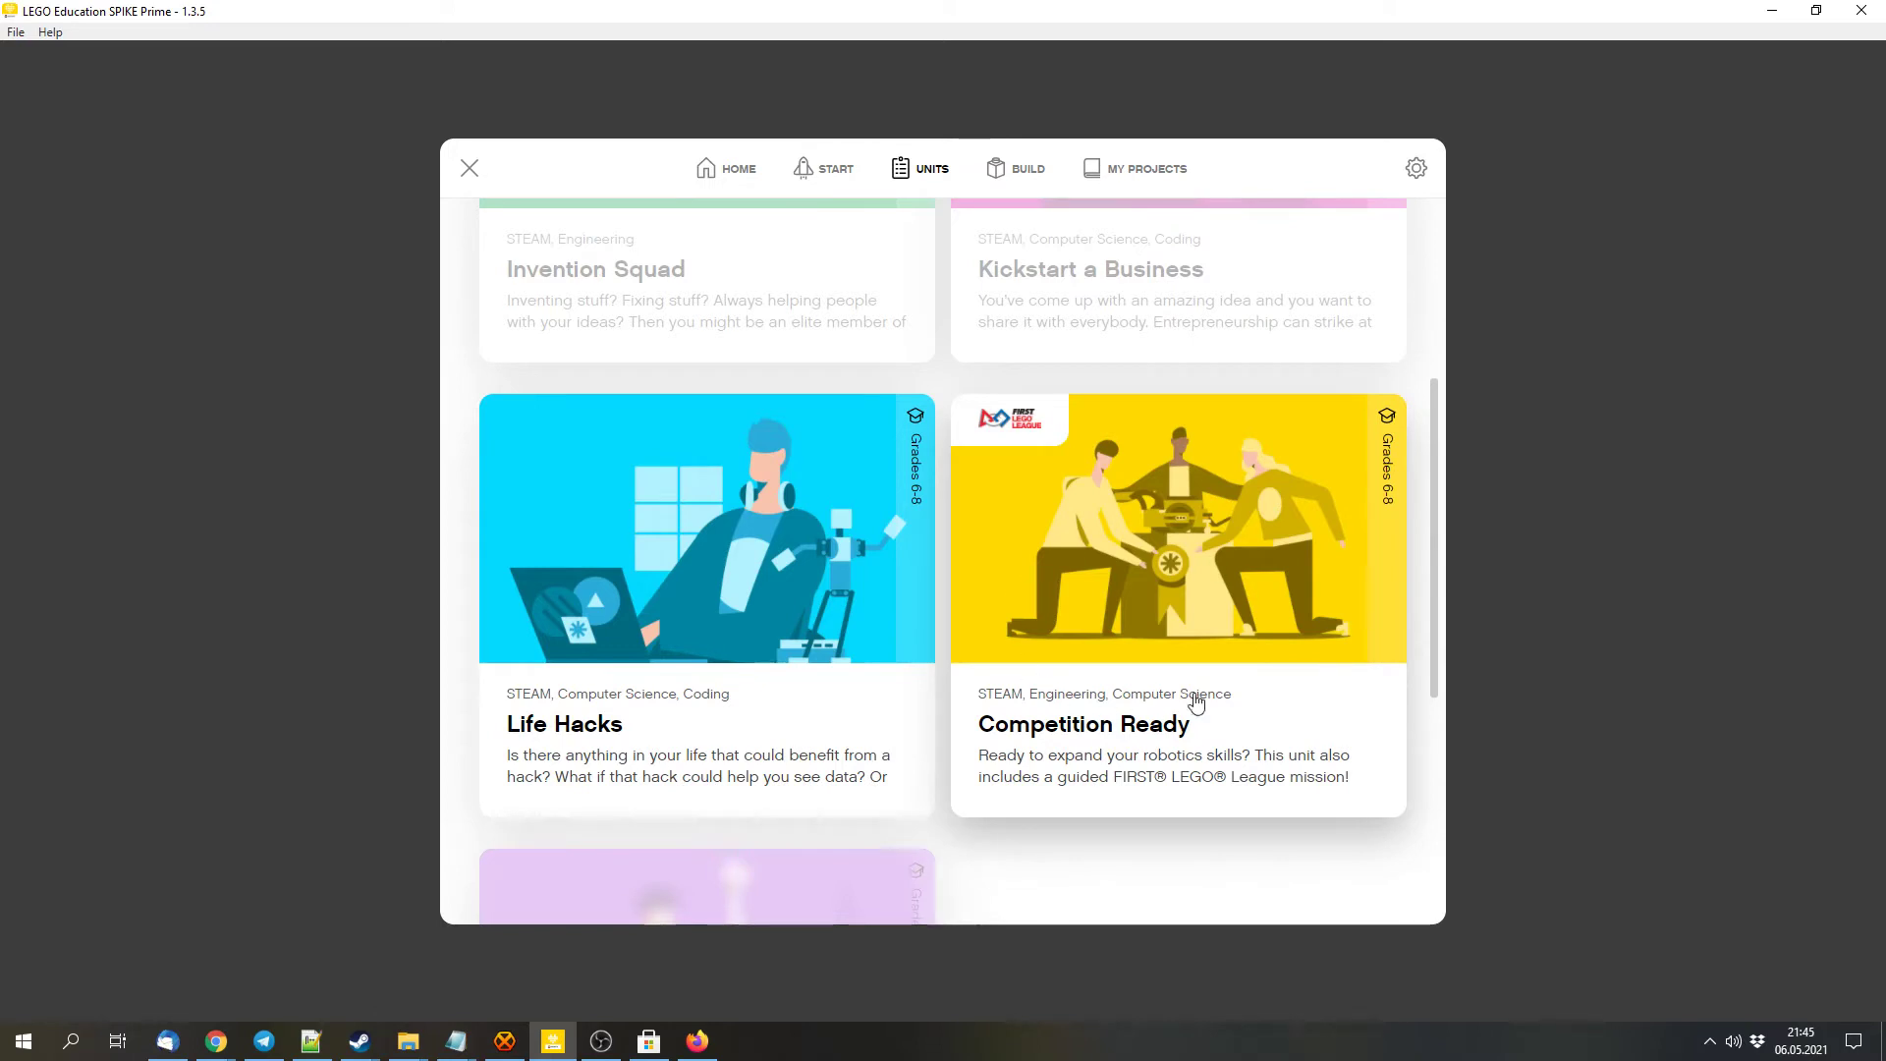
click(1025, 168)
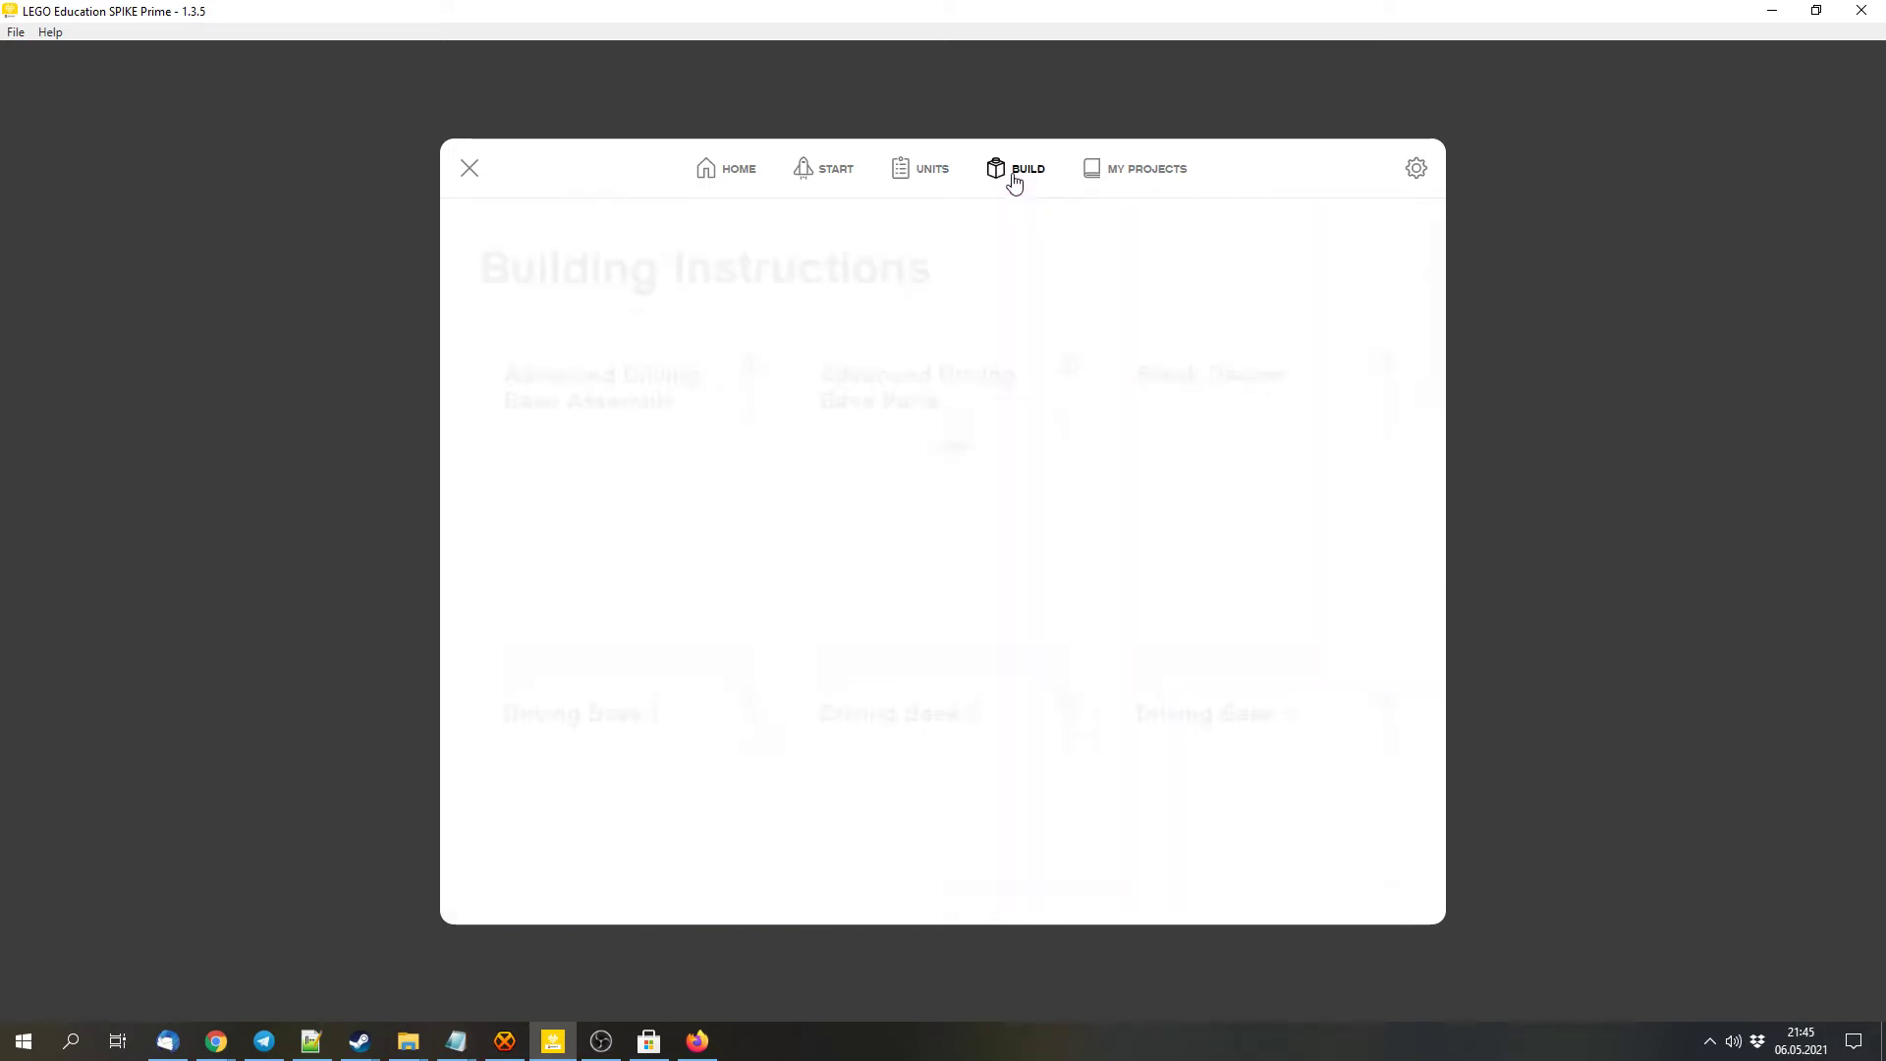
Browse to Driving Base 2 and close the step-by-step hub instructions
click(1027, 168)
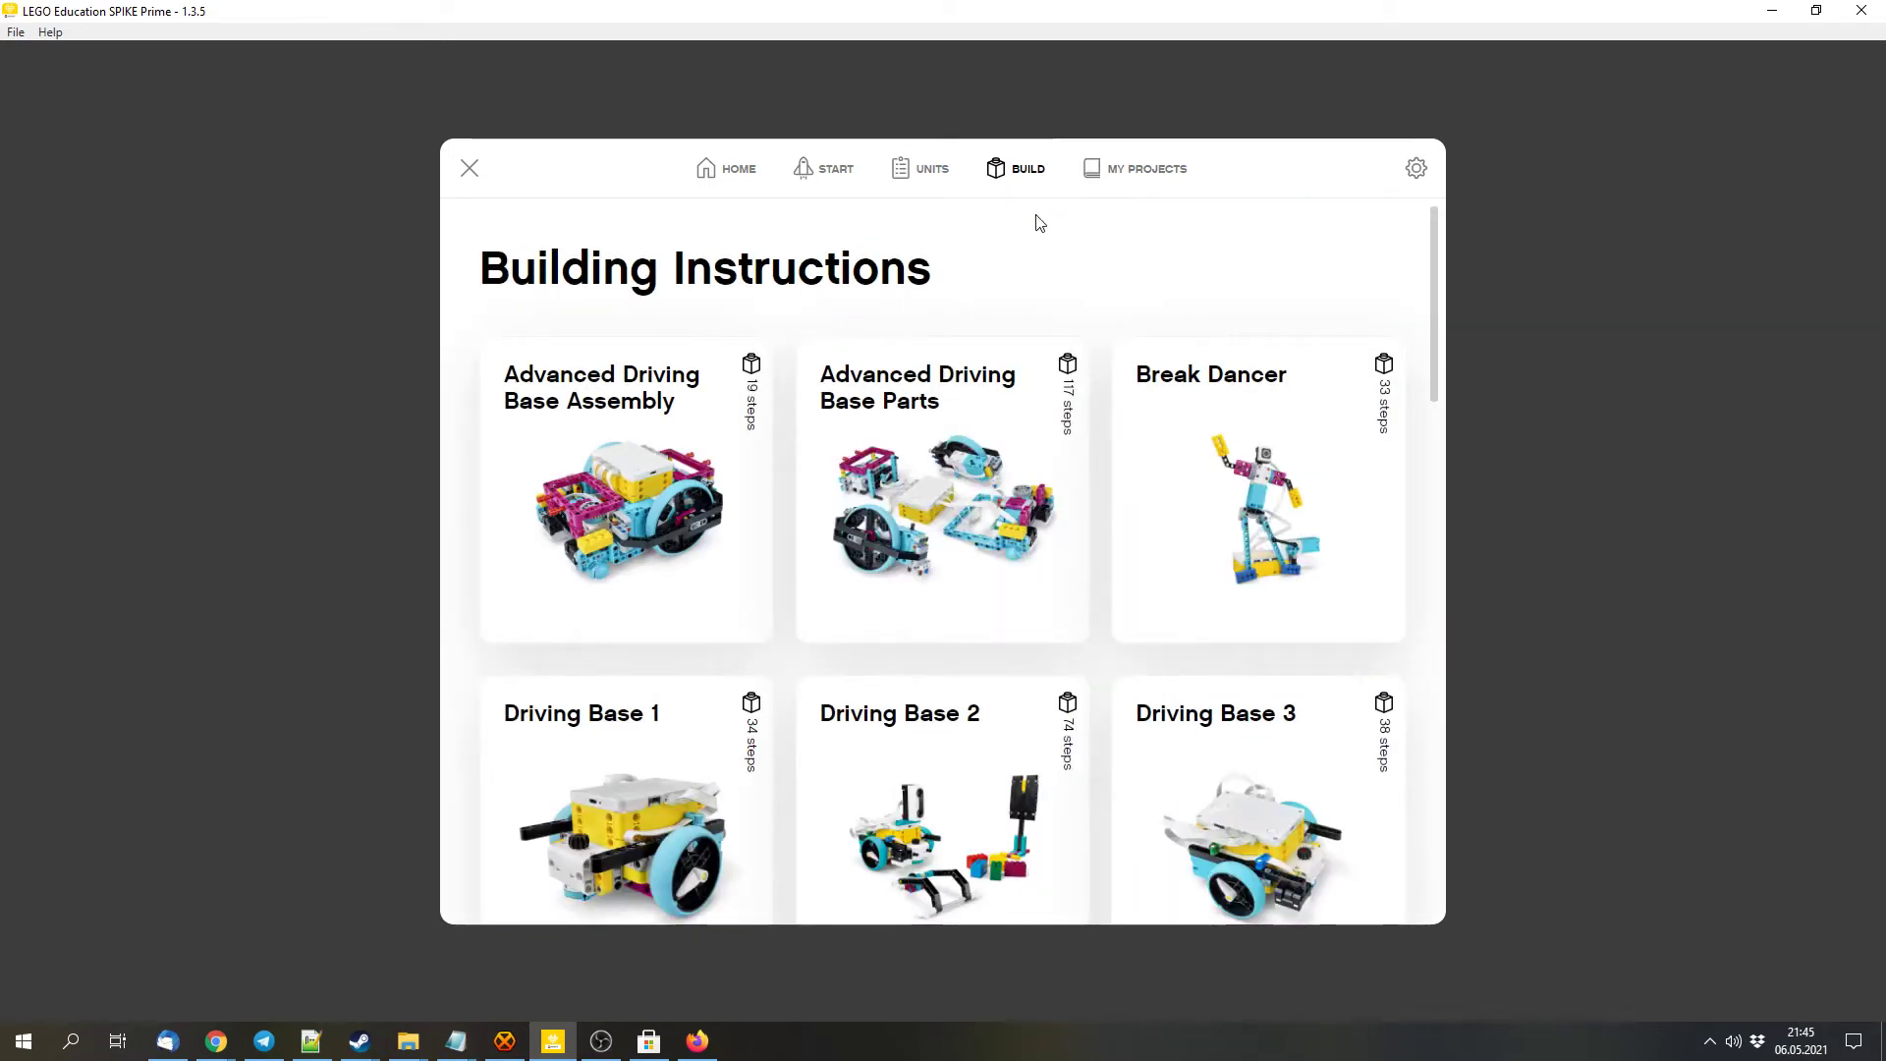
scroll(down, 3)
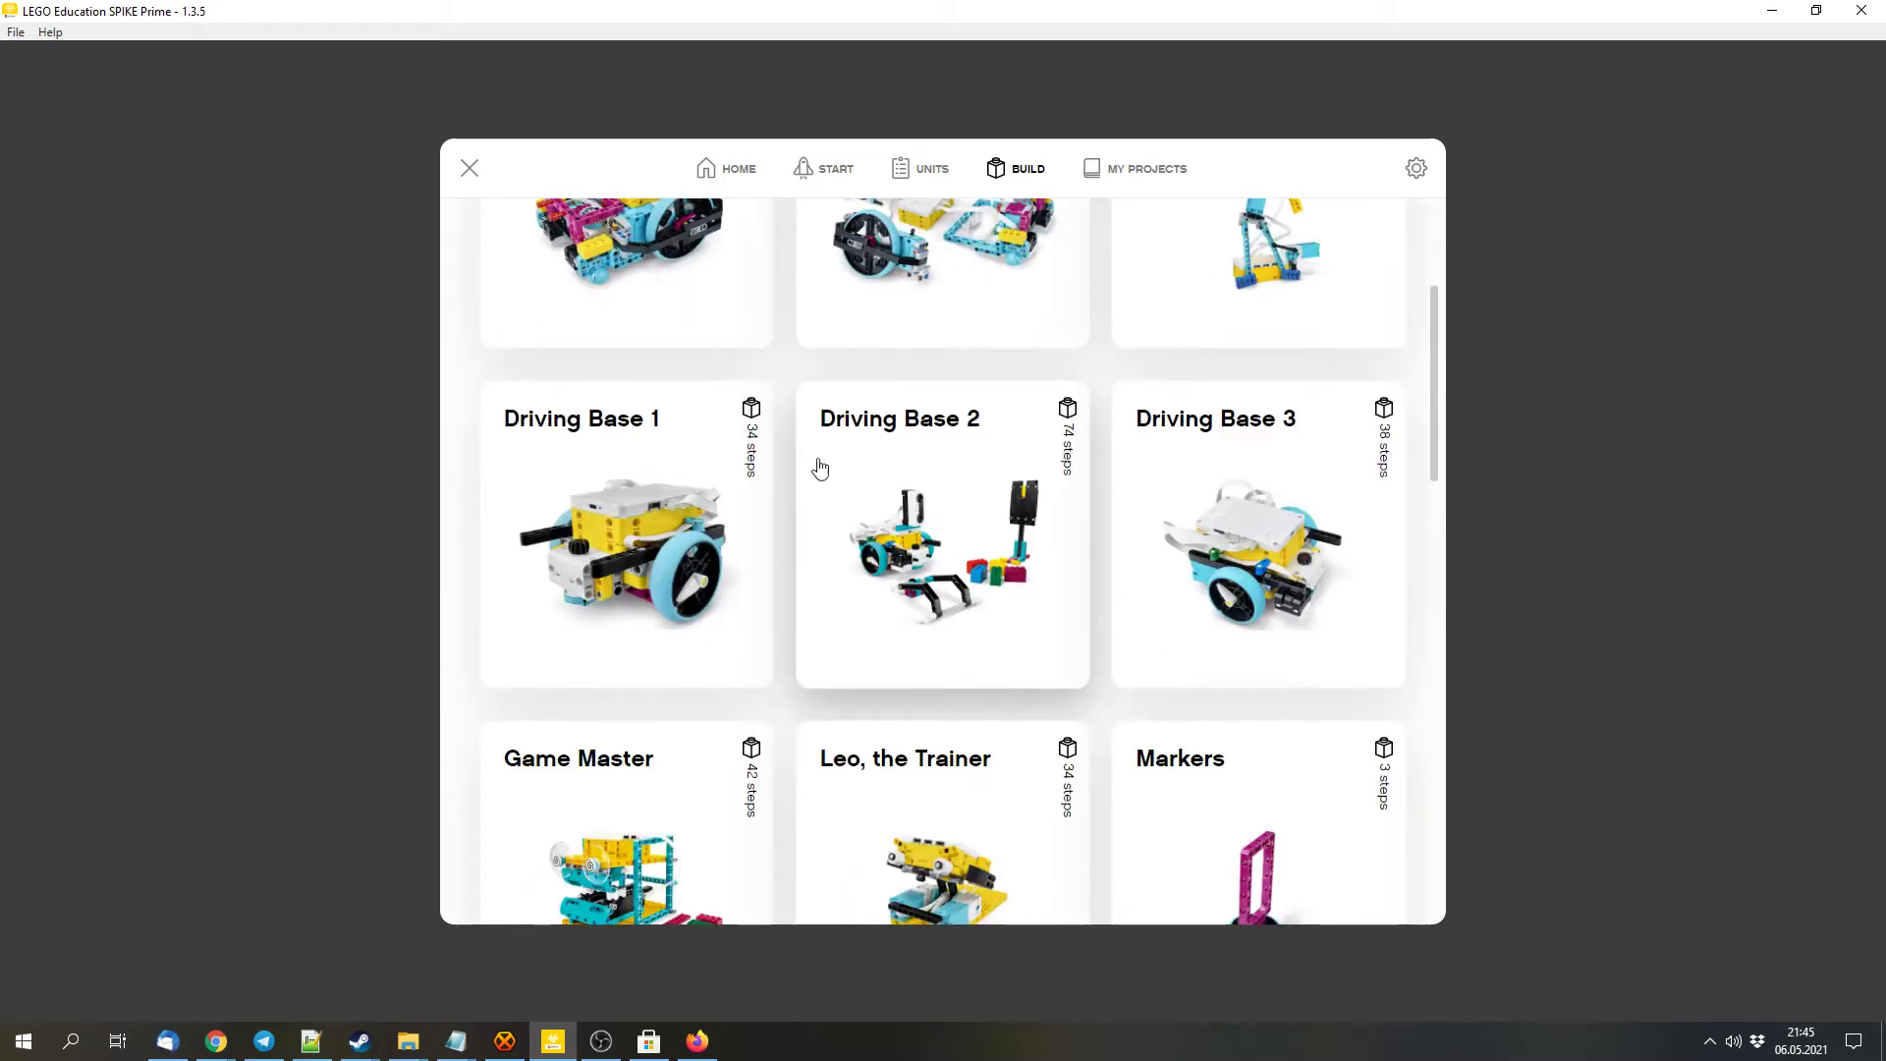
mouse_move(904, 569)
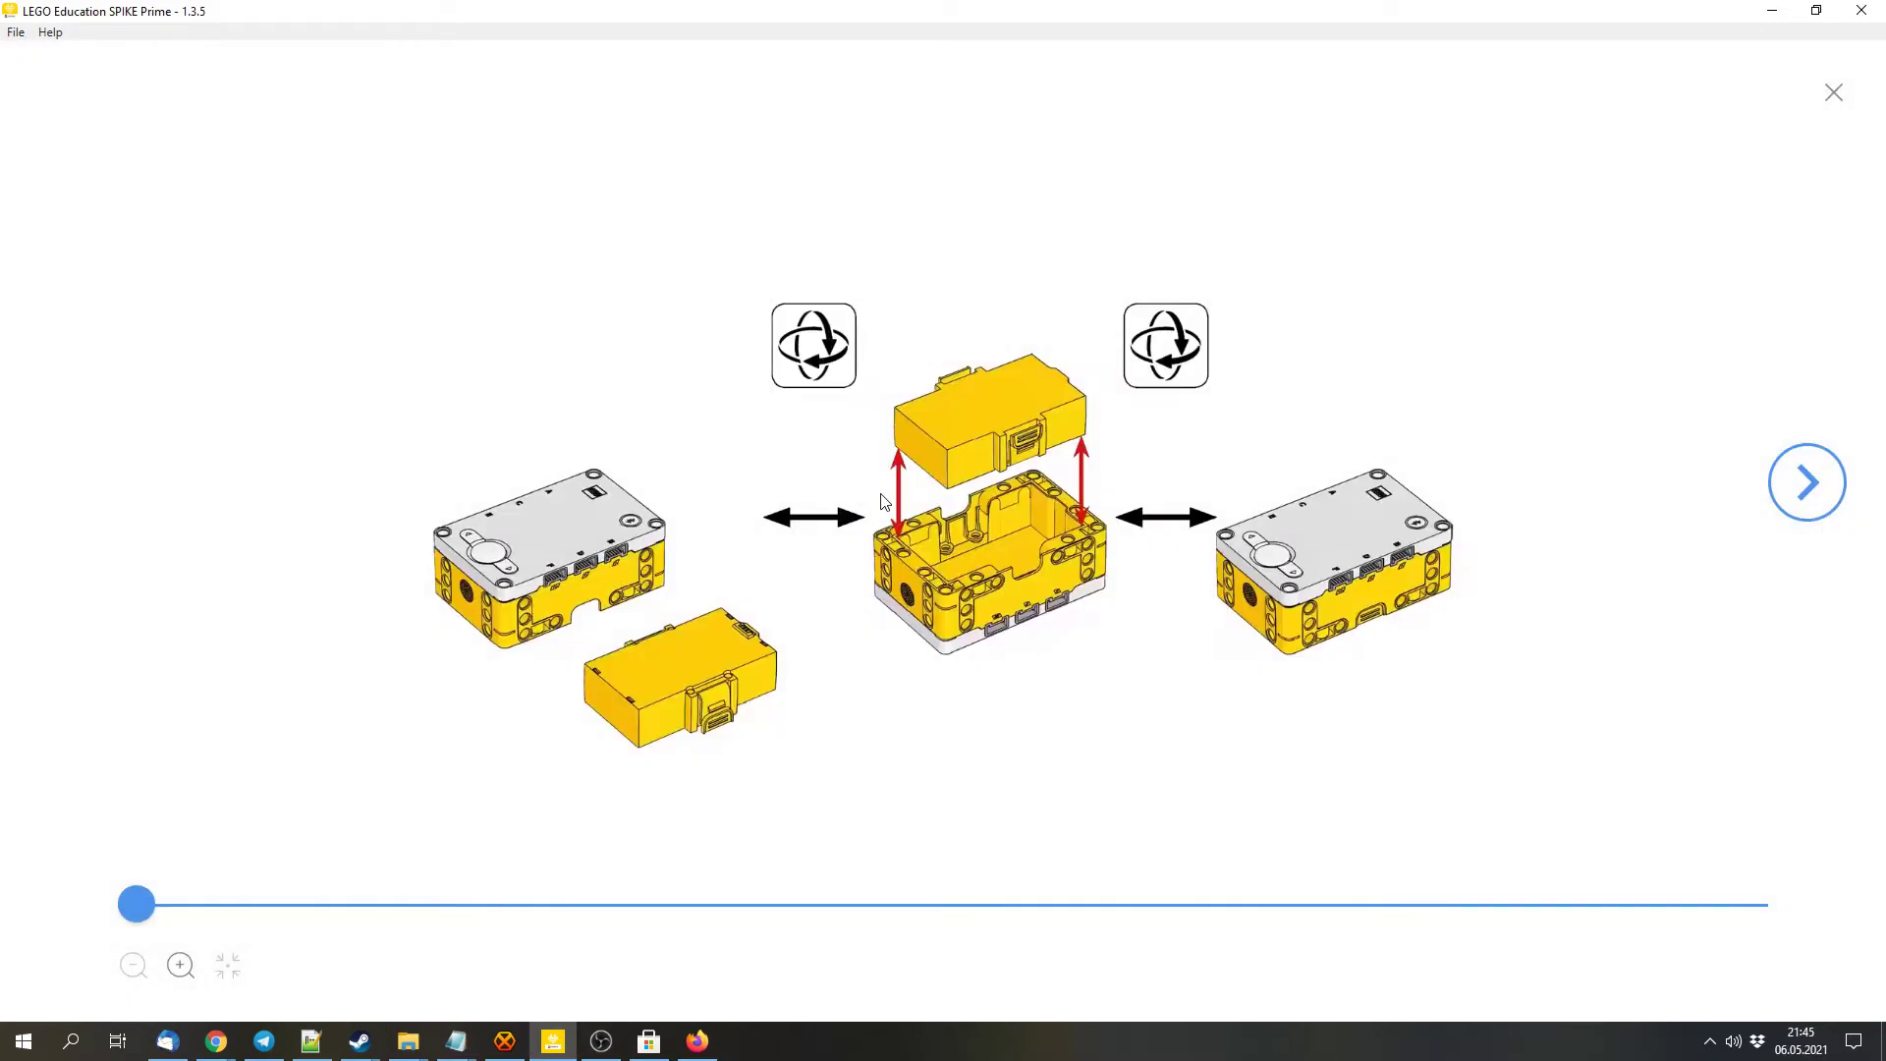
mouse_move(1855, 117)
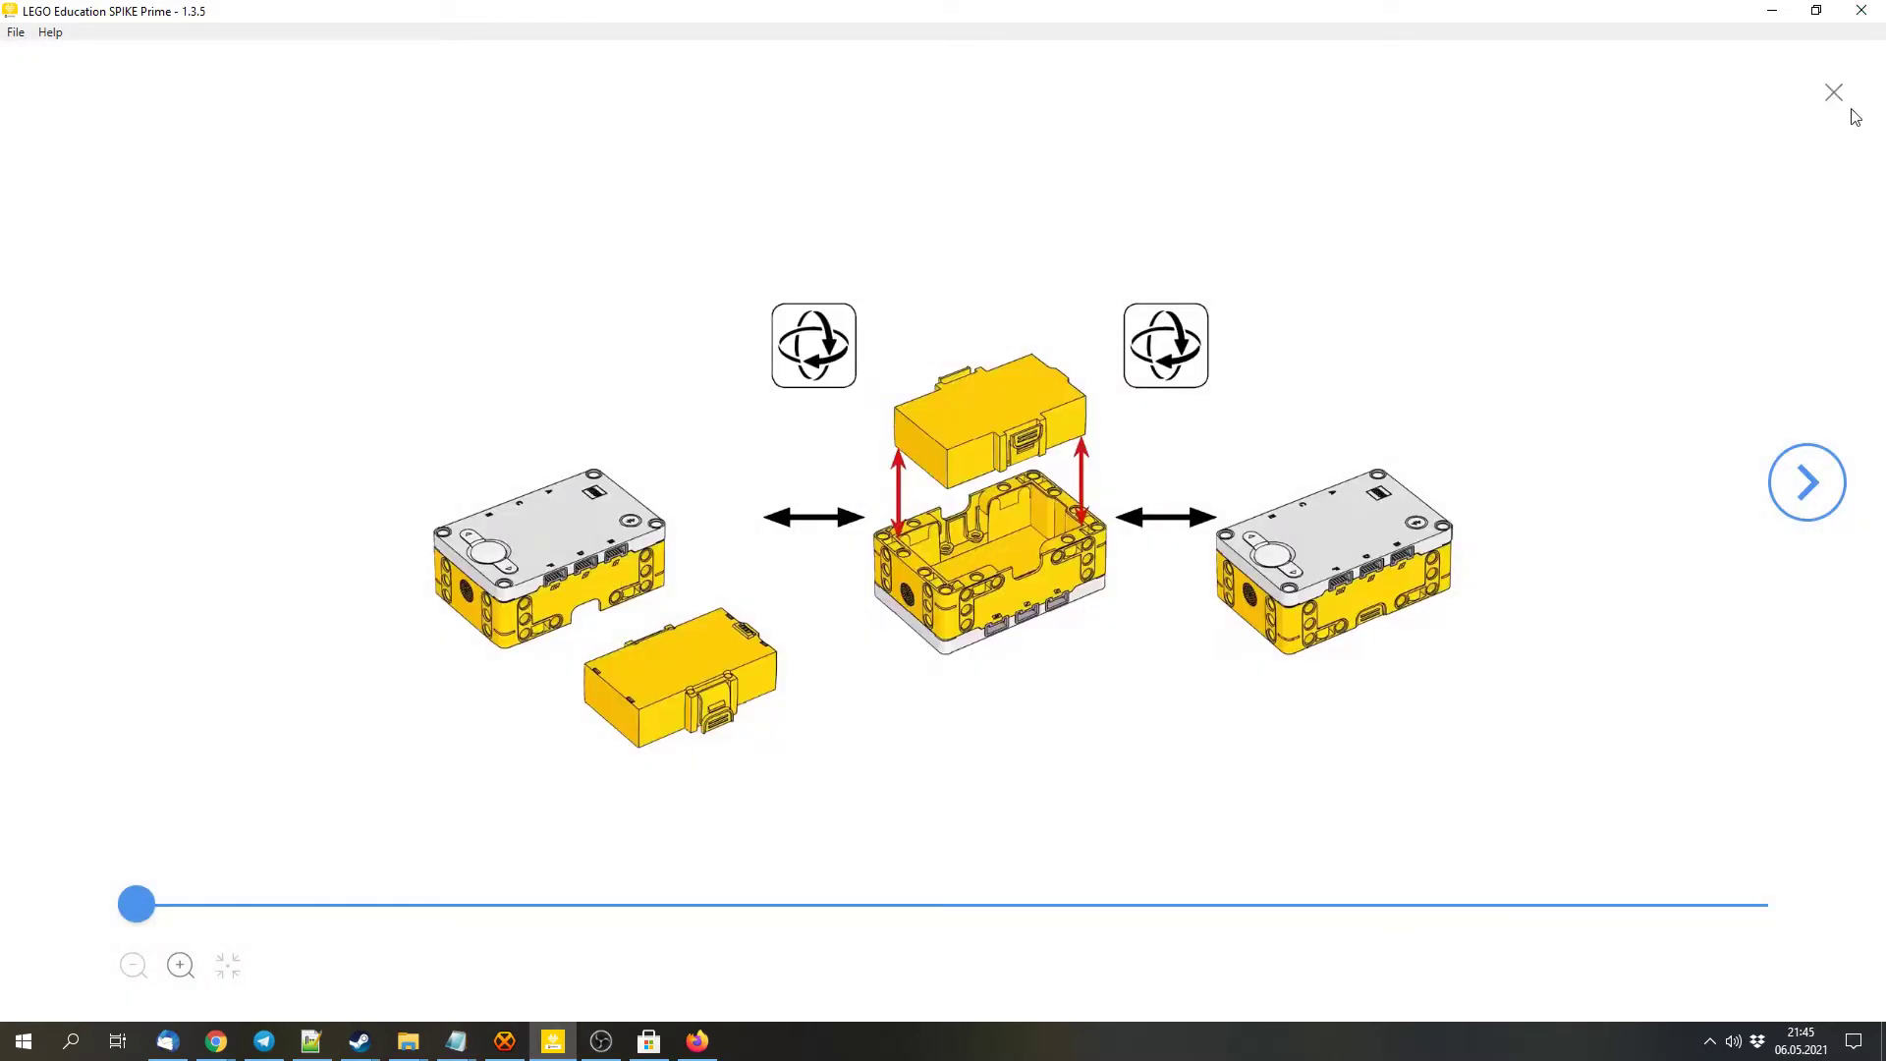
click(1833, 92)
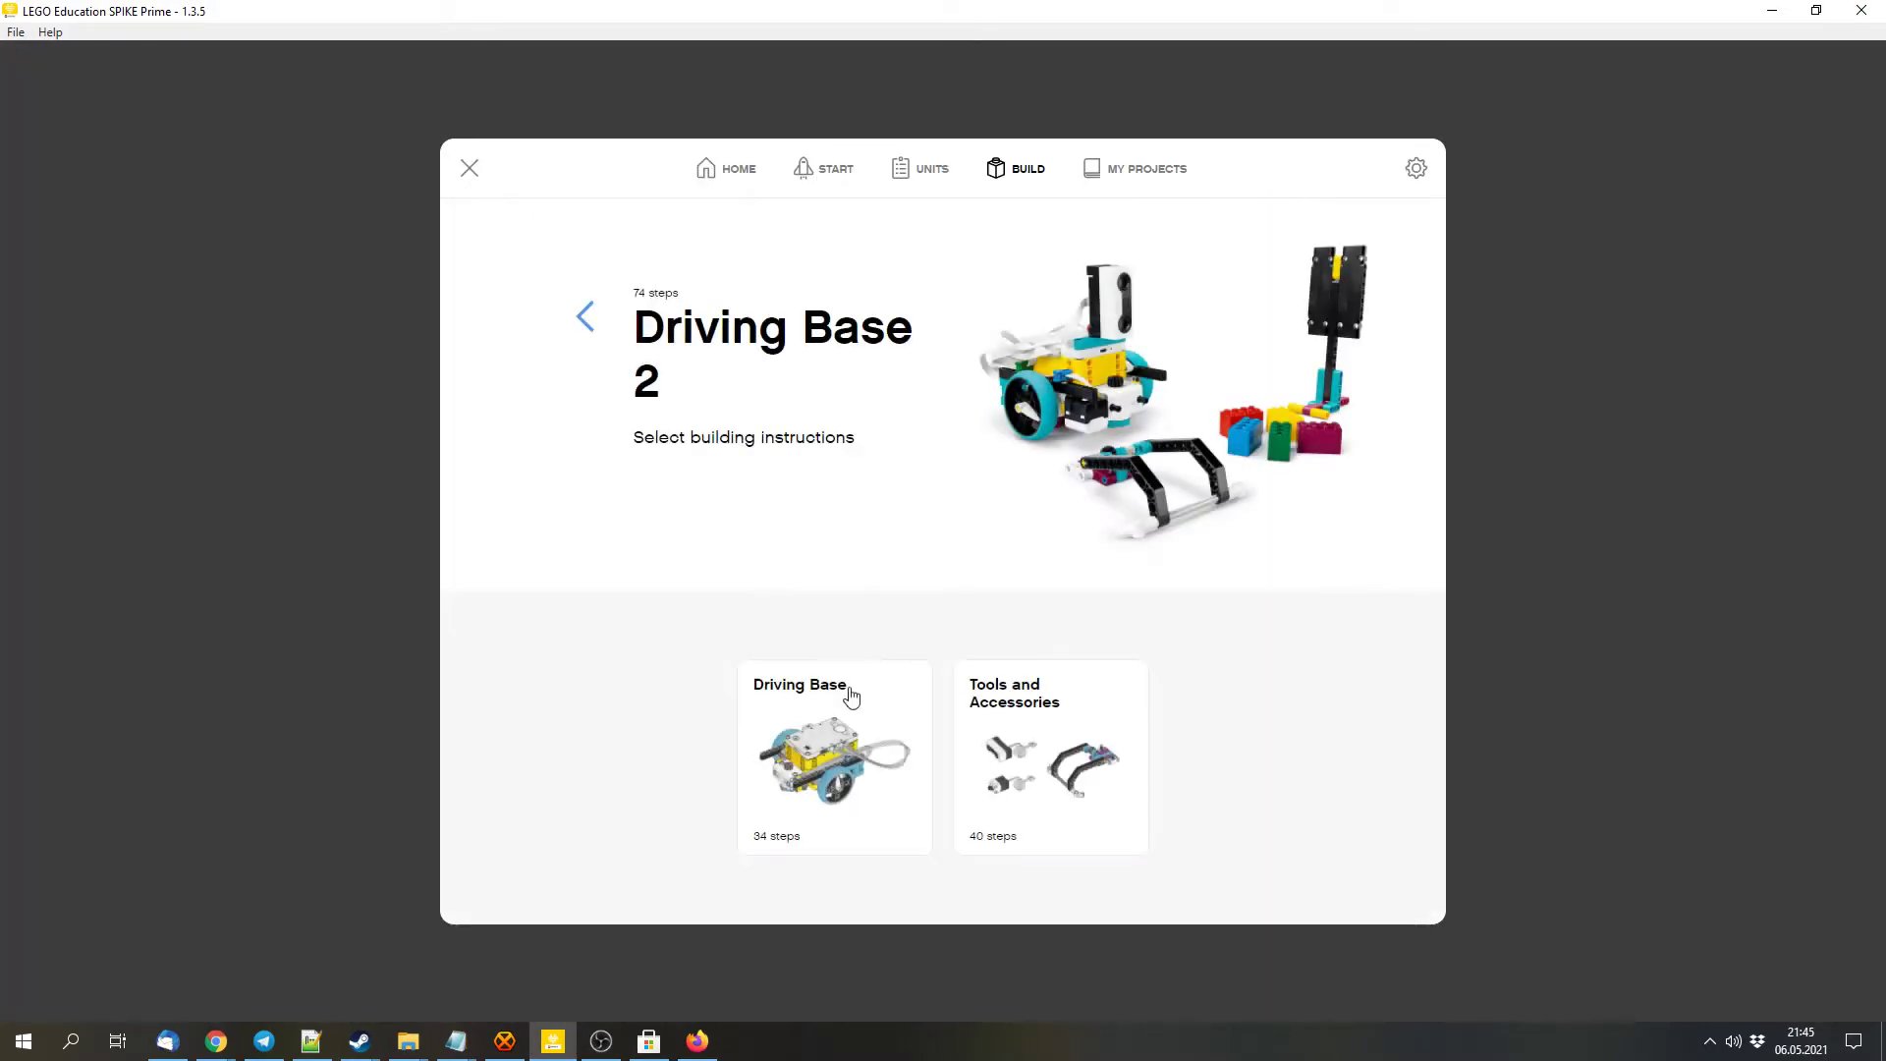
mouse_move(1082, 782)
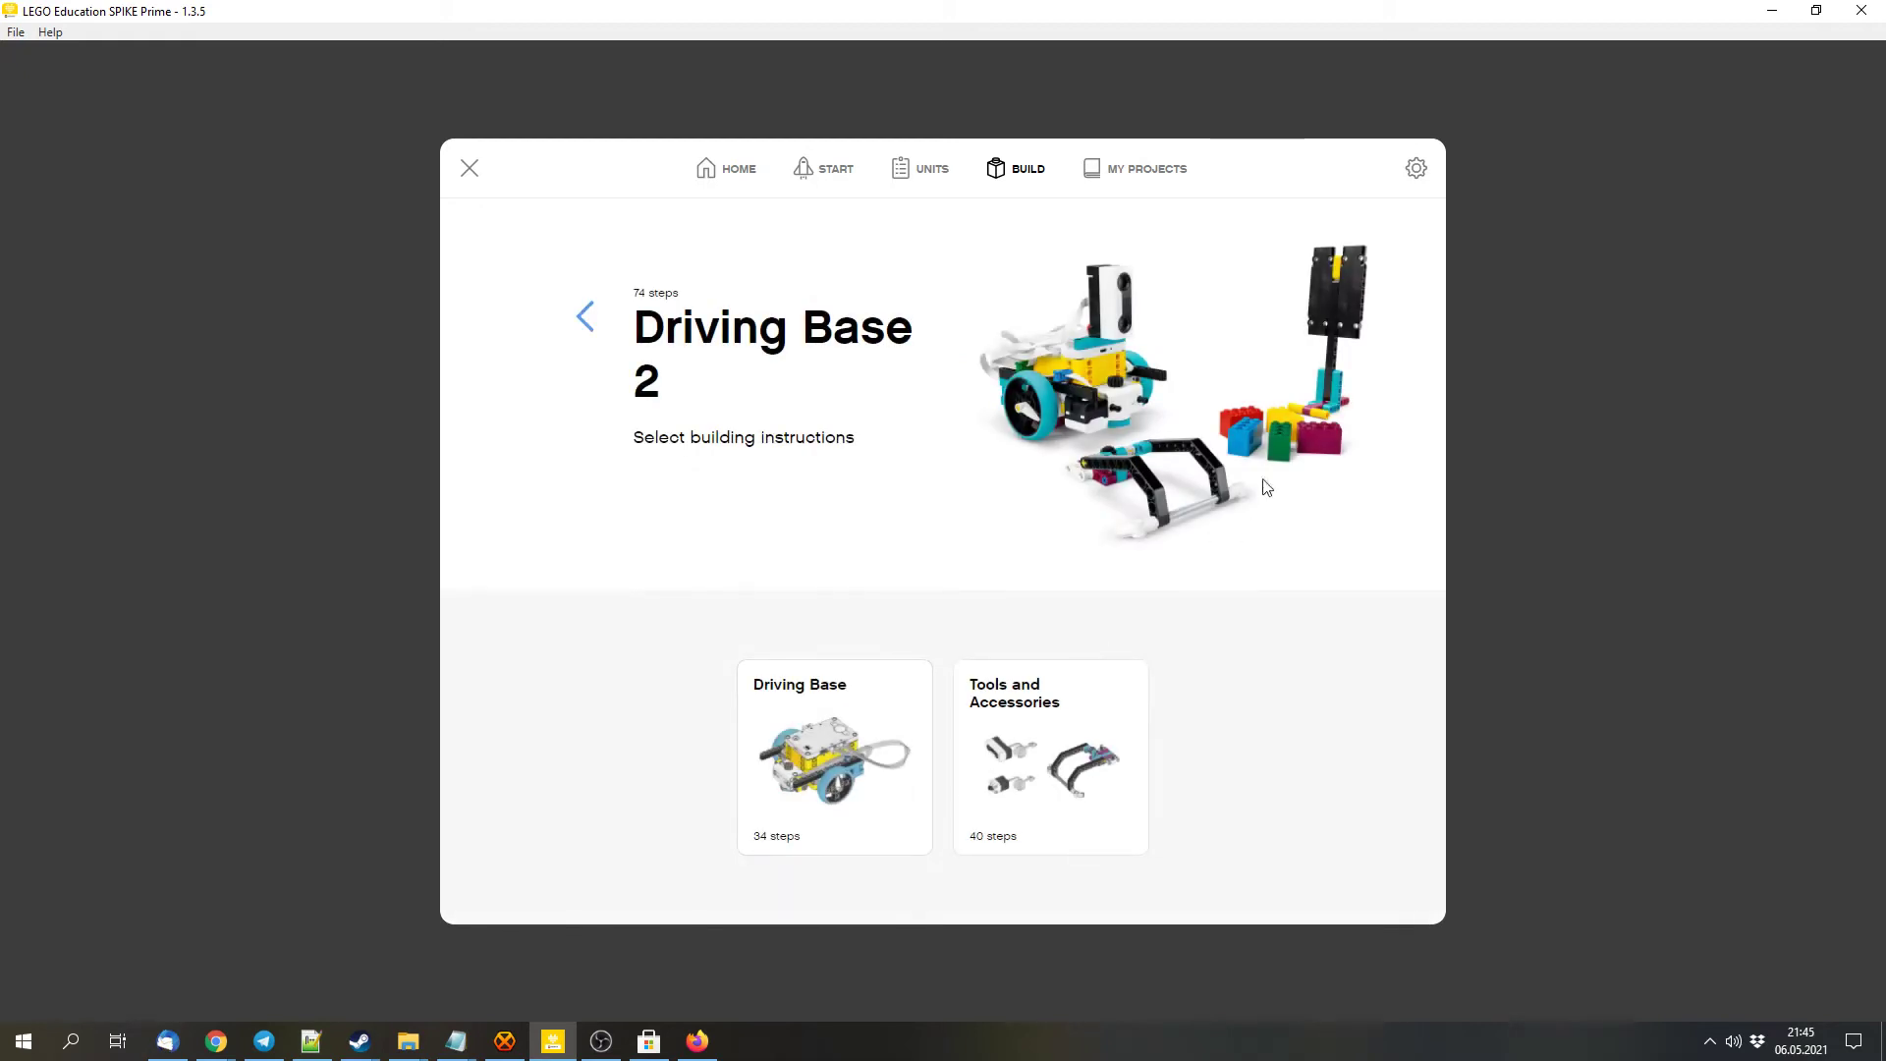
mouse_move(1383, 348)
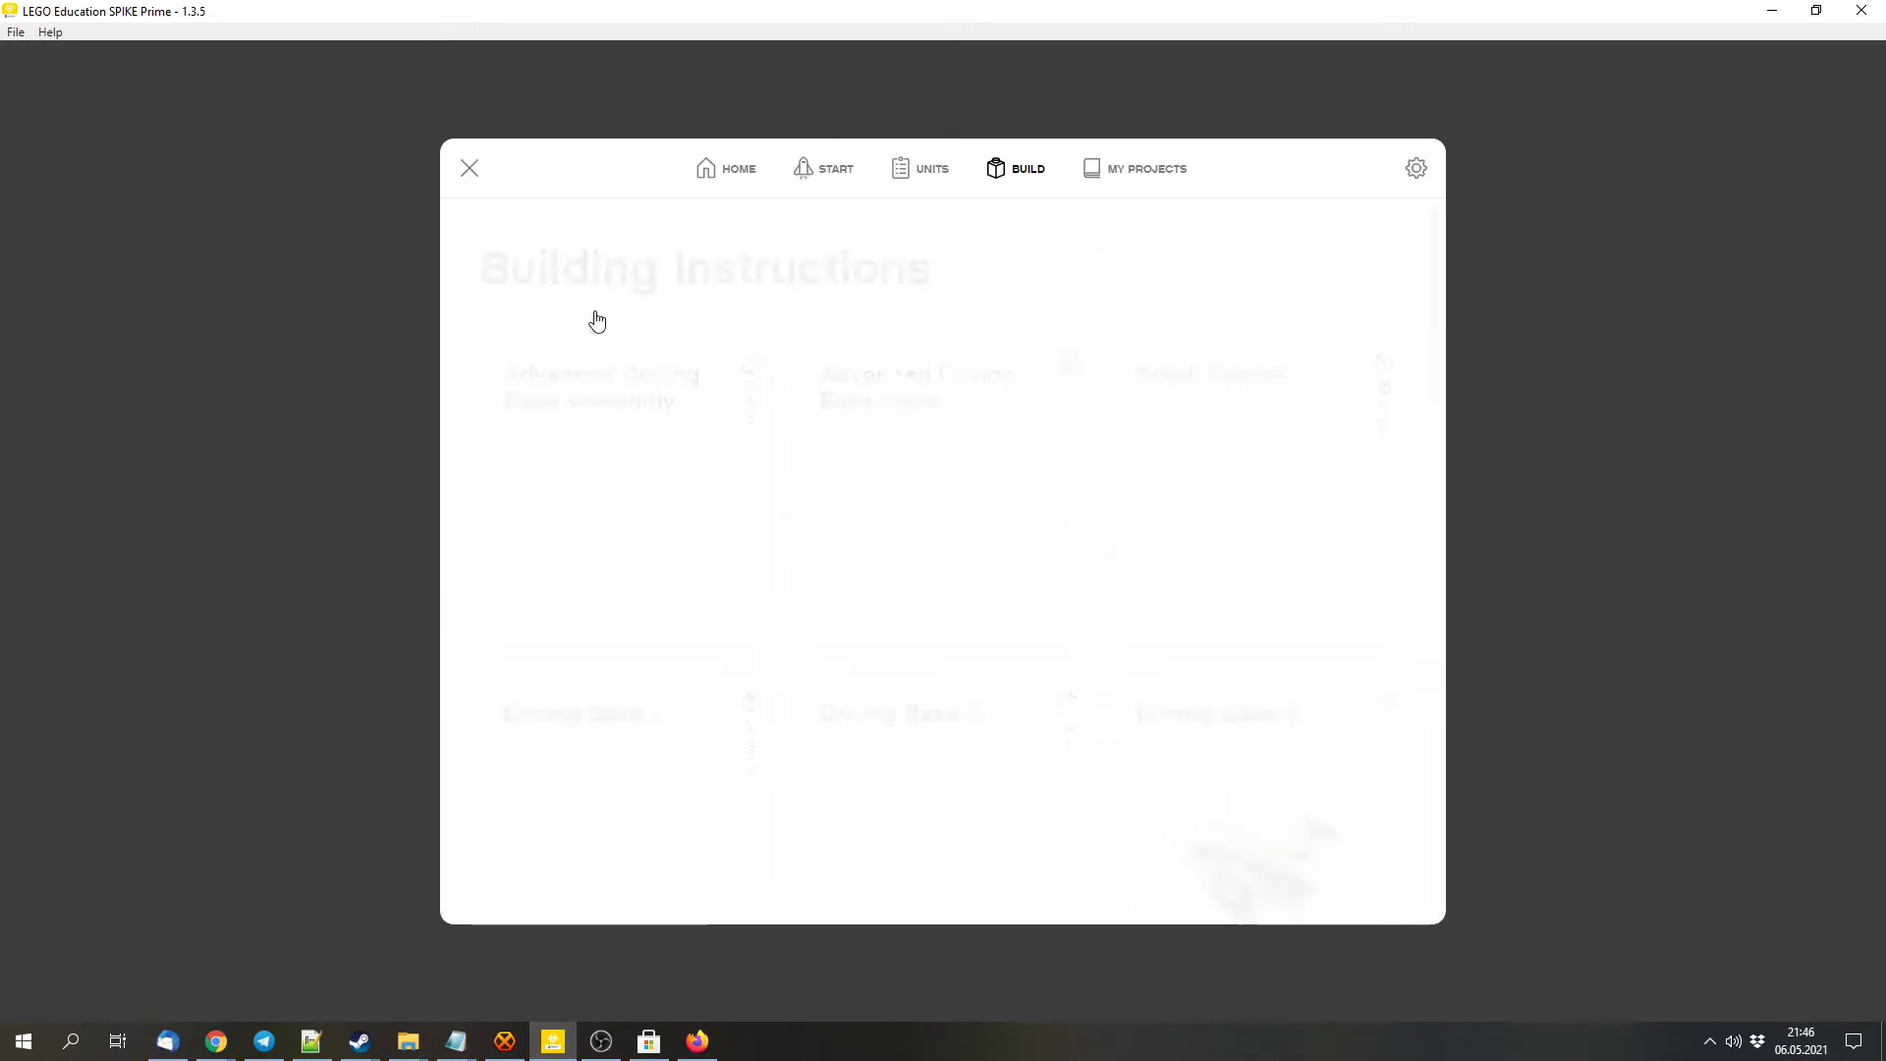
Scroll past the Driving Base cards and go to My Projects
scroll(down, 3)
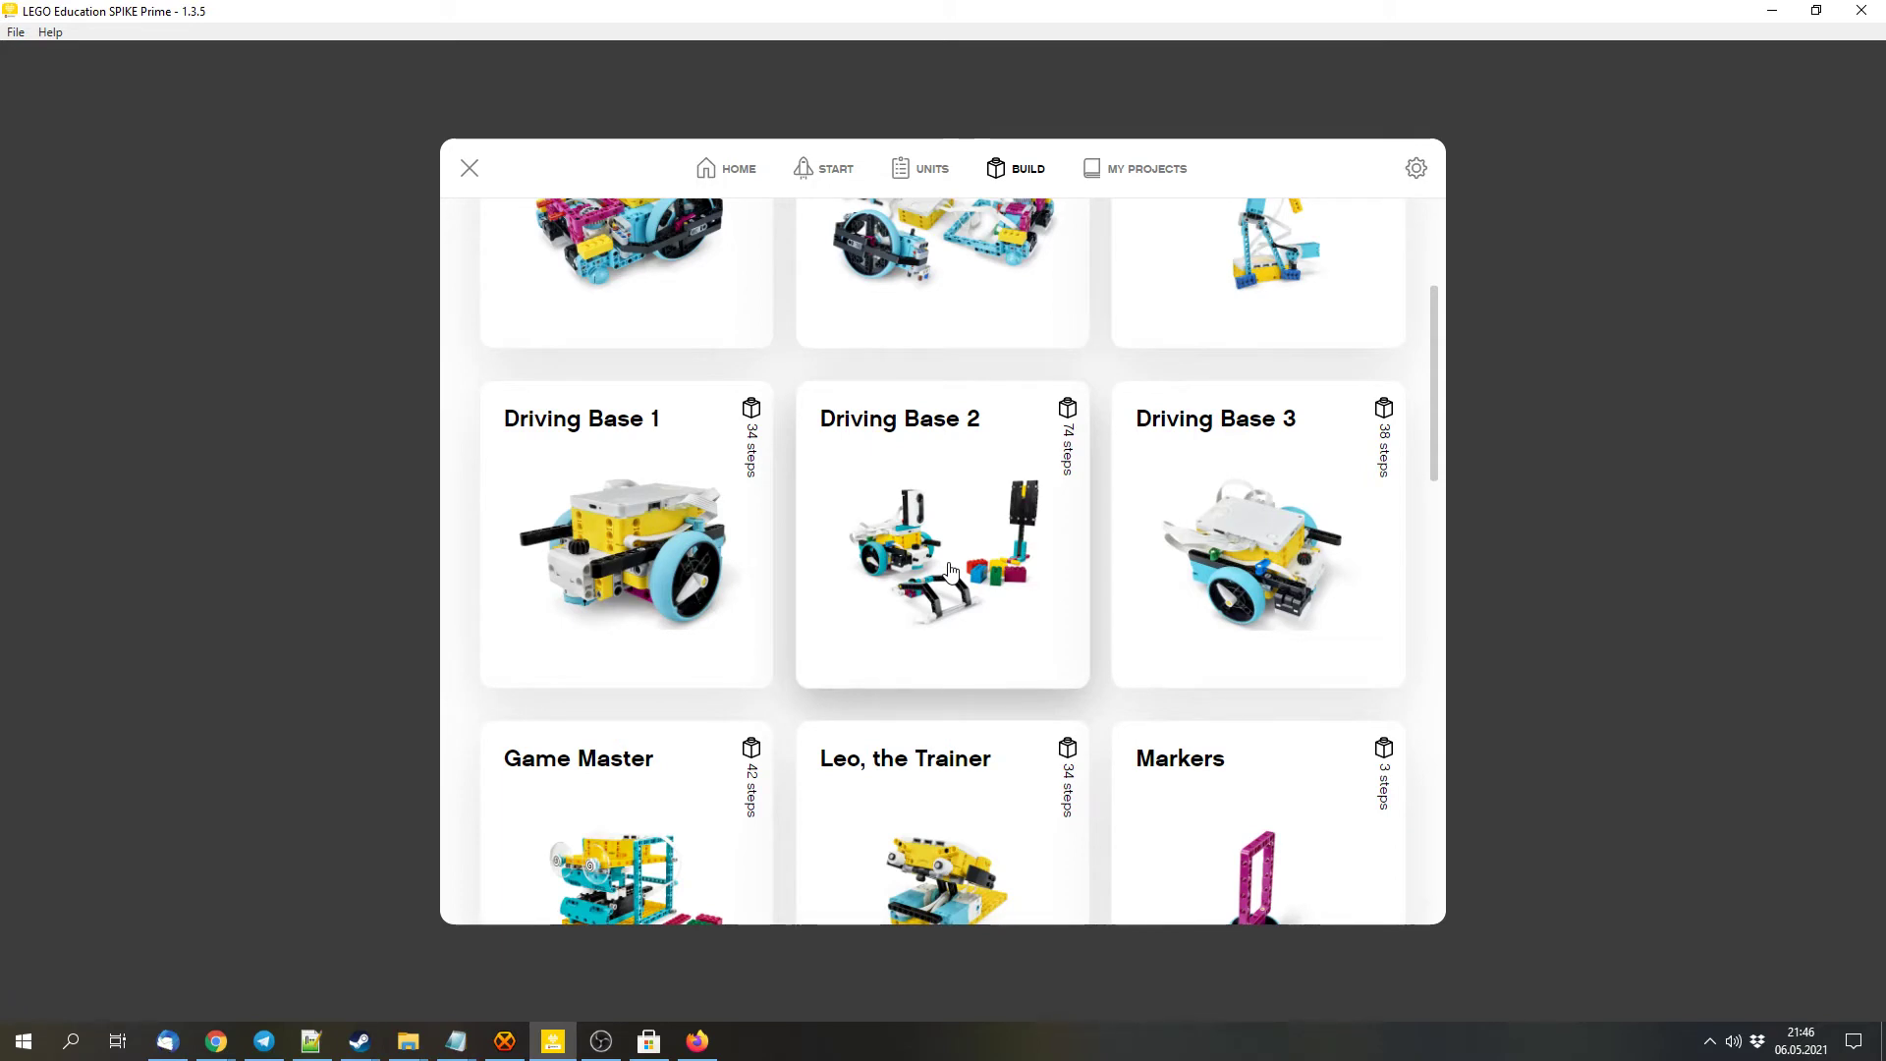
click(1145, 168)
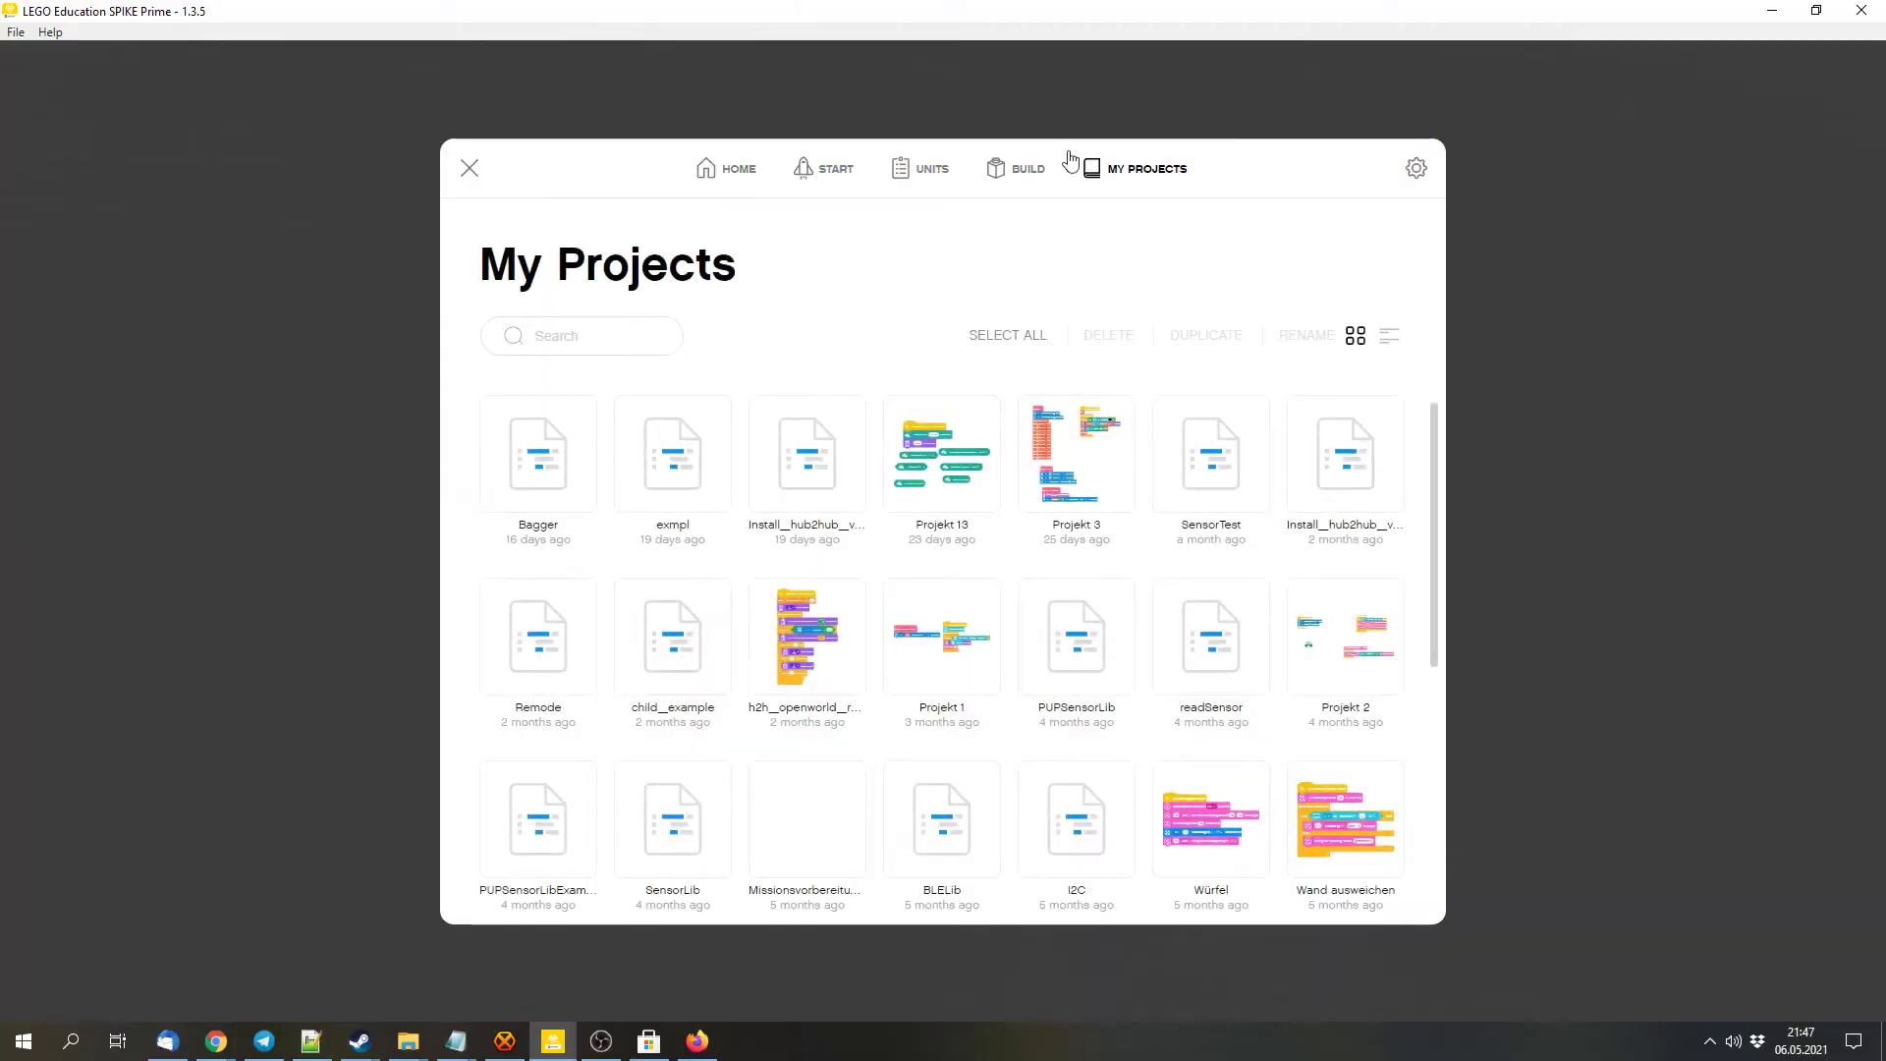
mouse_move(1155, 175)
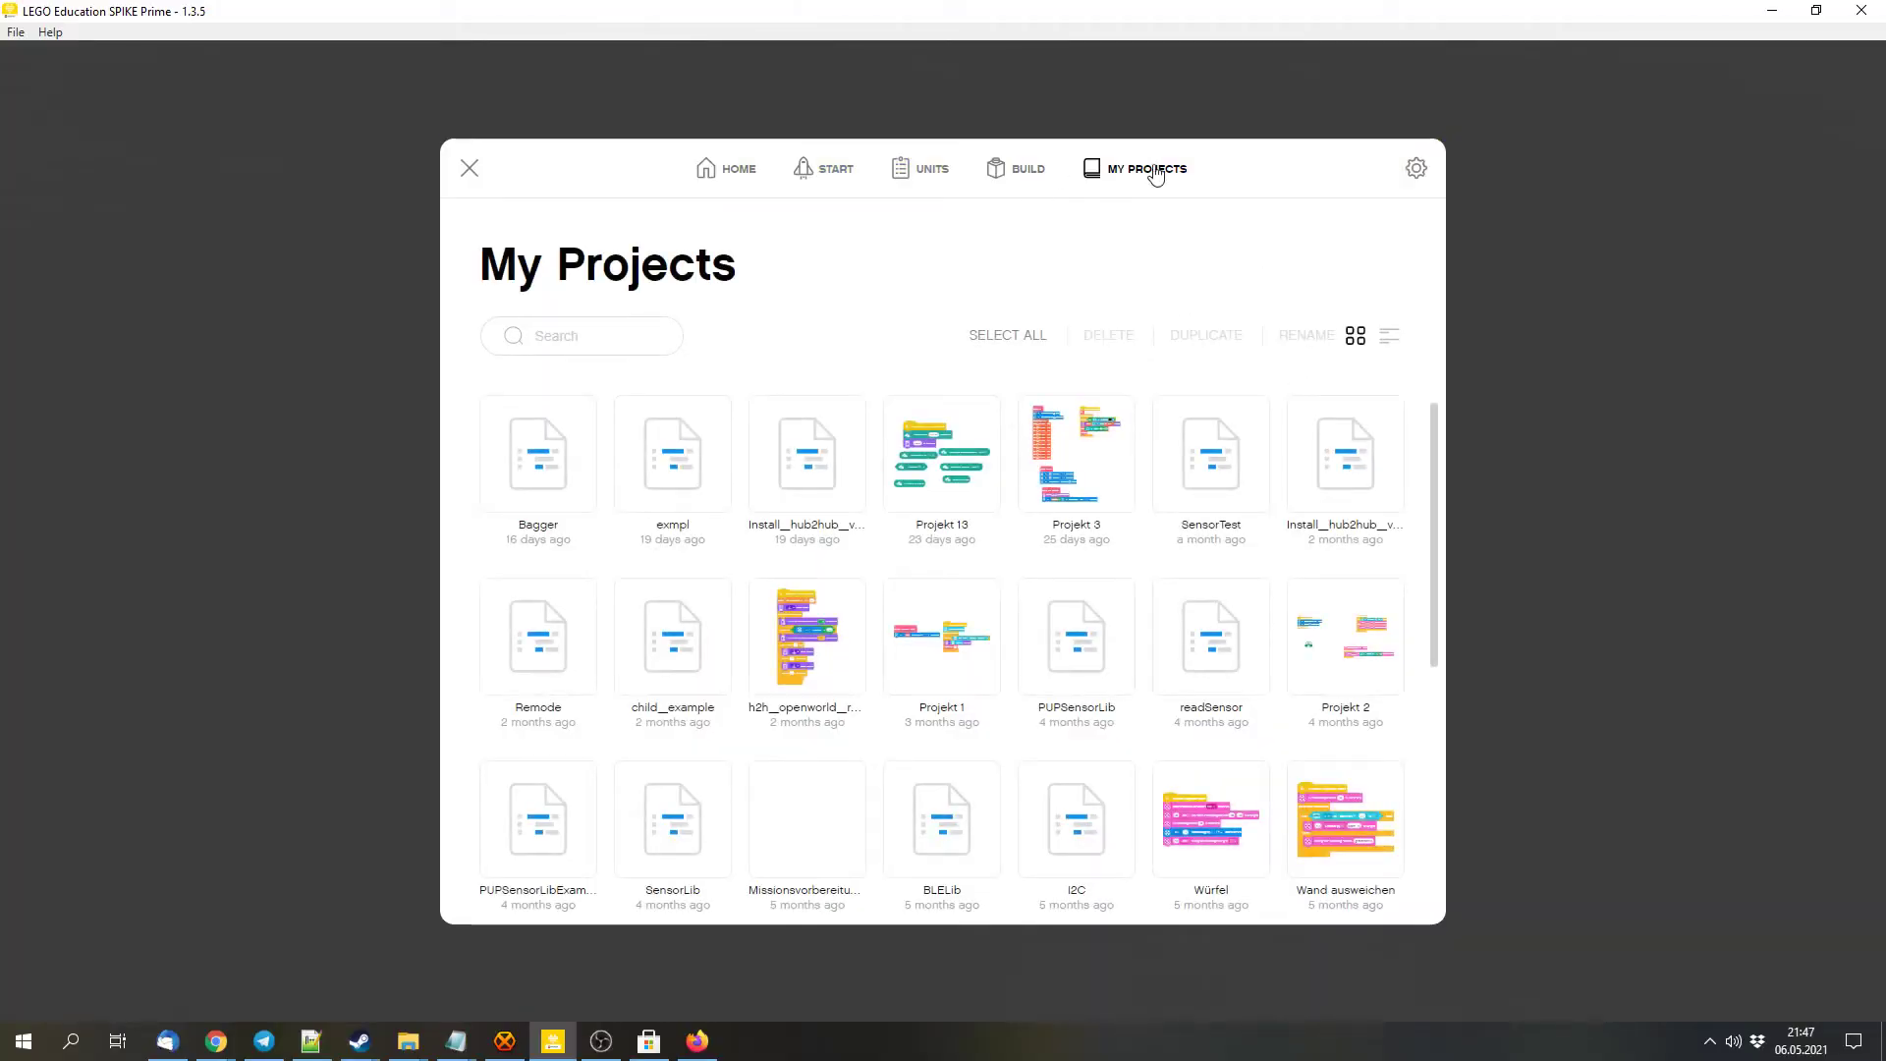
mouse_move(1415, 167)
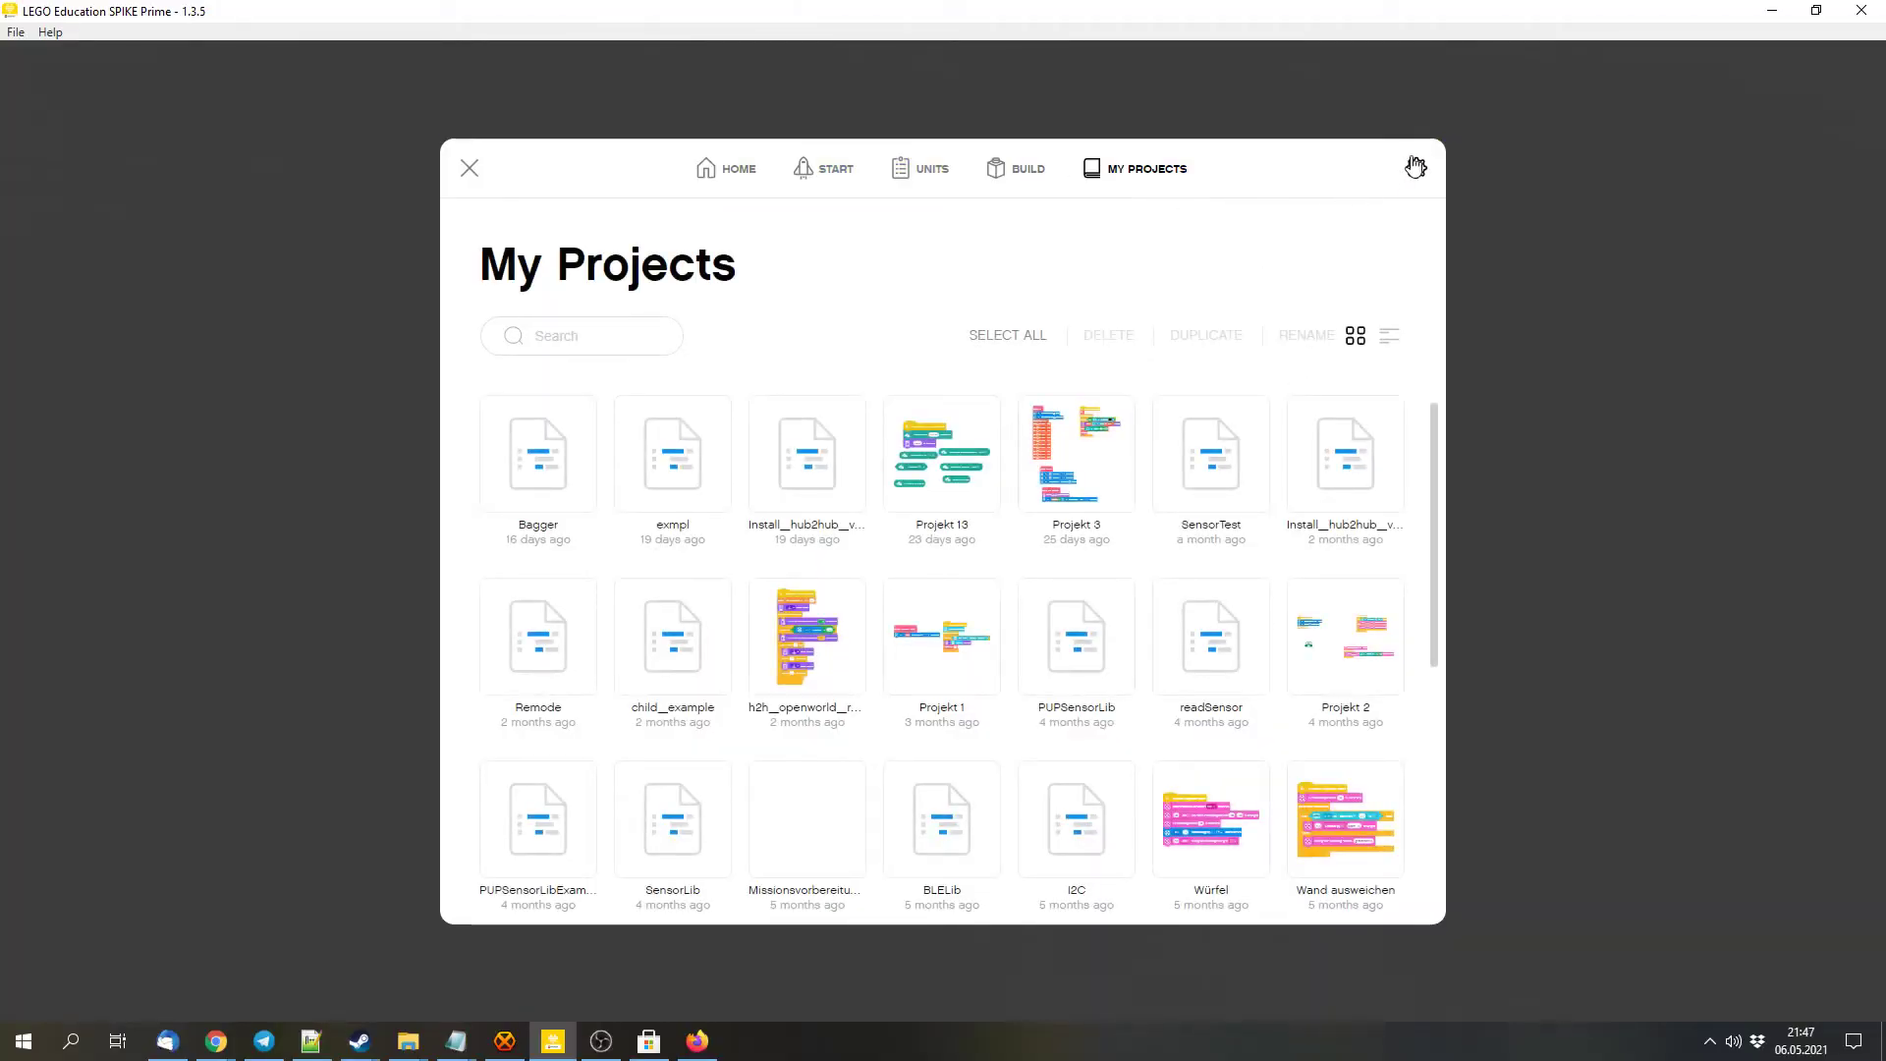
Open Settings from the gear icon in My Projects
click(1415, 167)
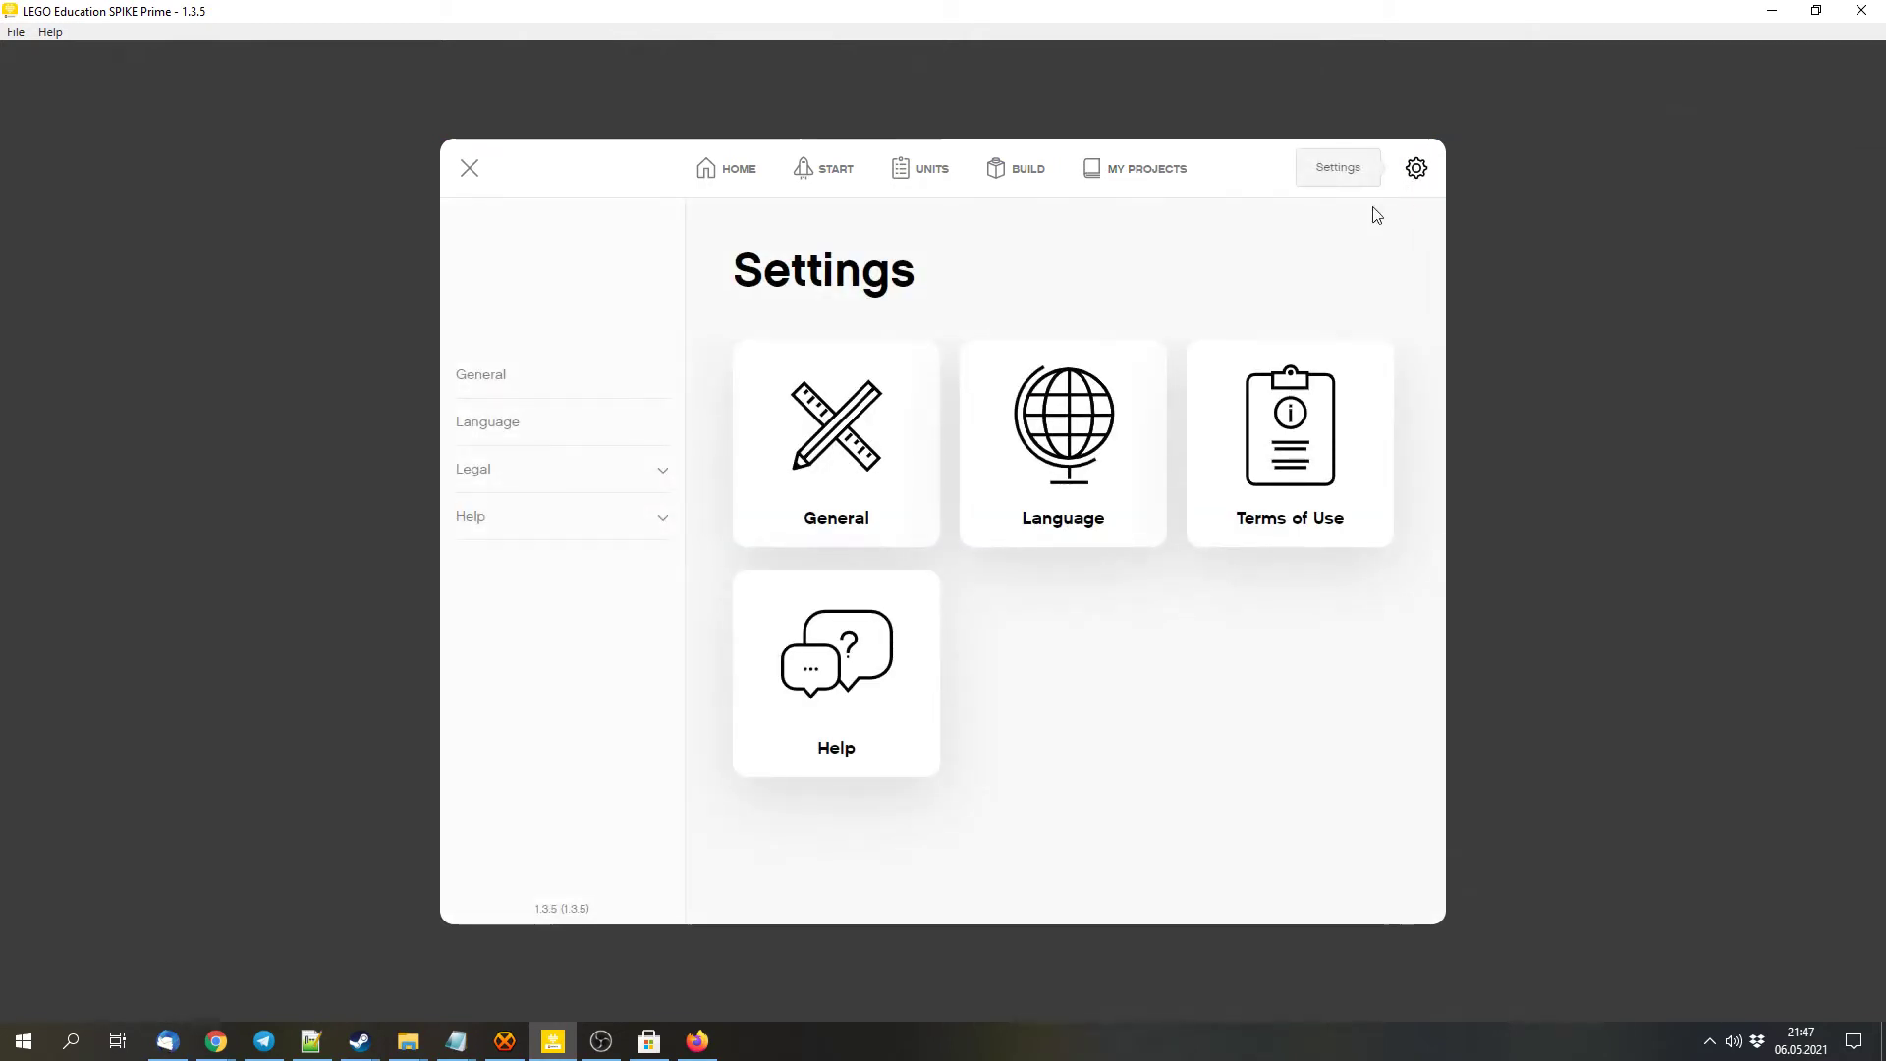
Scroll through the Help files, then go back to the home screen
click(470, 515)
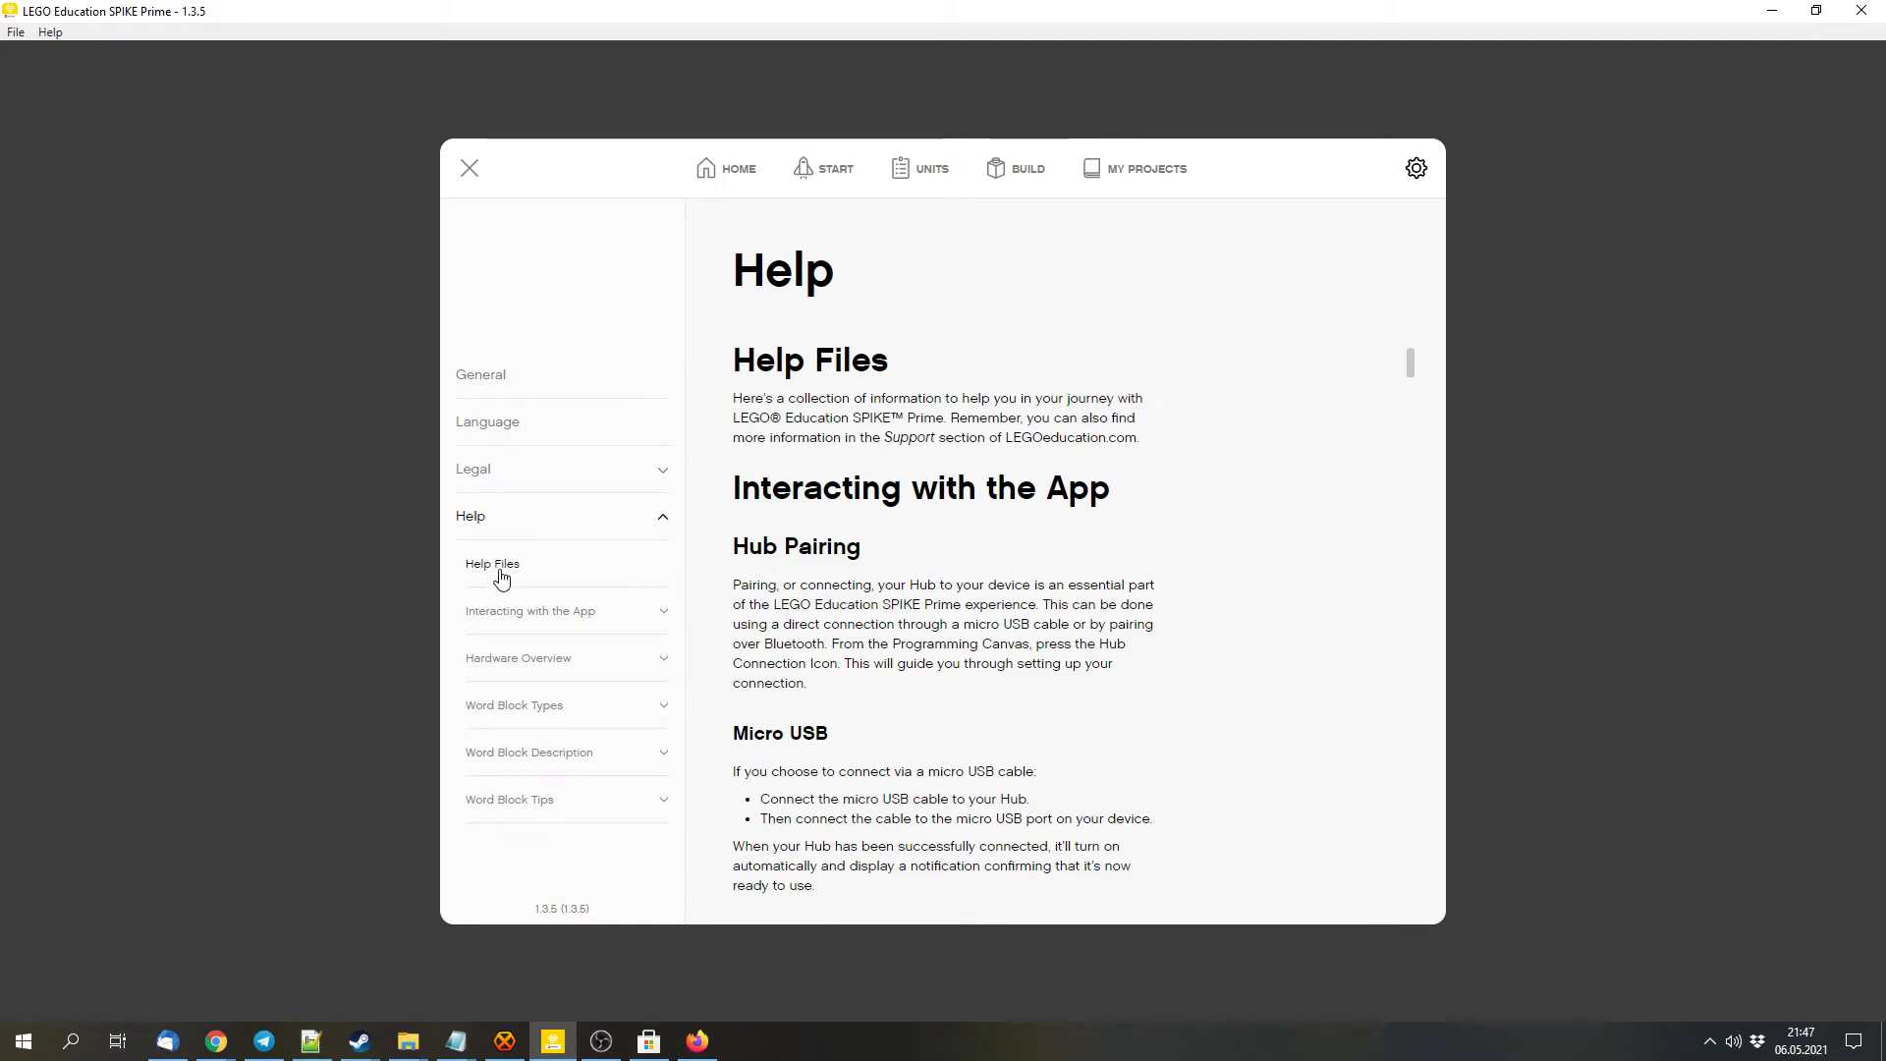
mouse_move(744, 558)
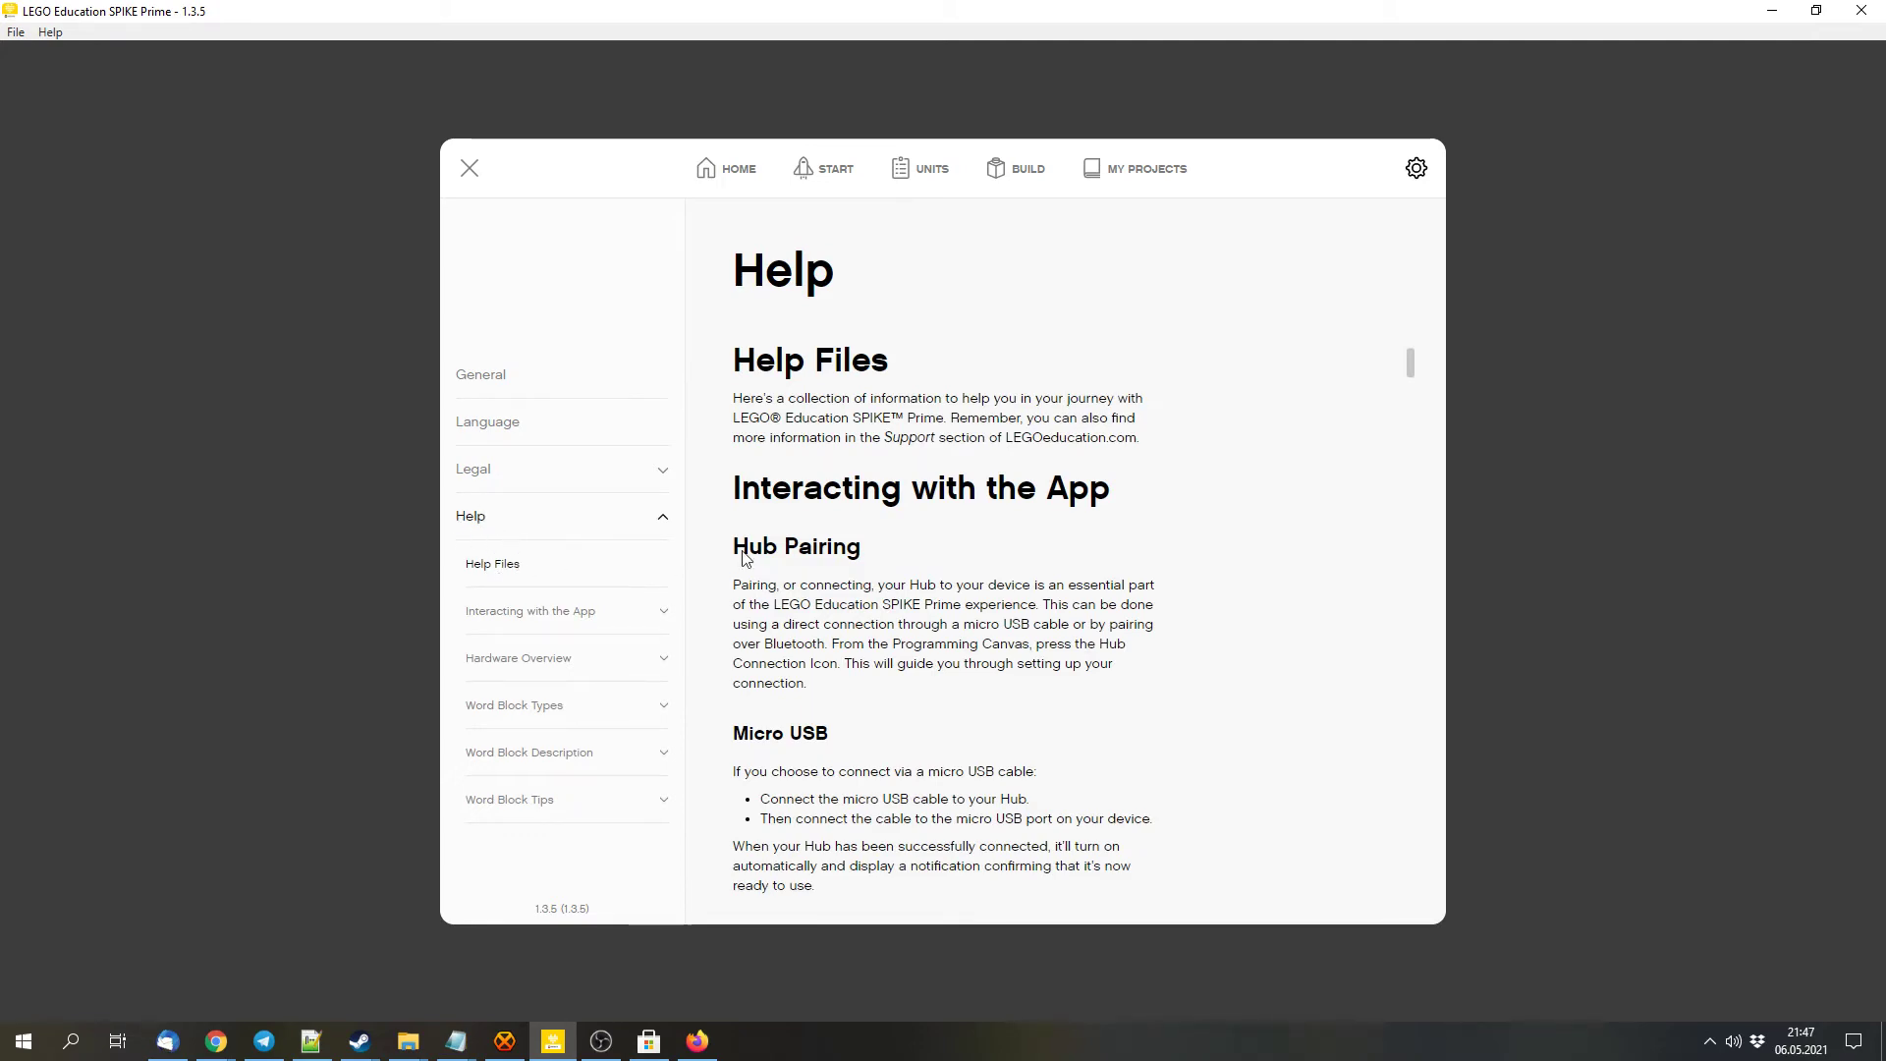
scroll(down, 3)
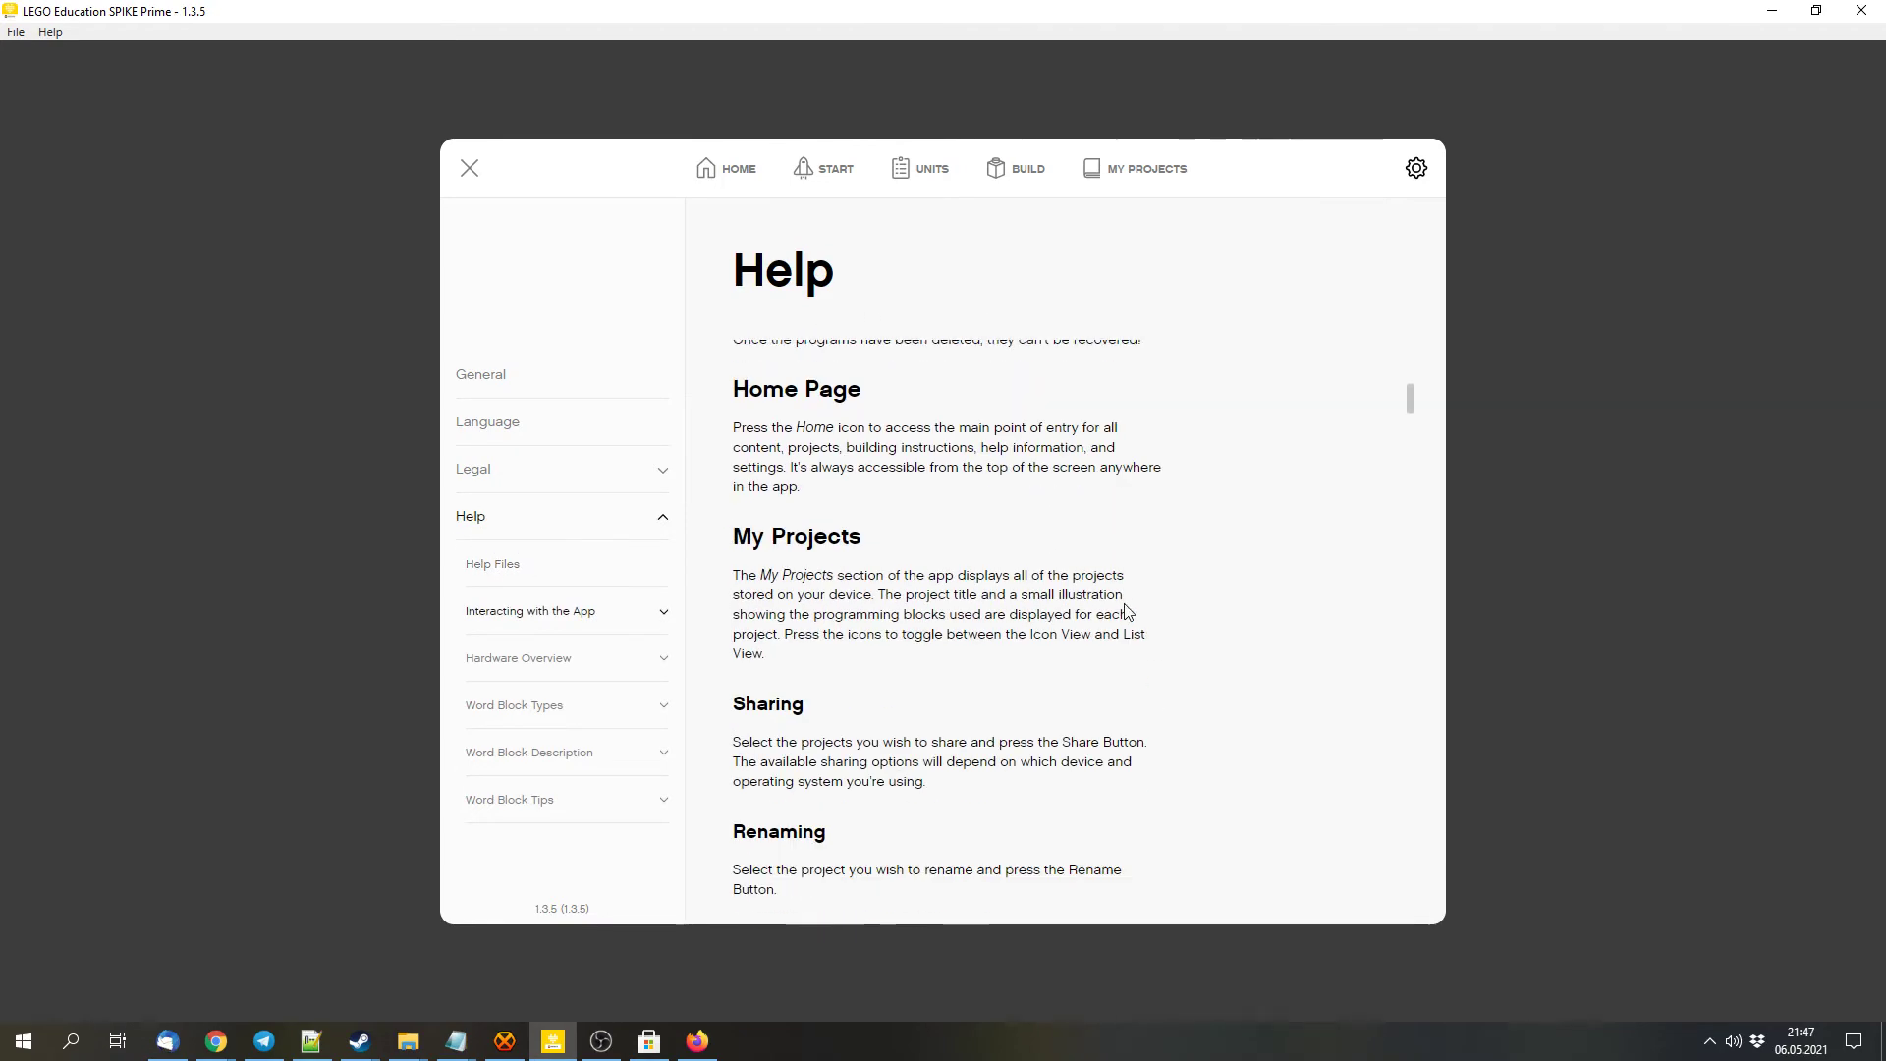
scroll(down, 3)
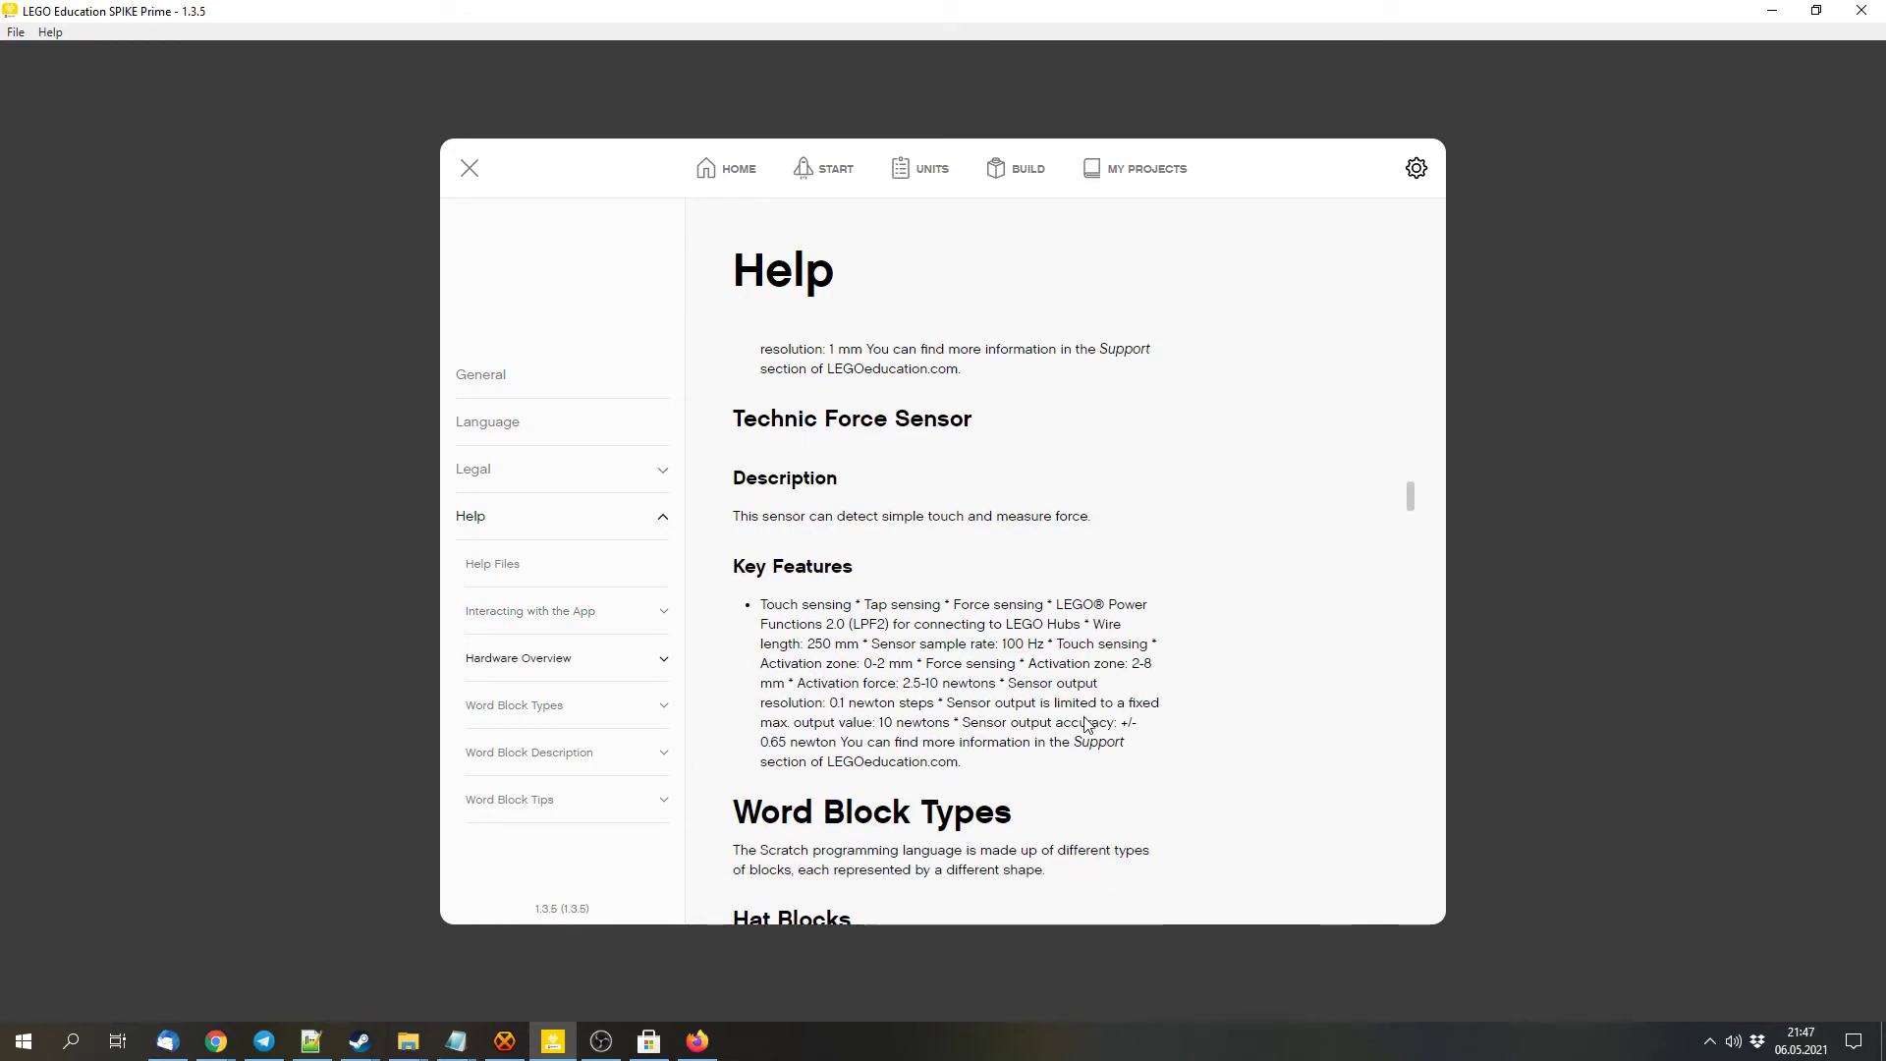
scroll(down, 3)
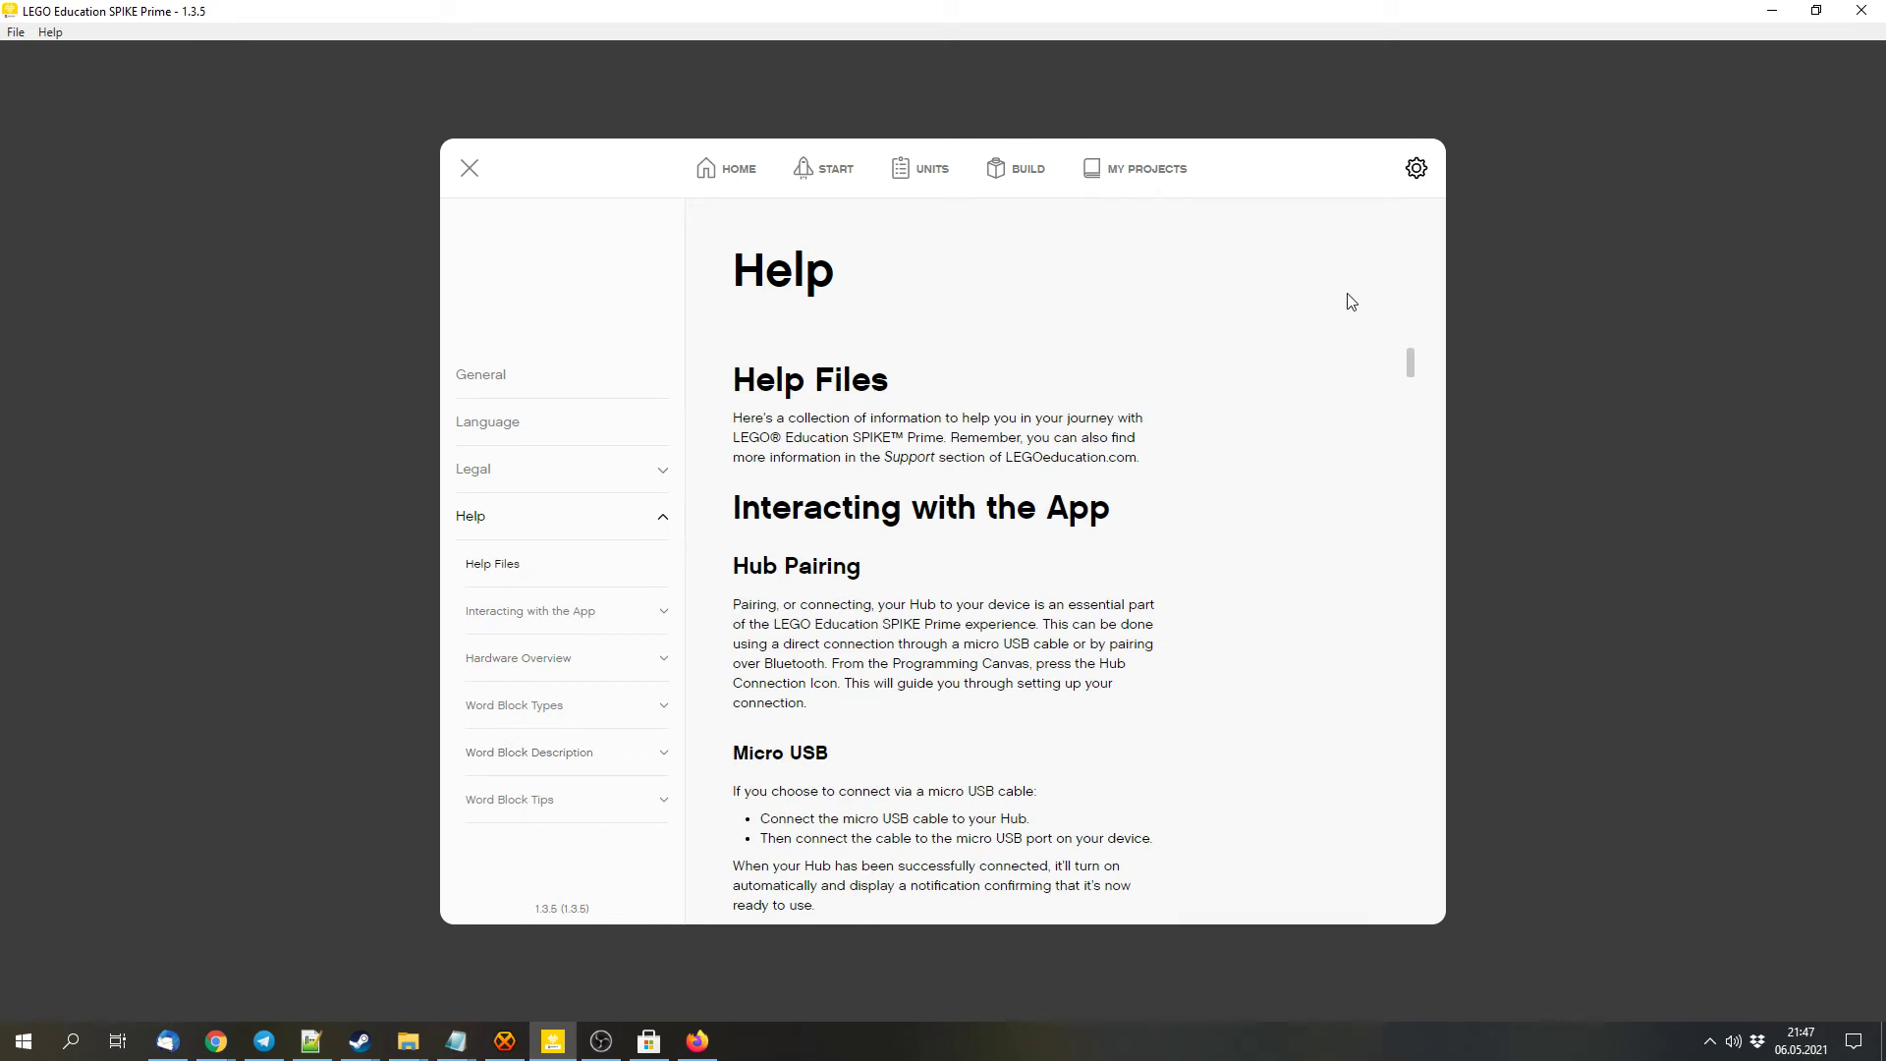
click(725, 167)
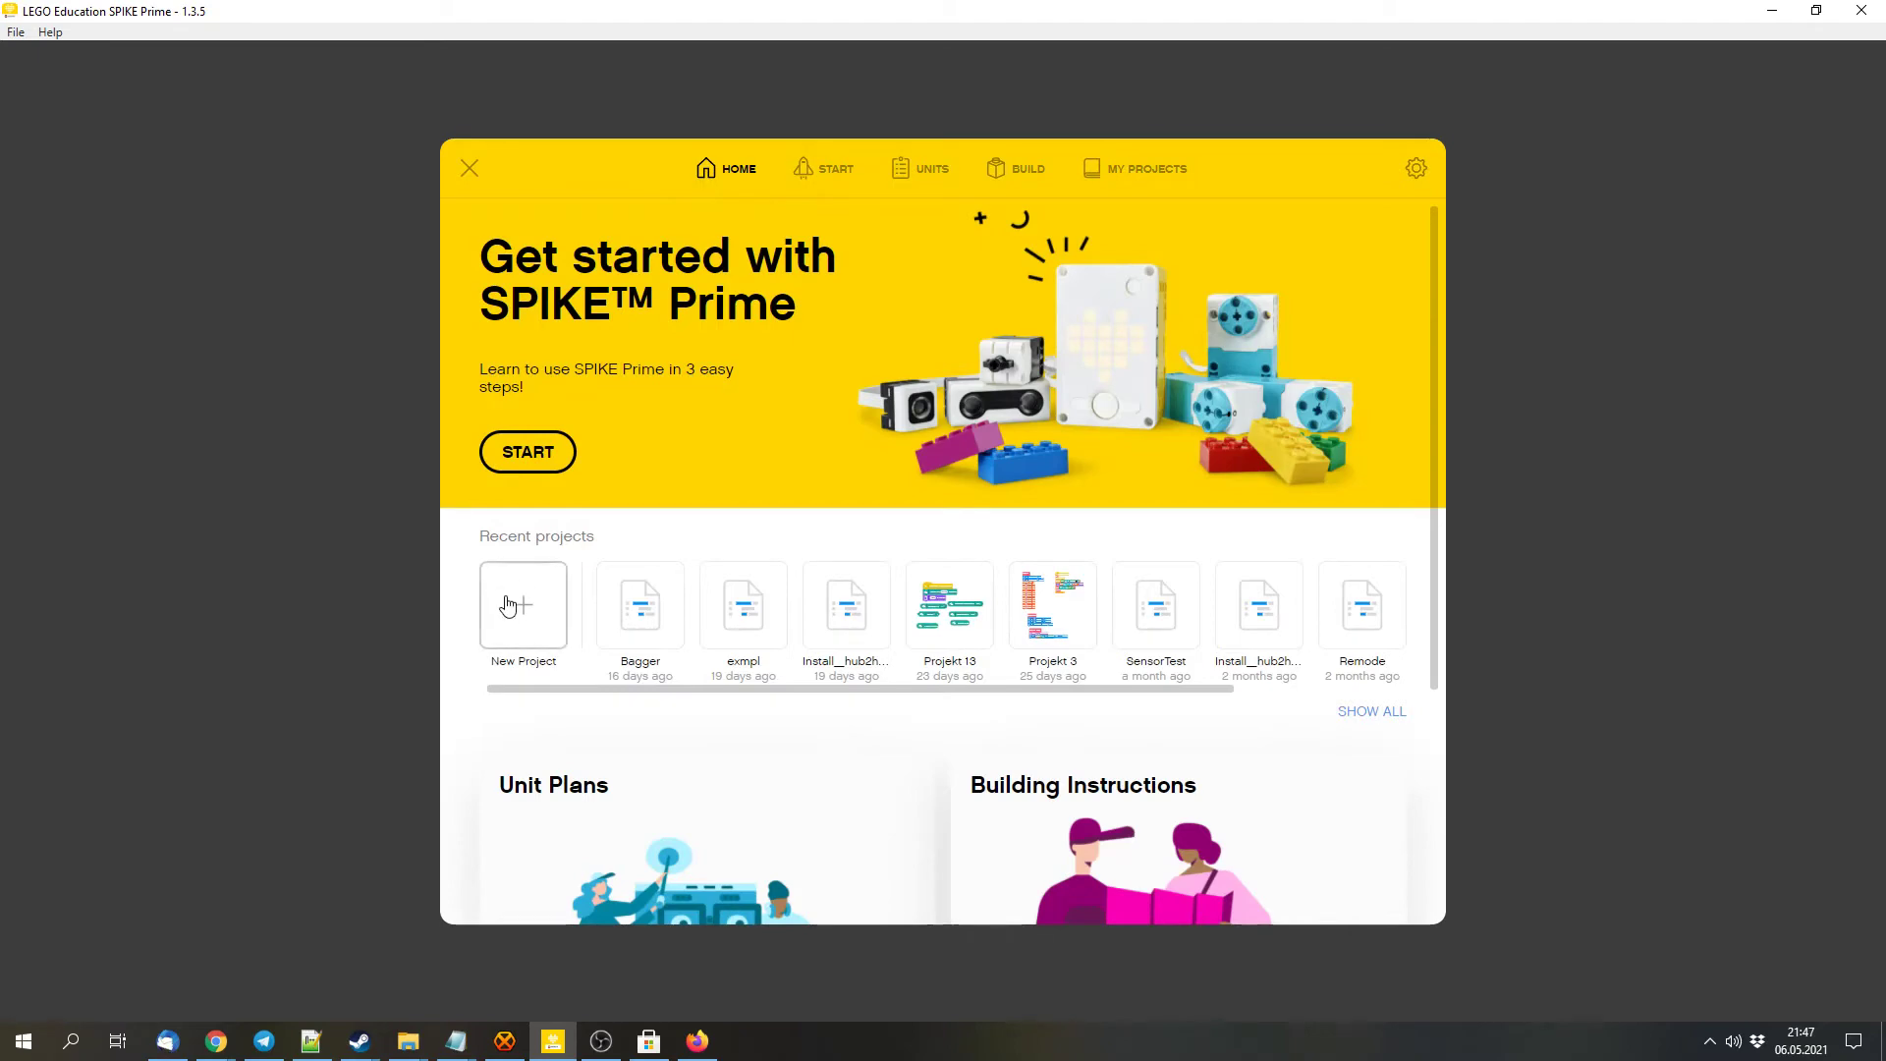
Start a new project from Recent projects on the home screen
click(522, 605)
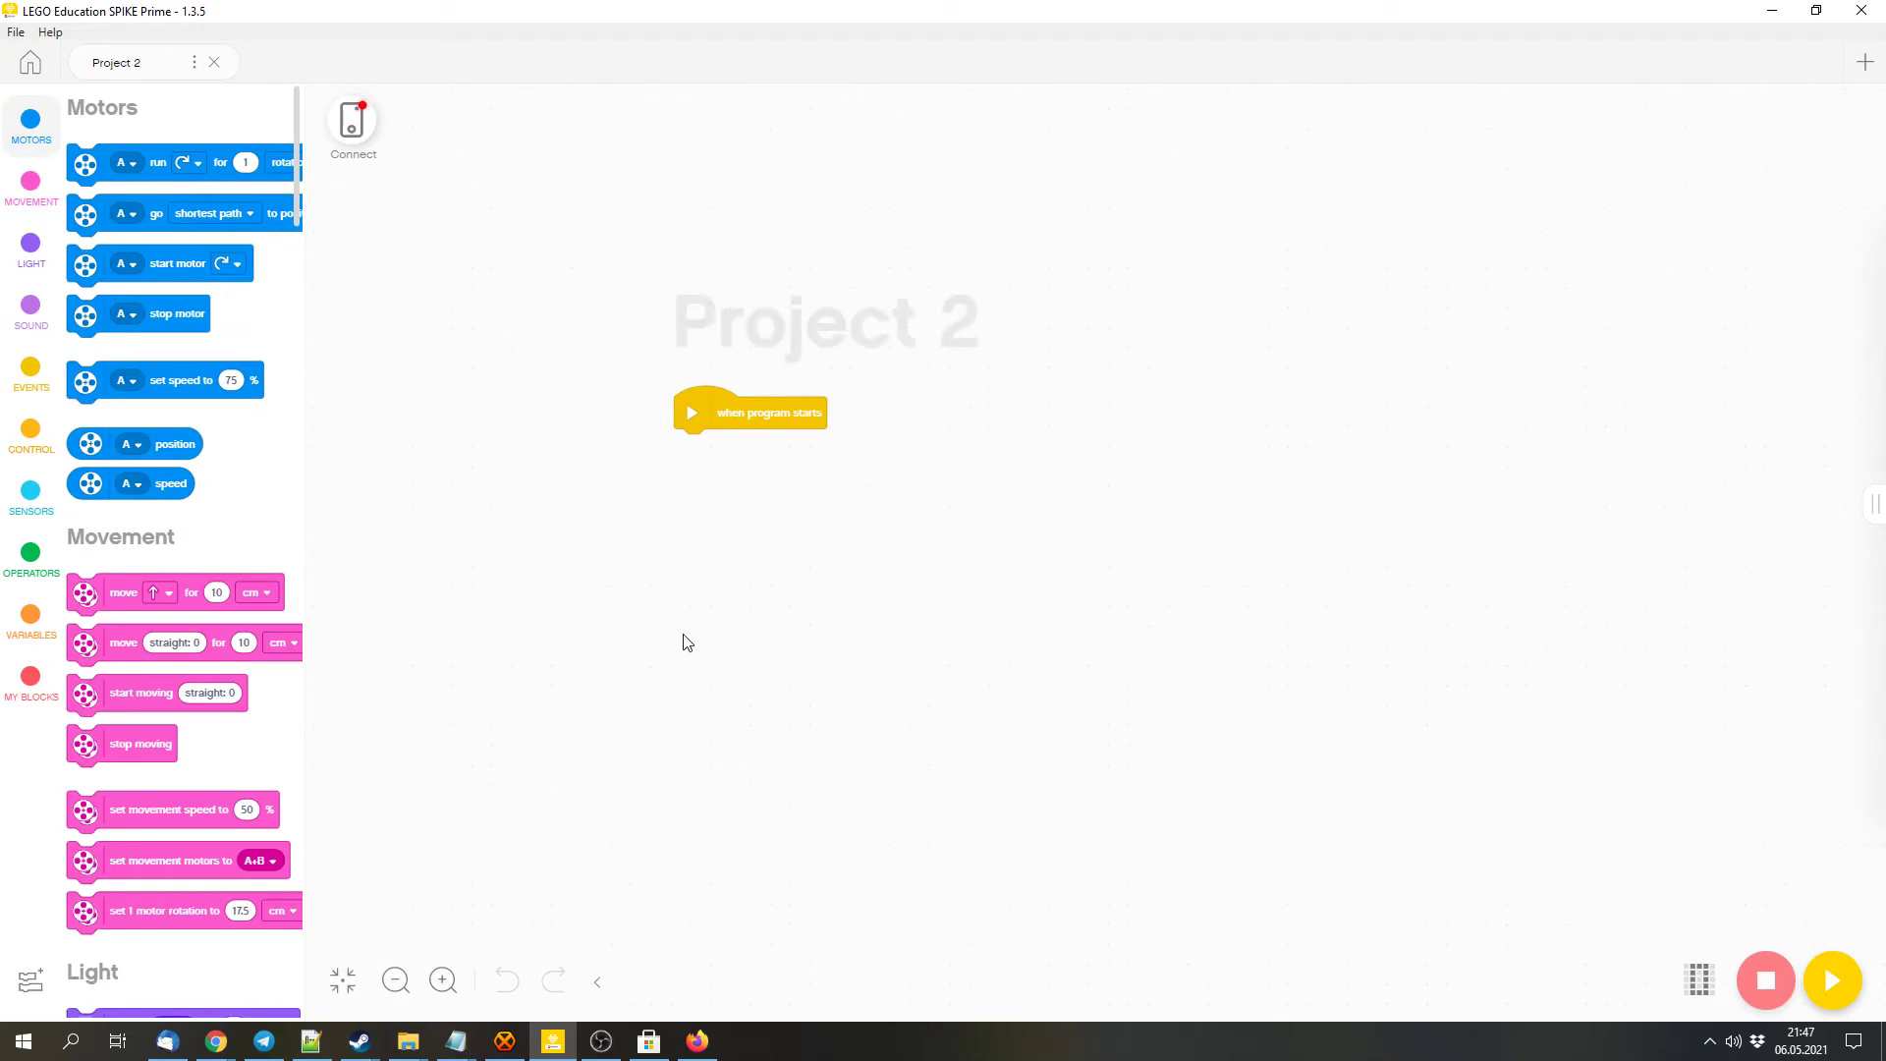
mouse_move(722, 686)
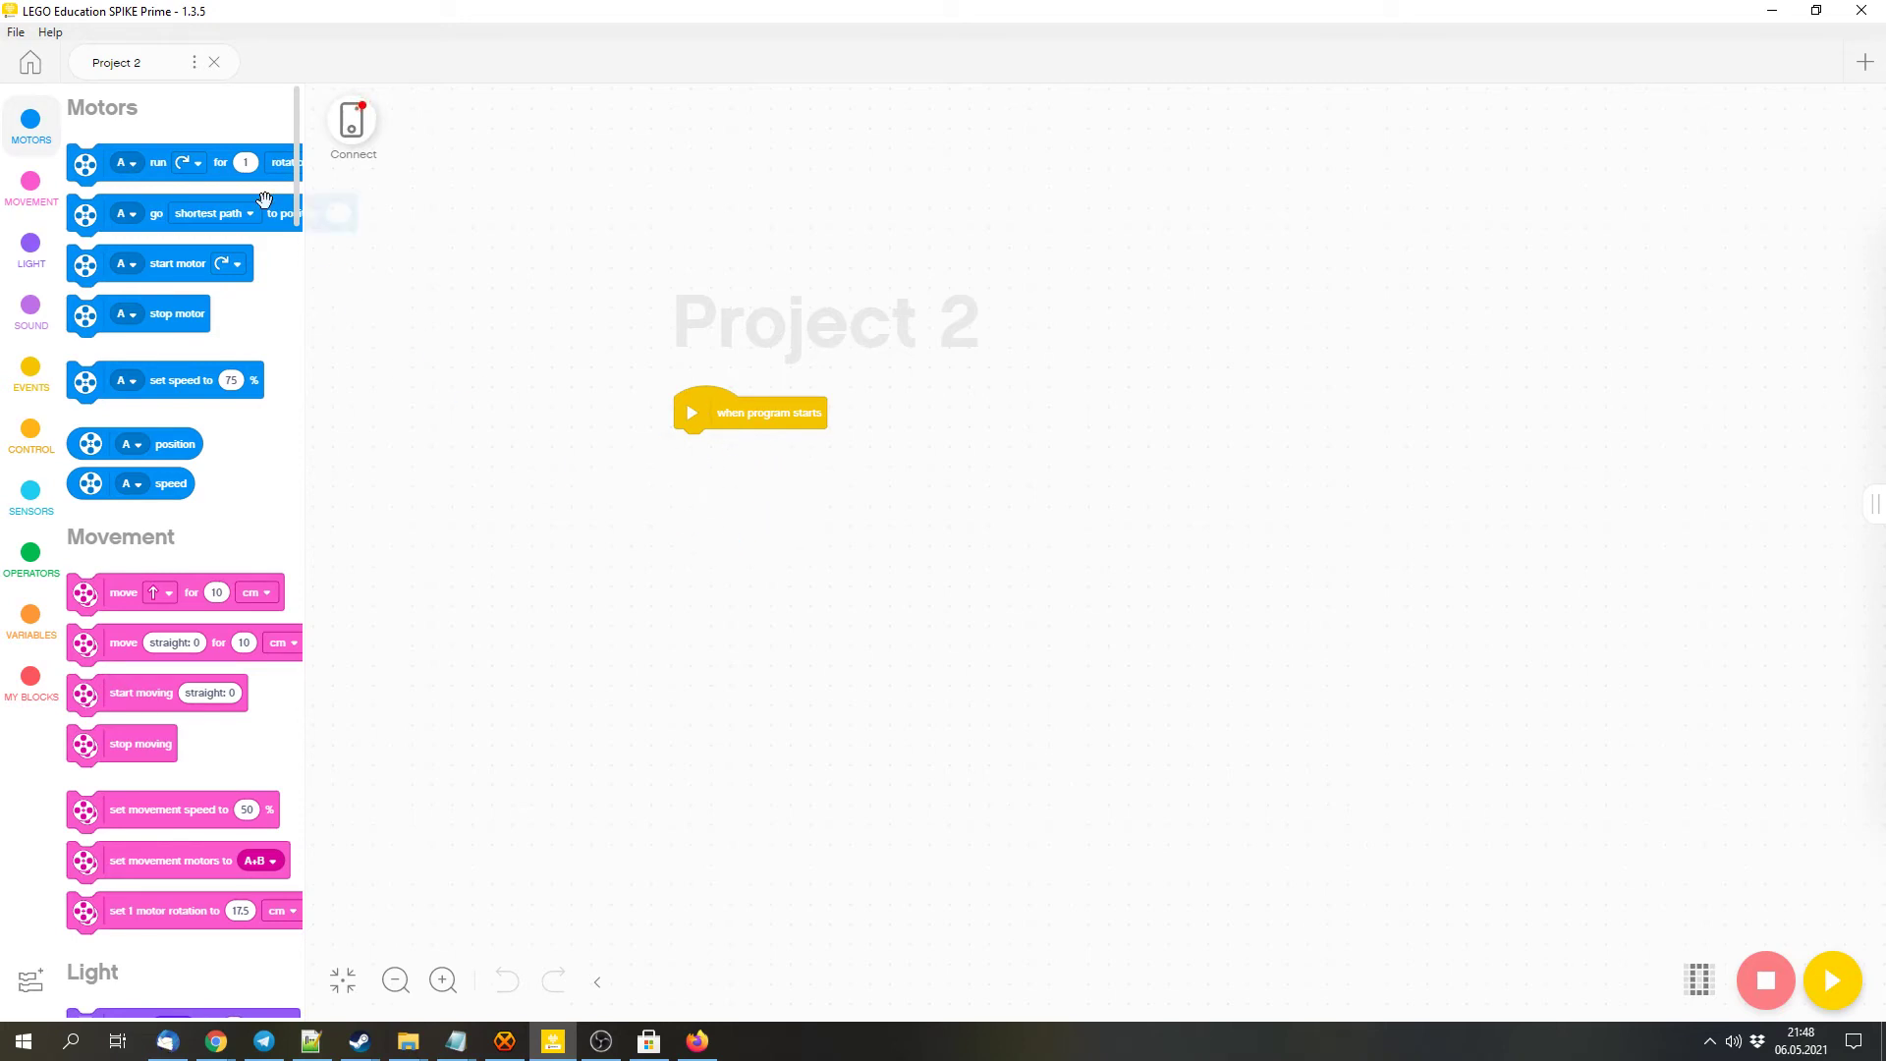
mouse_move(43, 181)
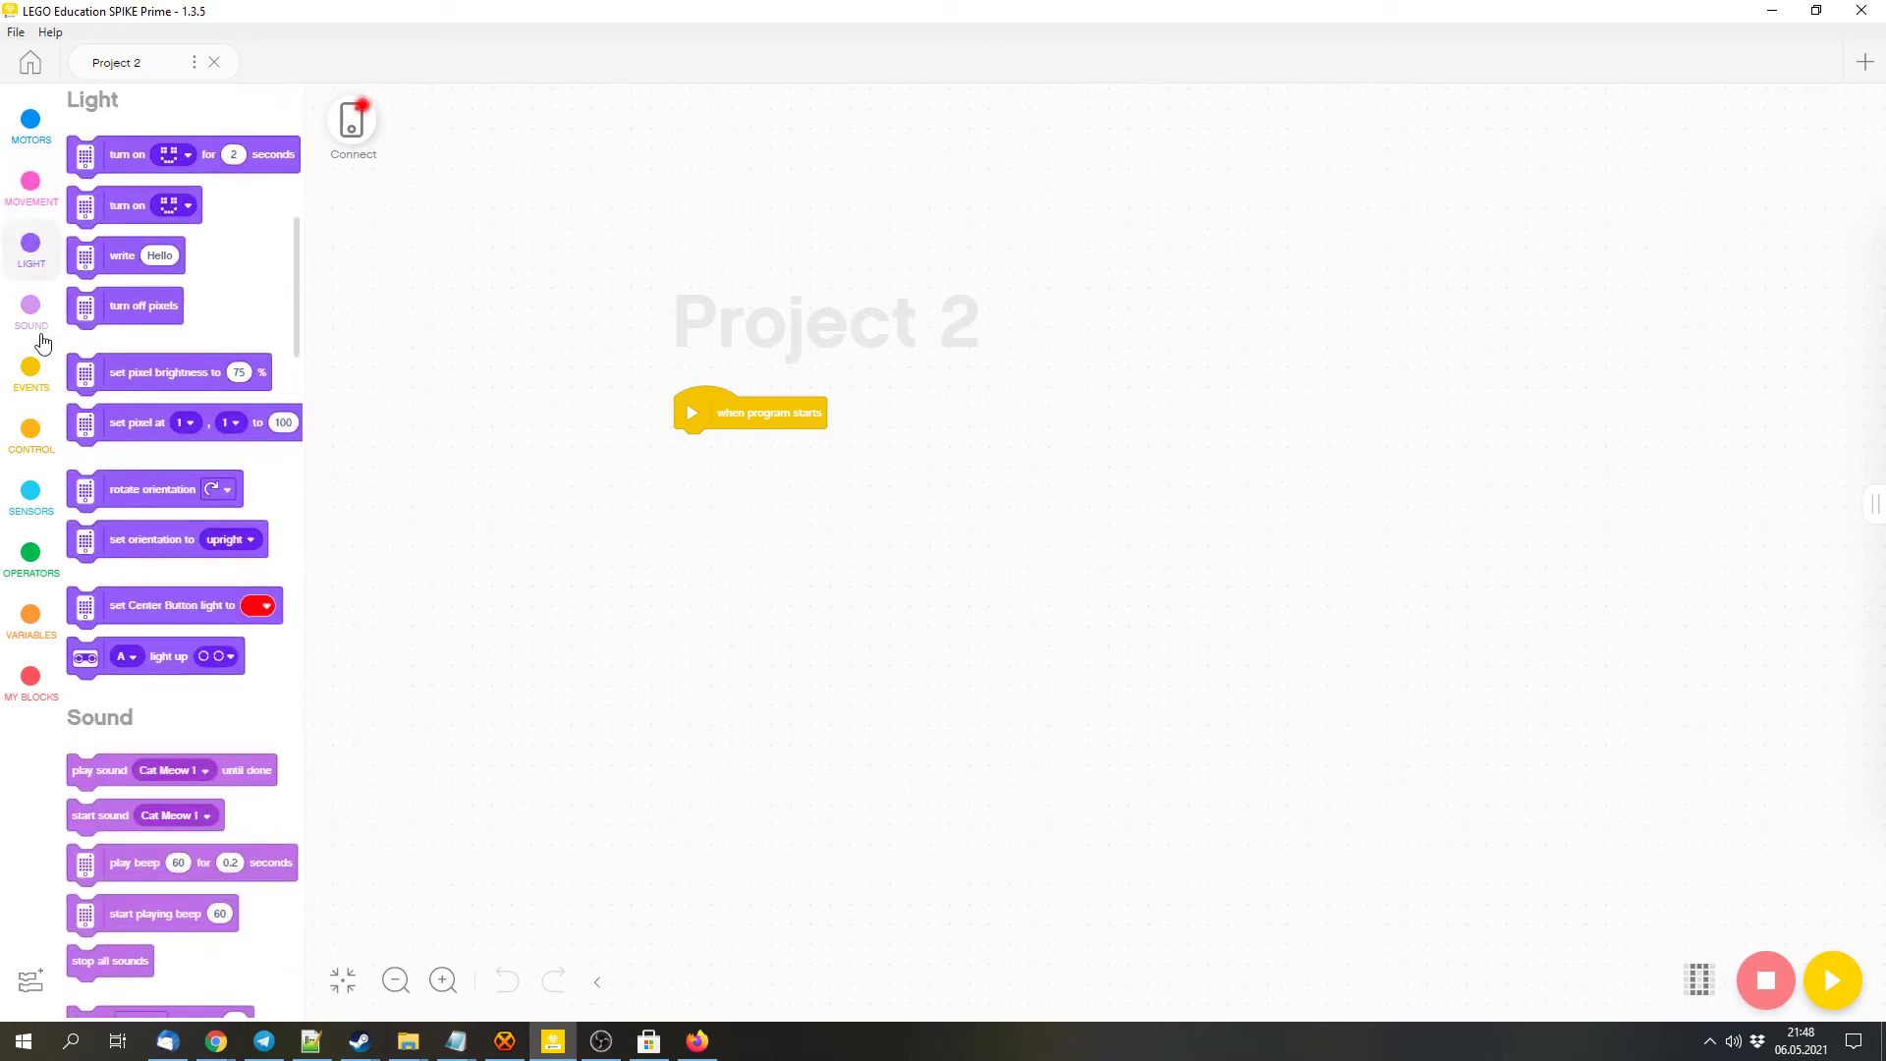
click(30, 373)
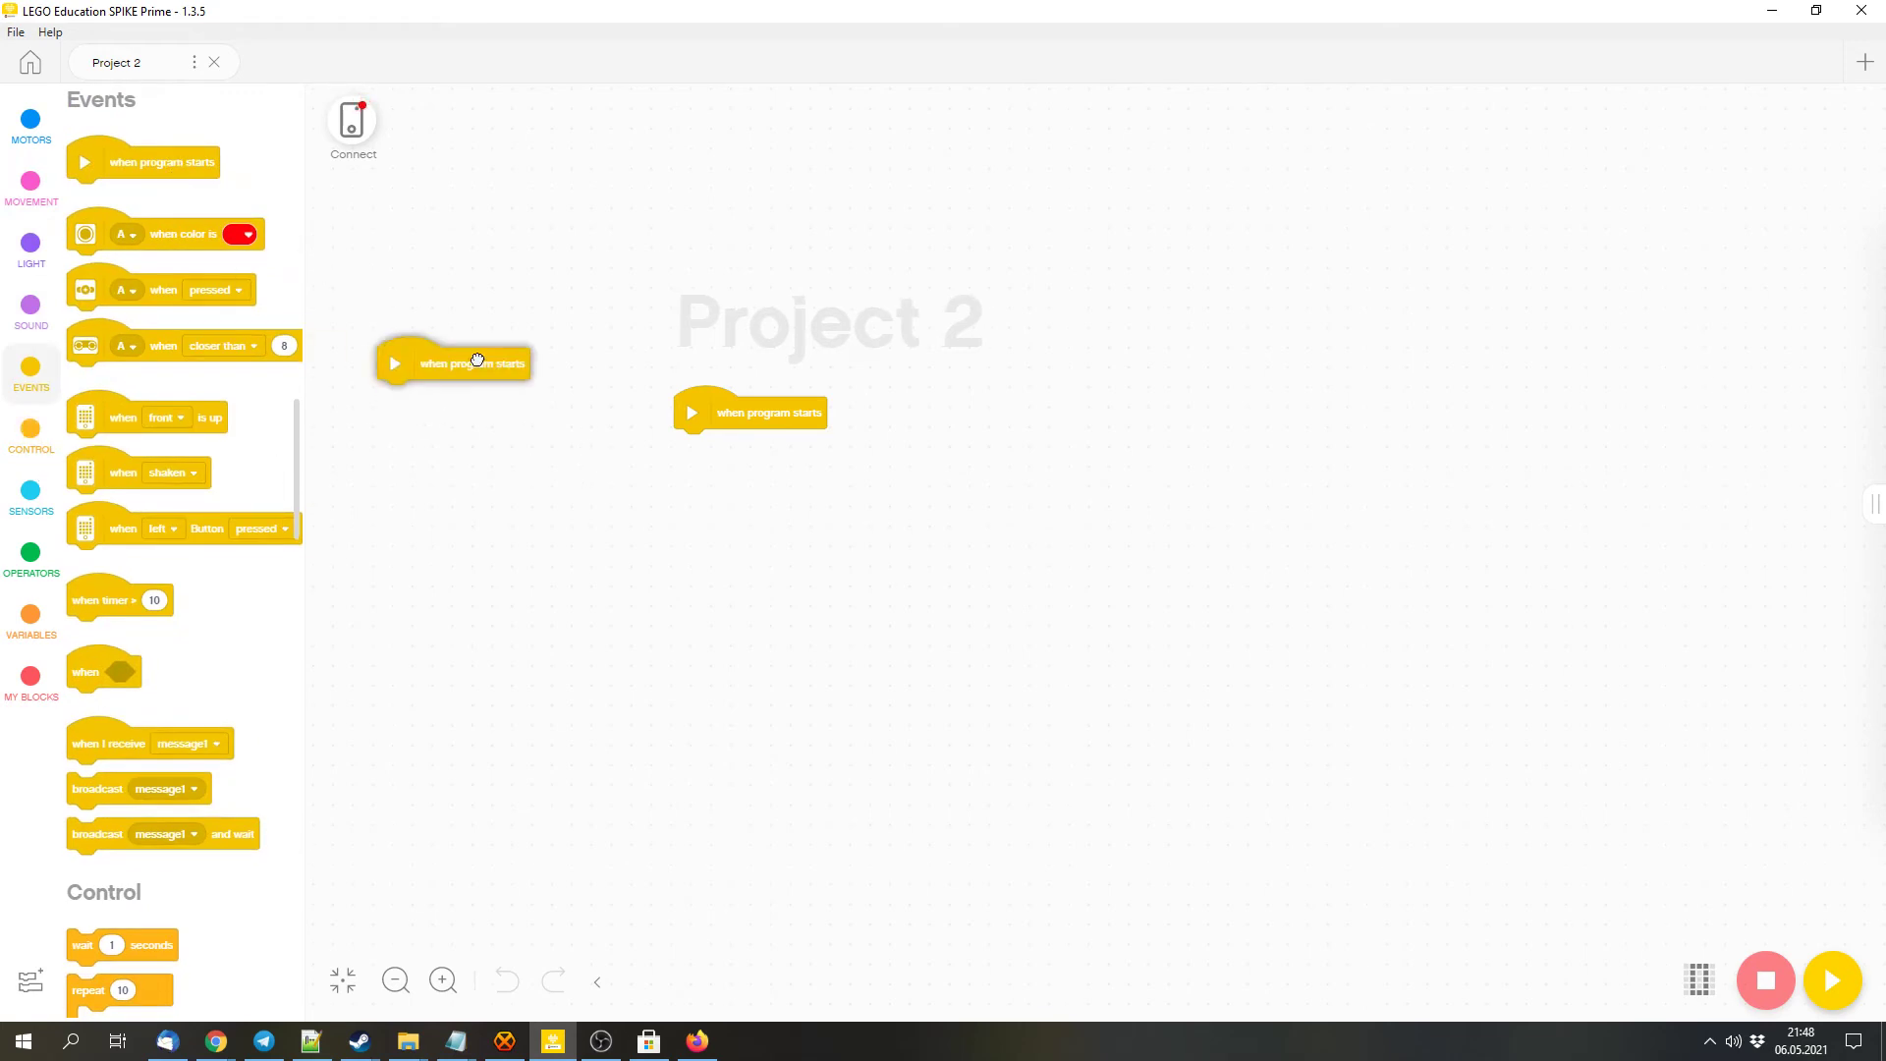
click(30, 433)
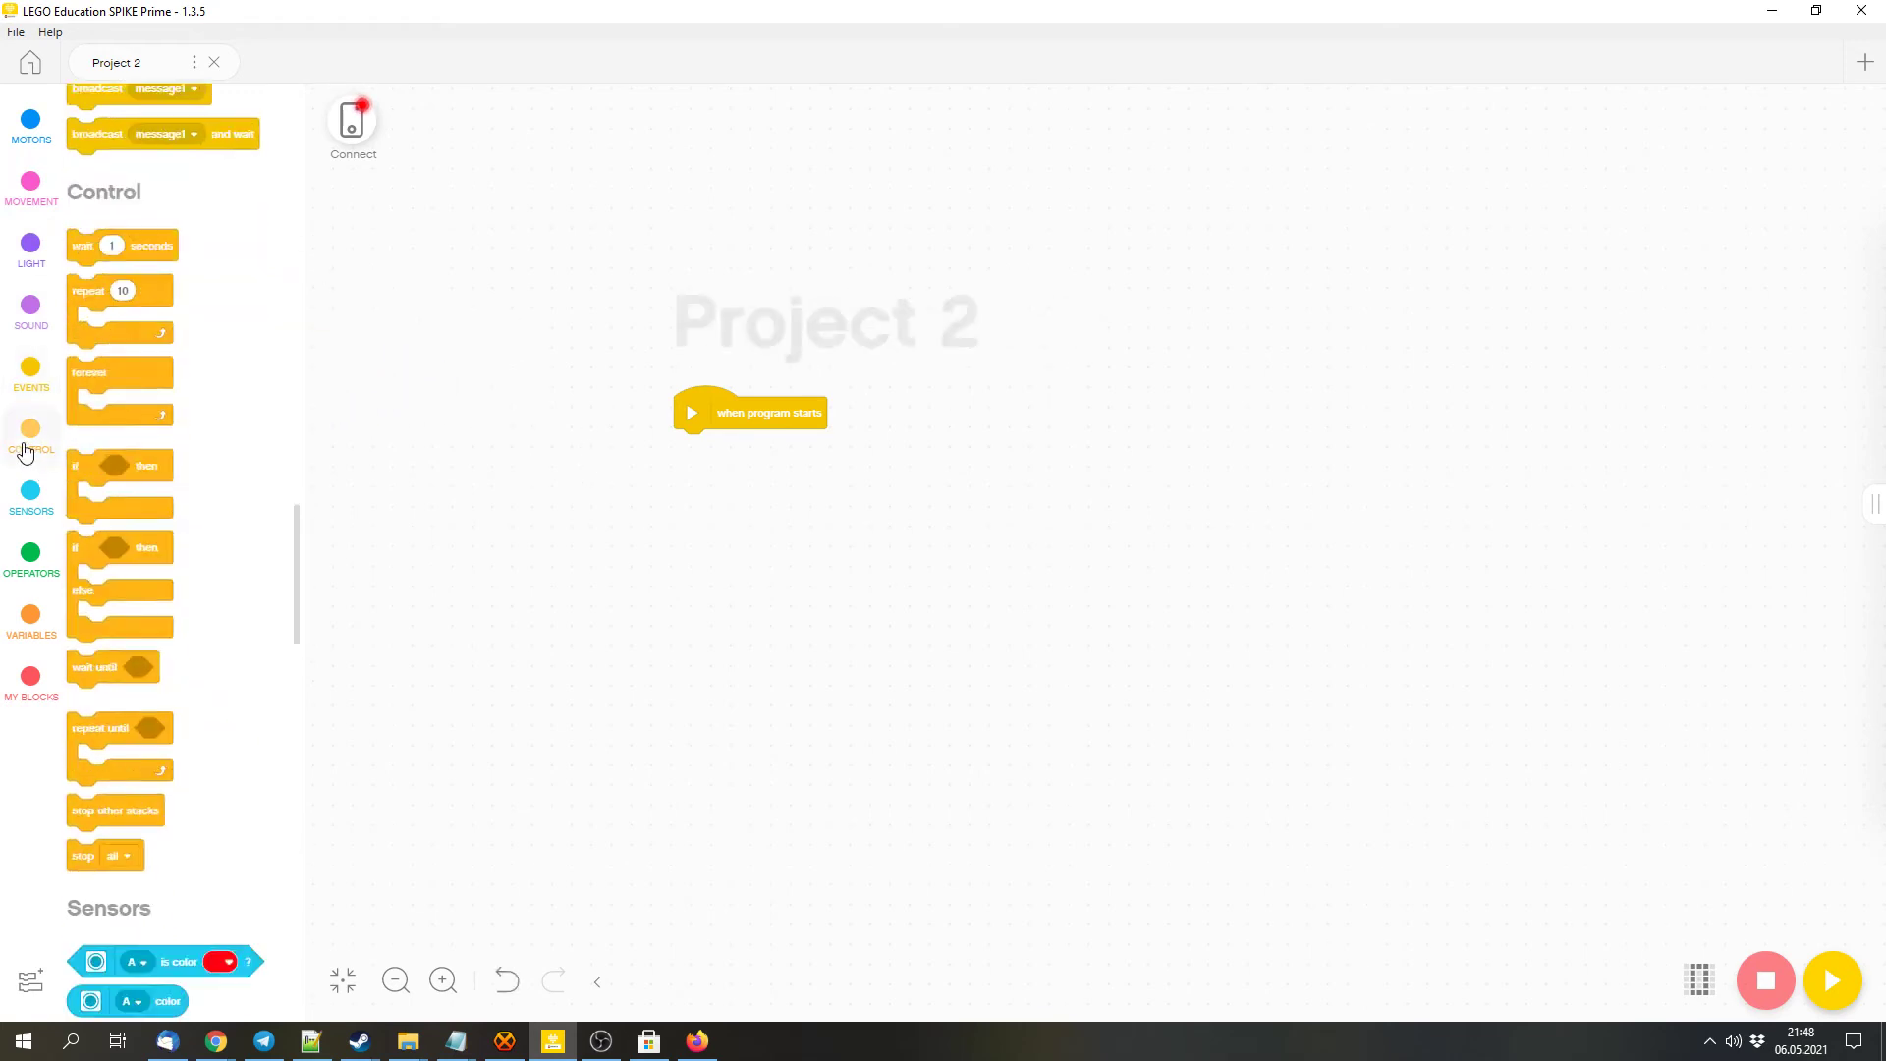
click(31, 493)
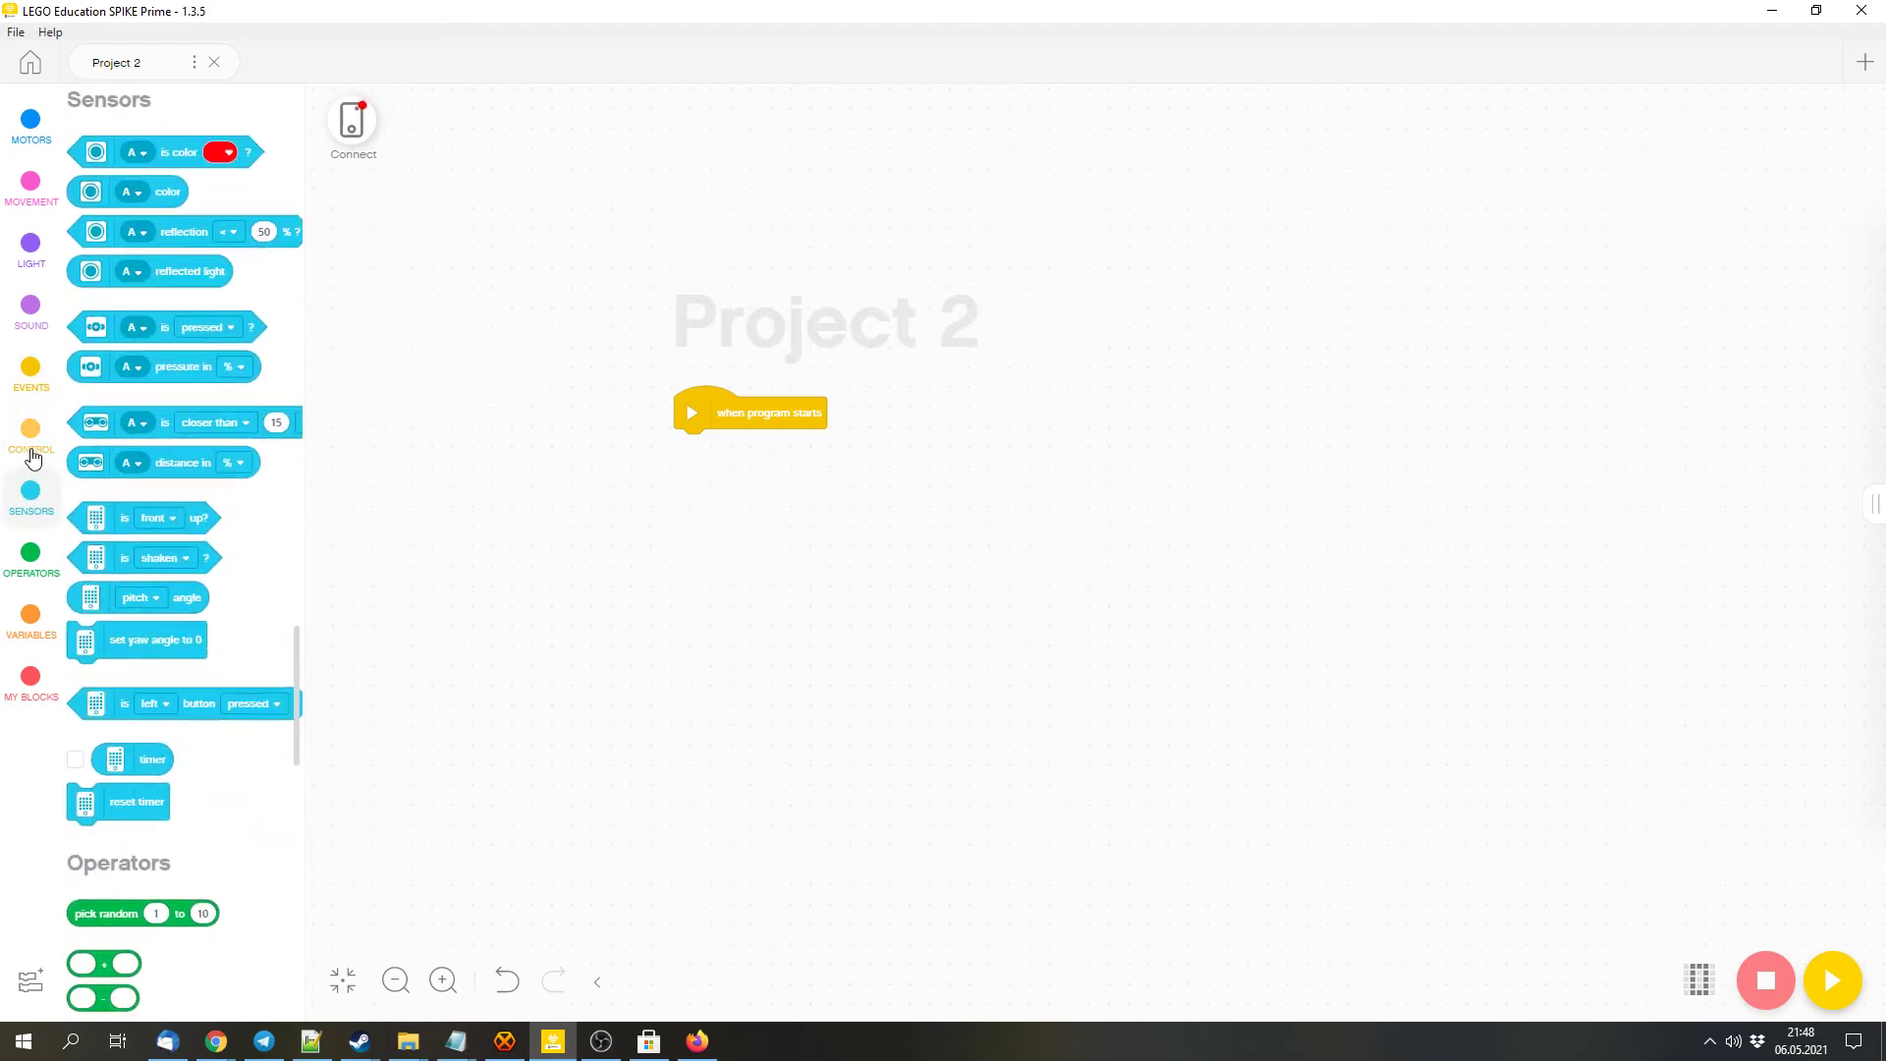
click(31, 436)
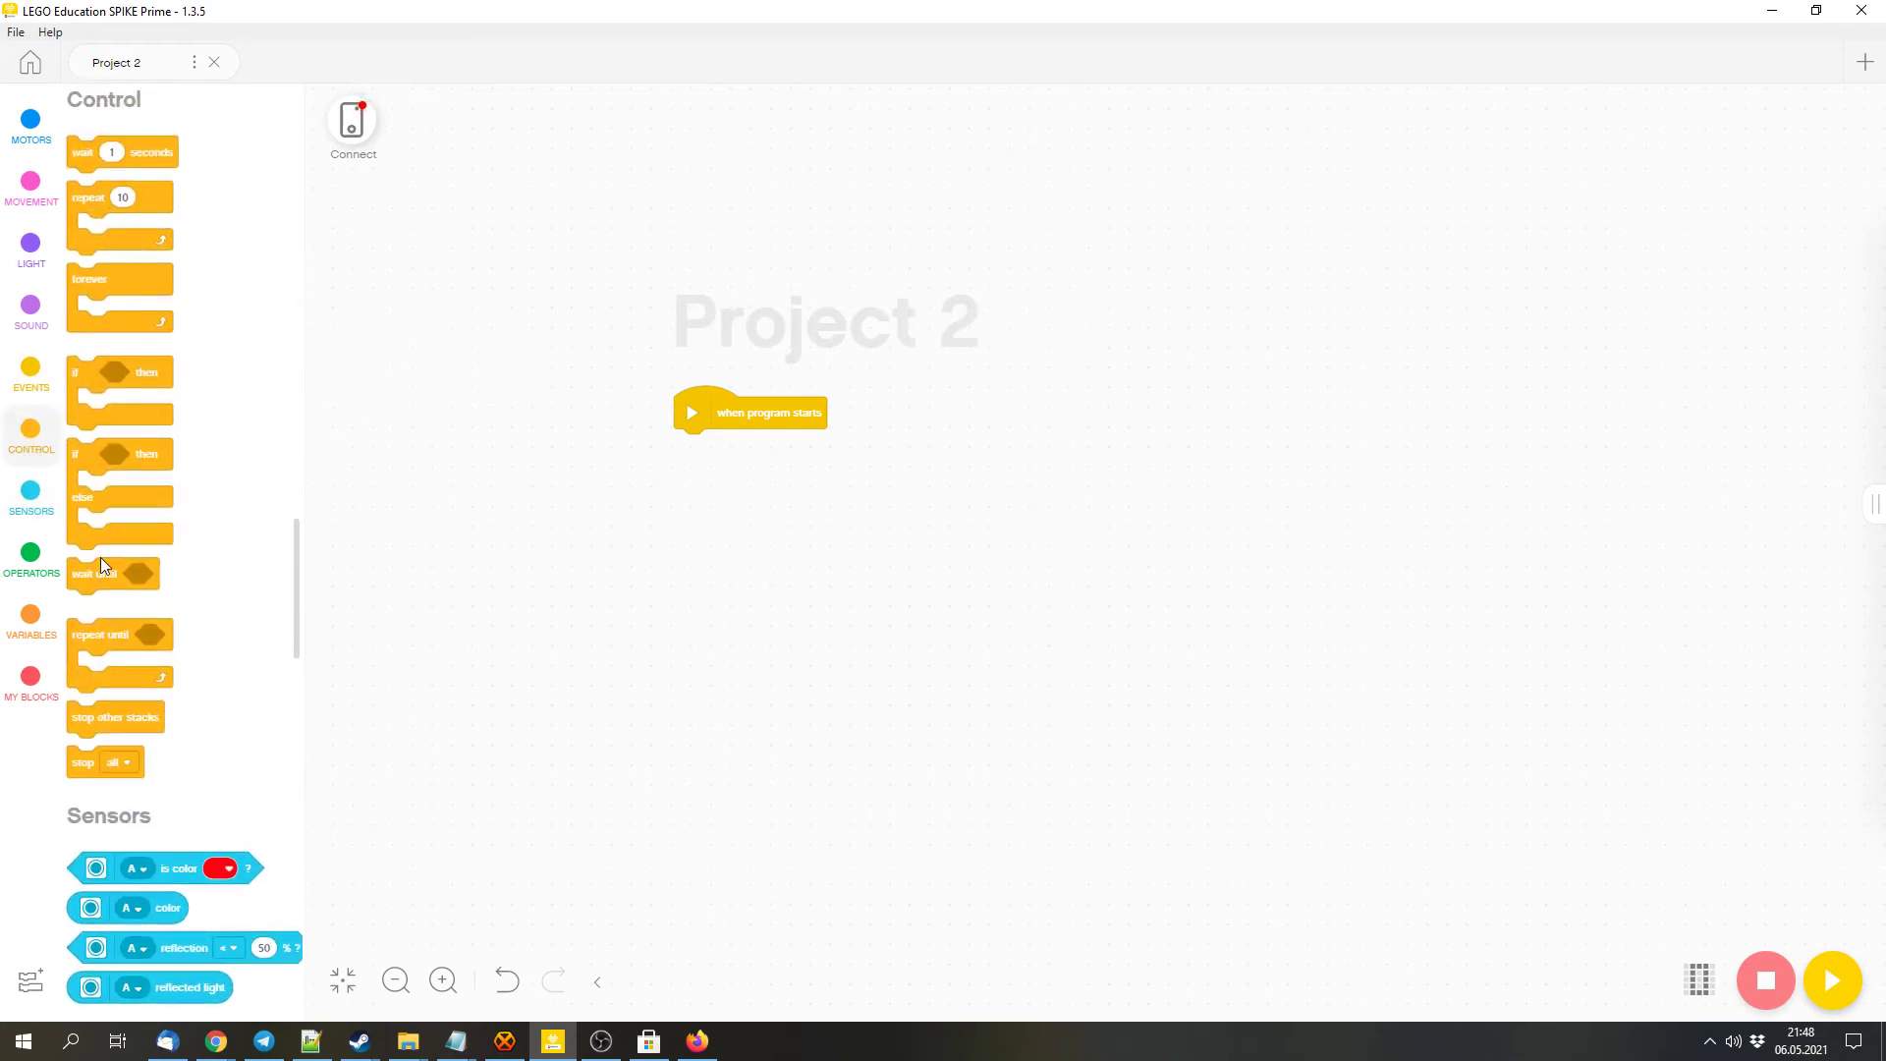
click(32, 493)
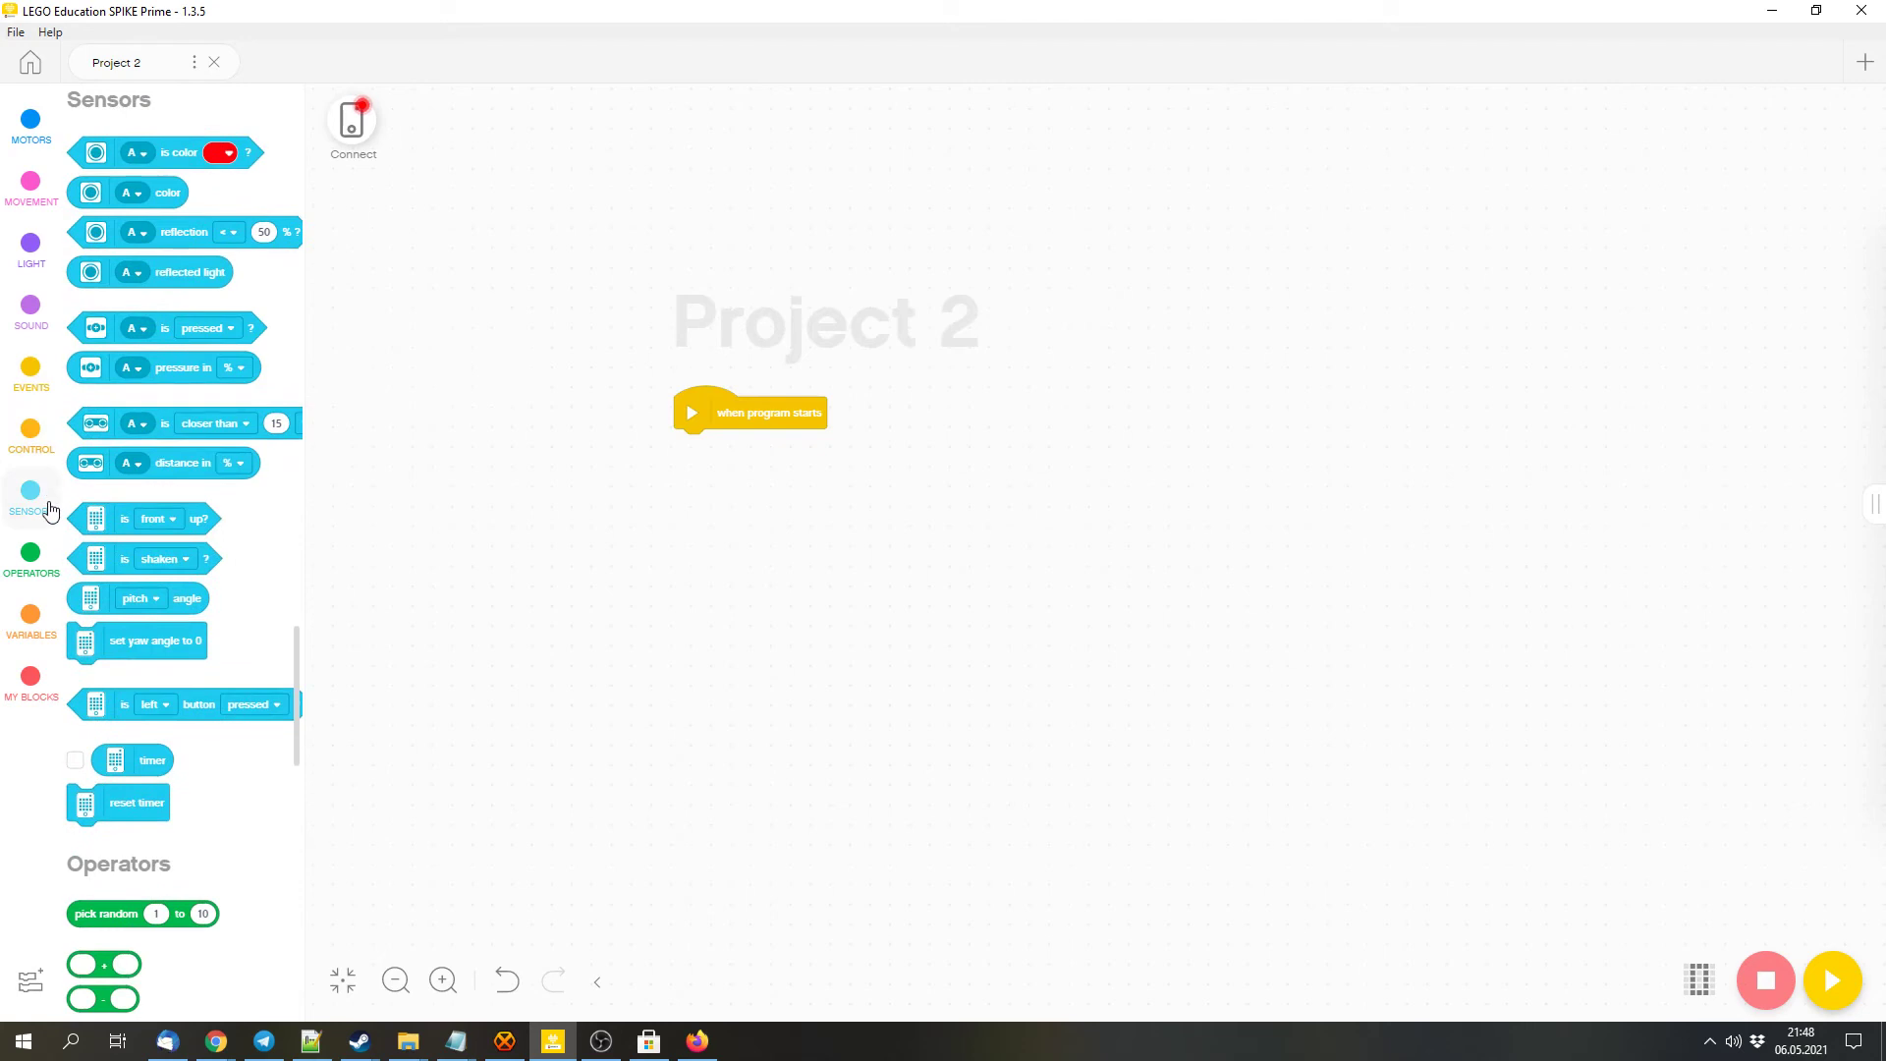
click(31, 552)
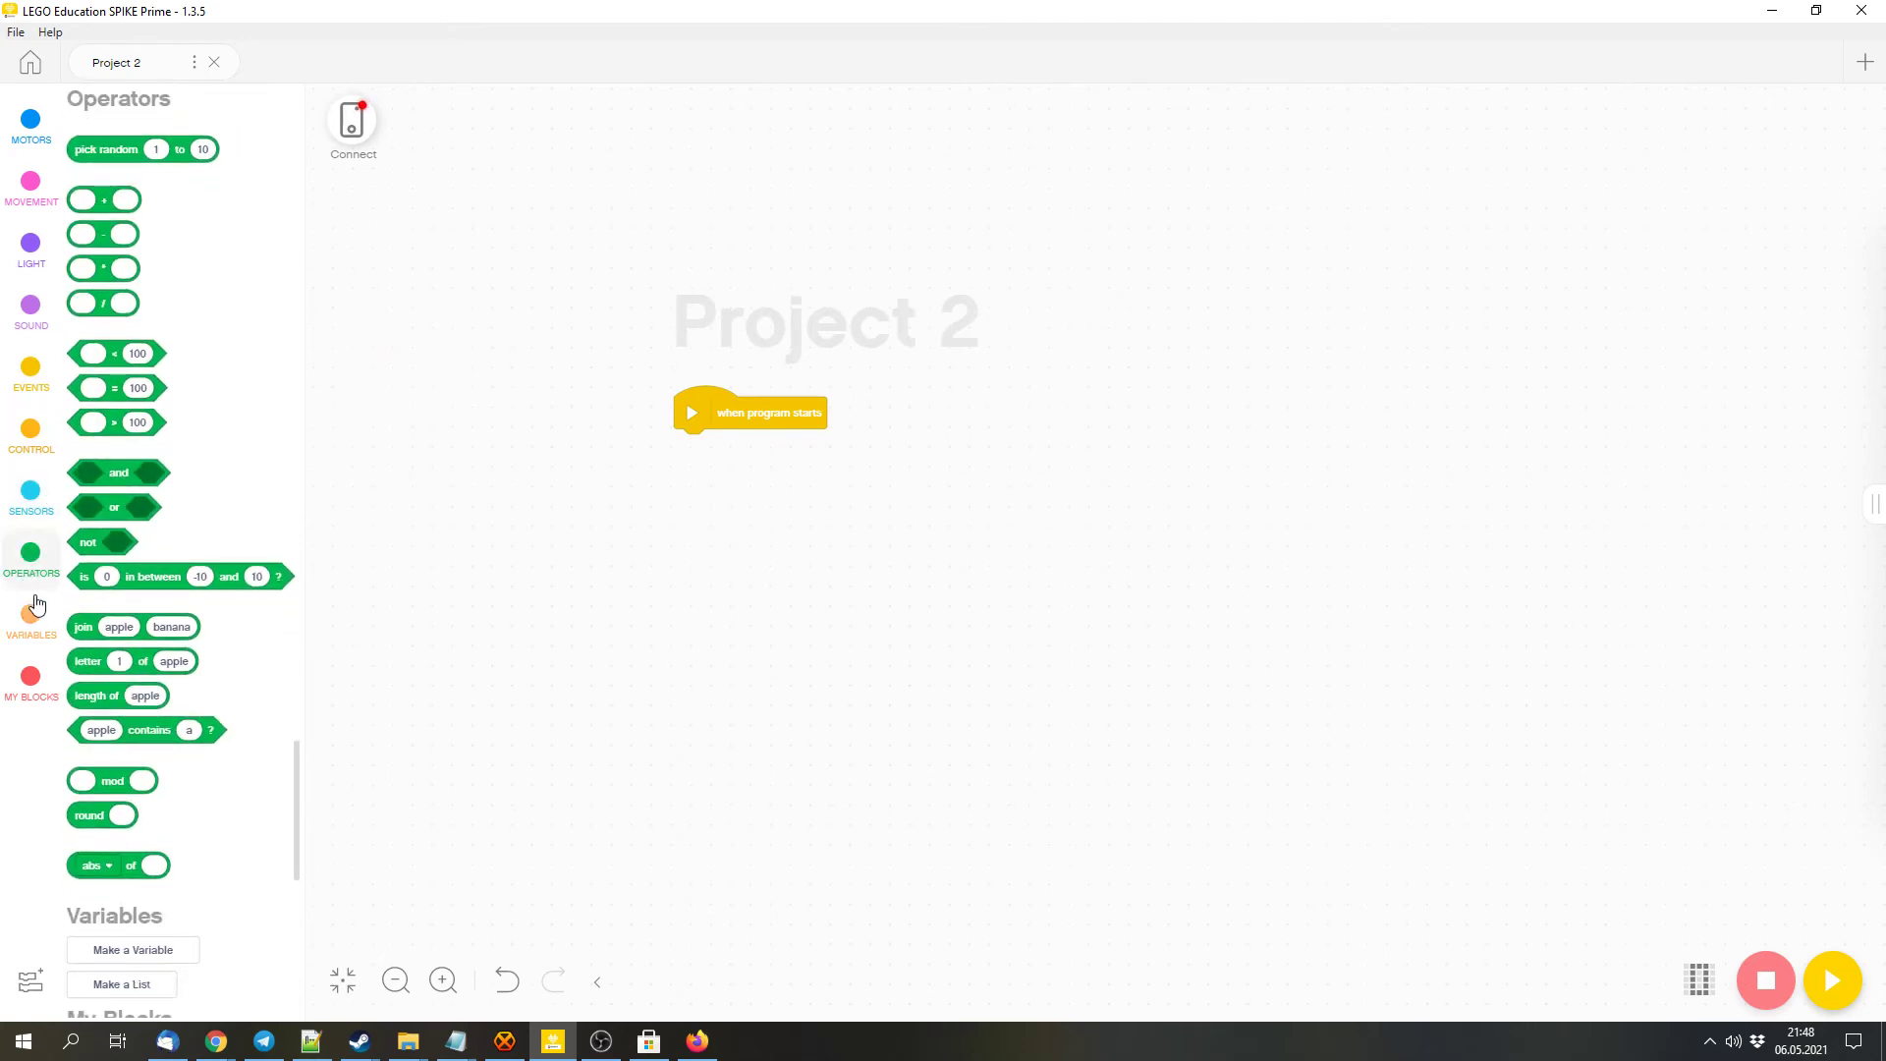
mouse_move(48, 649)
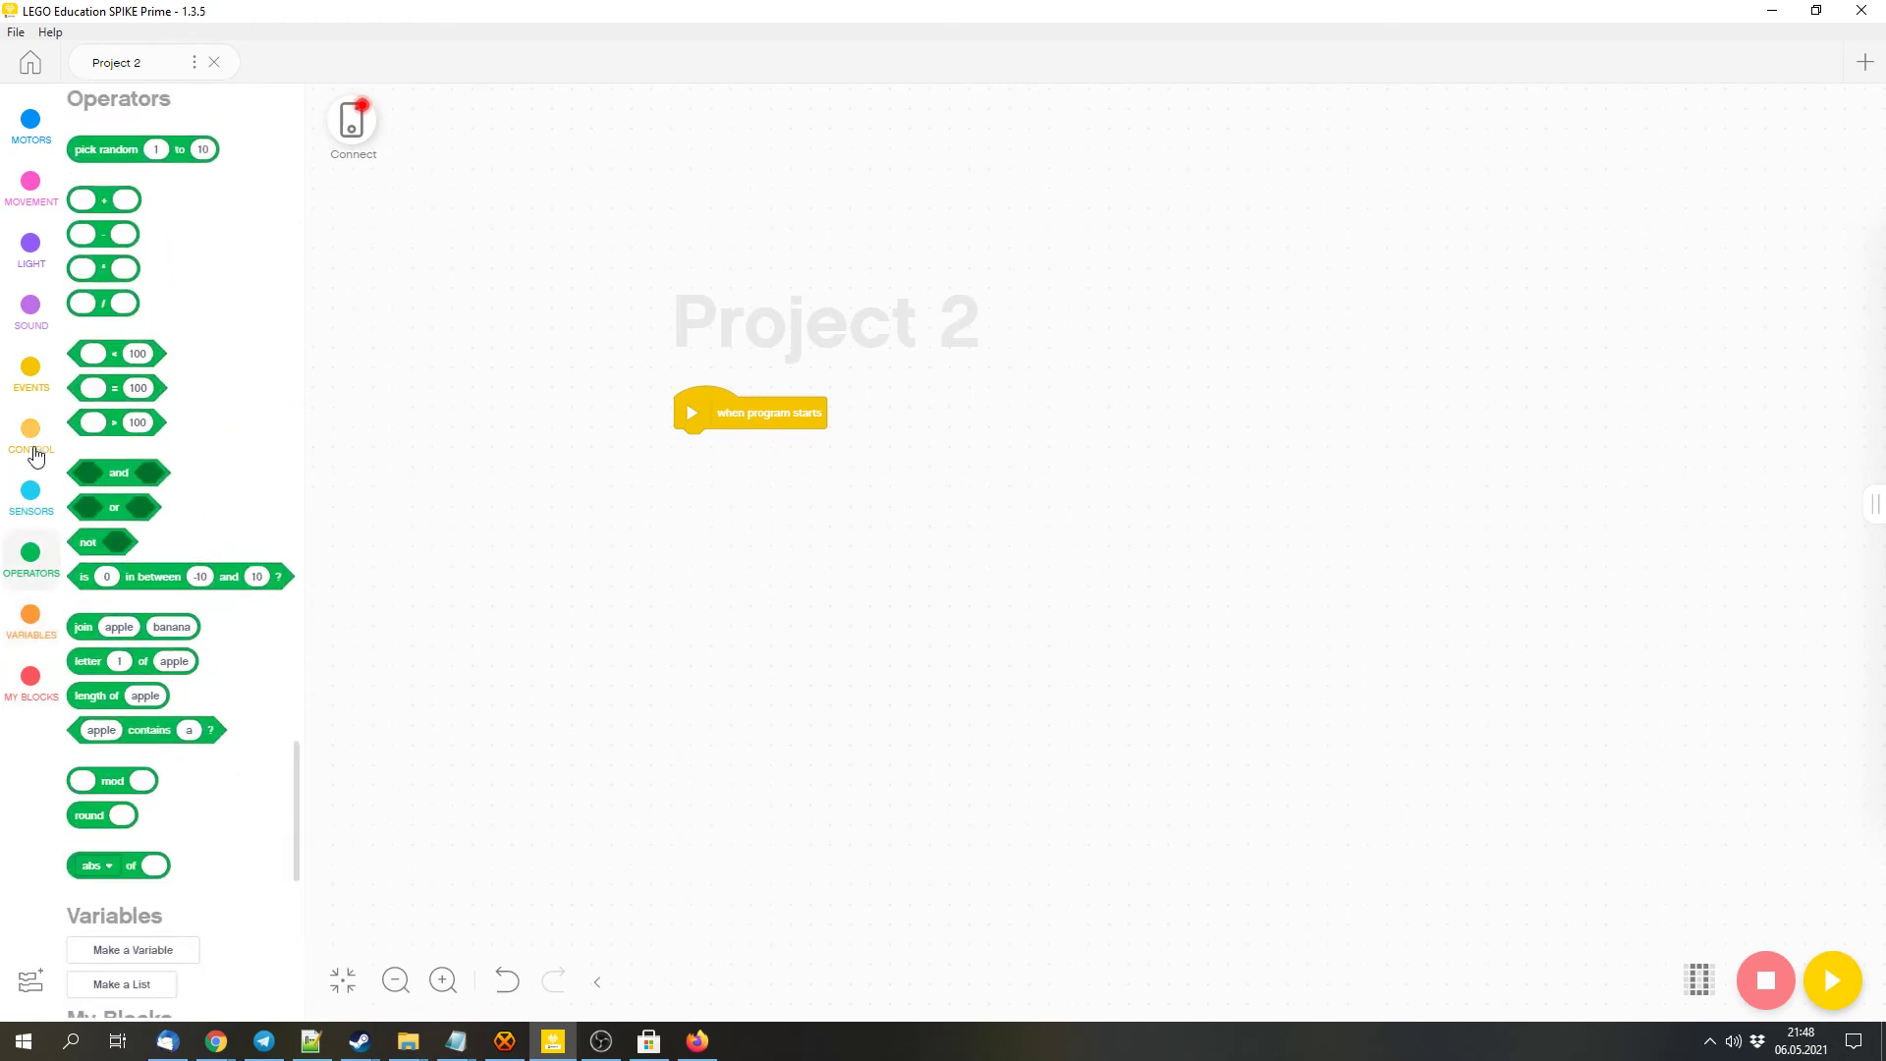
click(31, 124)
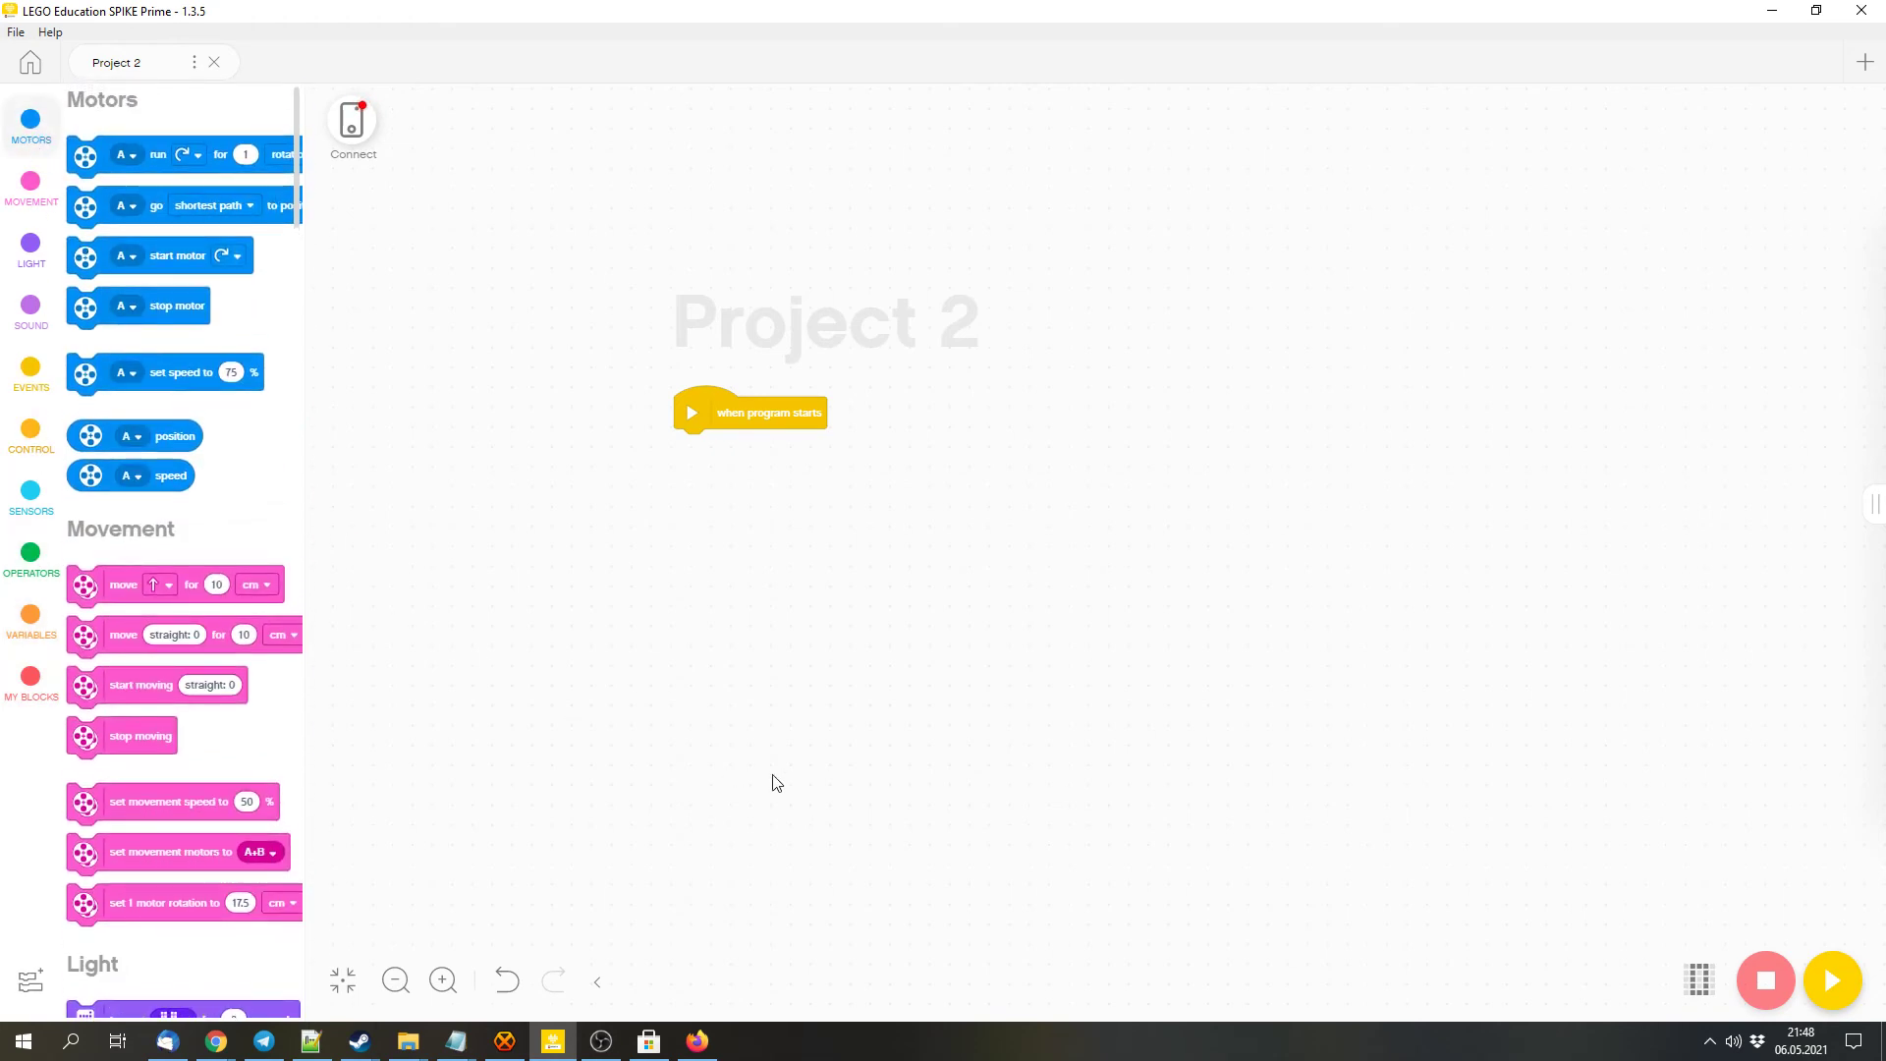
Connect SPIKE_HUB via the Connect Hub dialog and close the hub dashboard
click(353, 120)
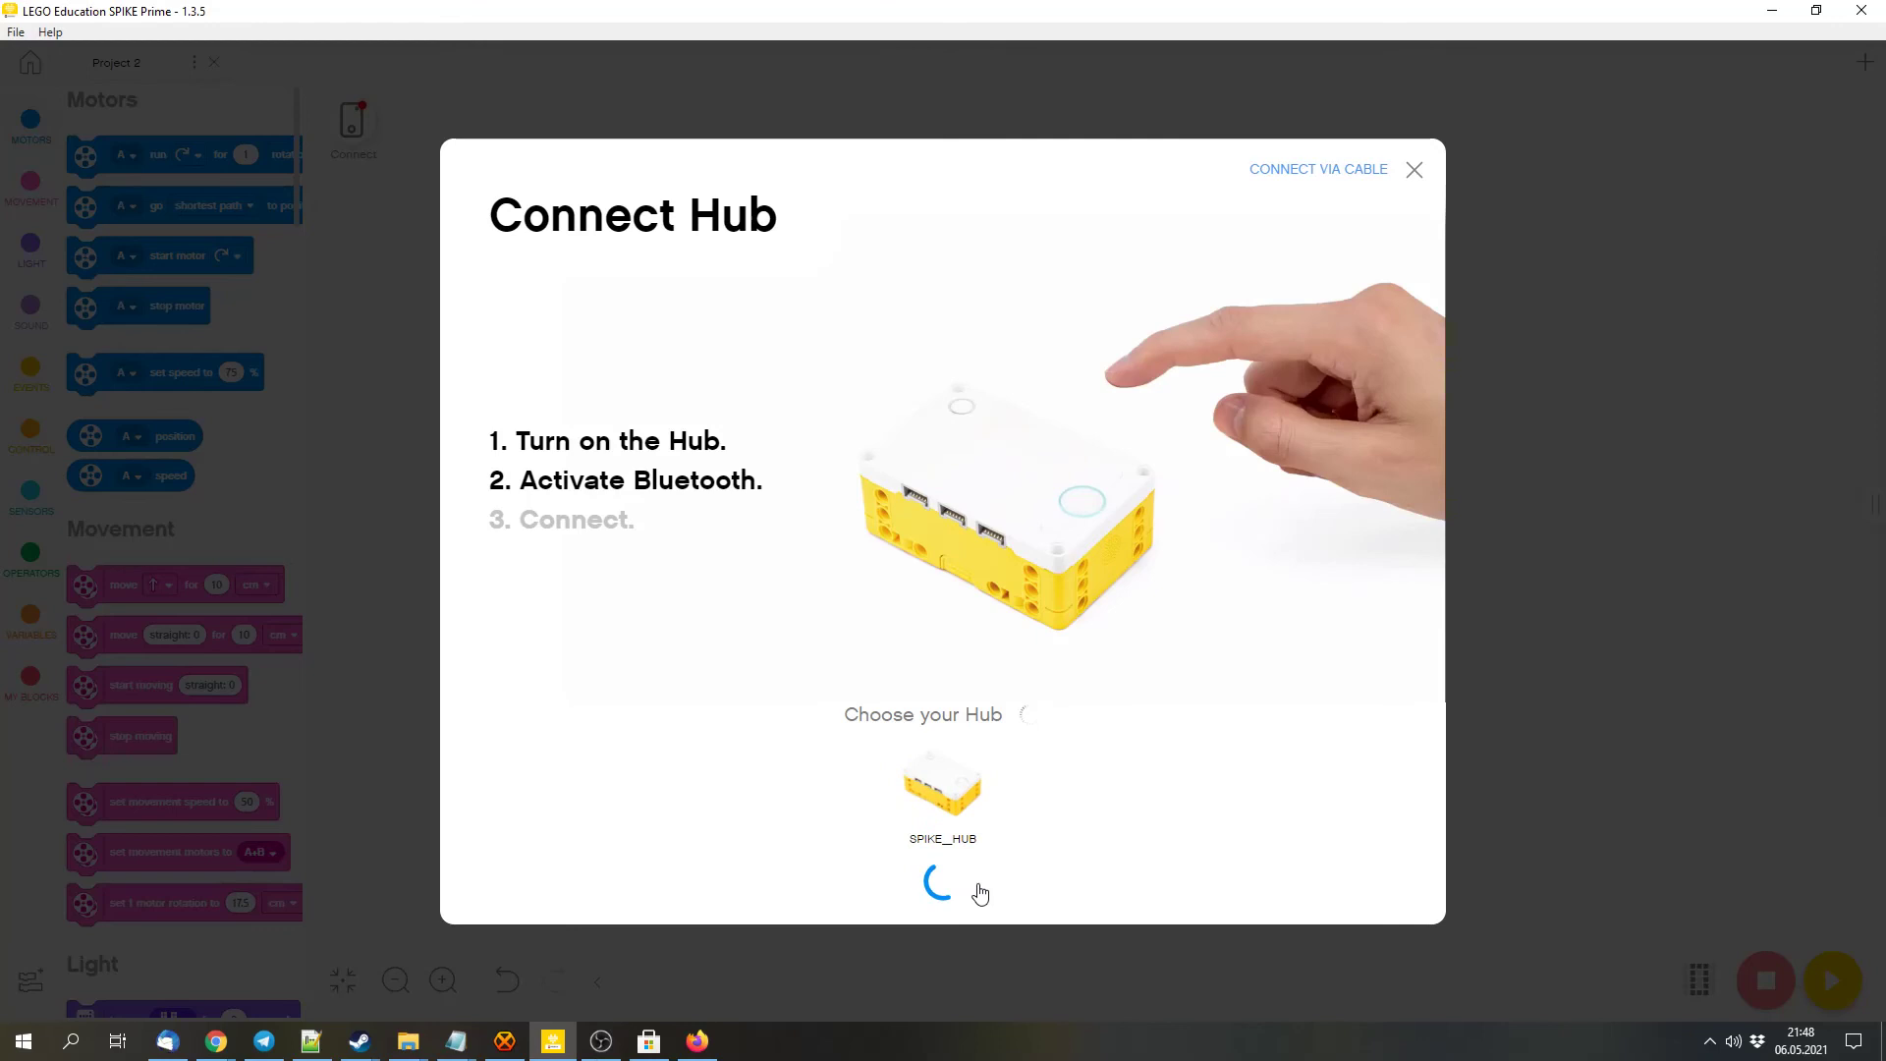
click(1414, 168)
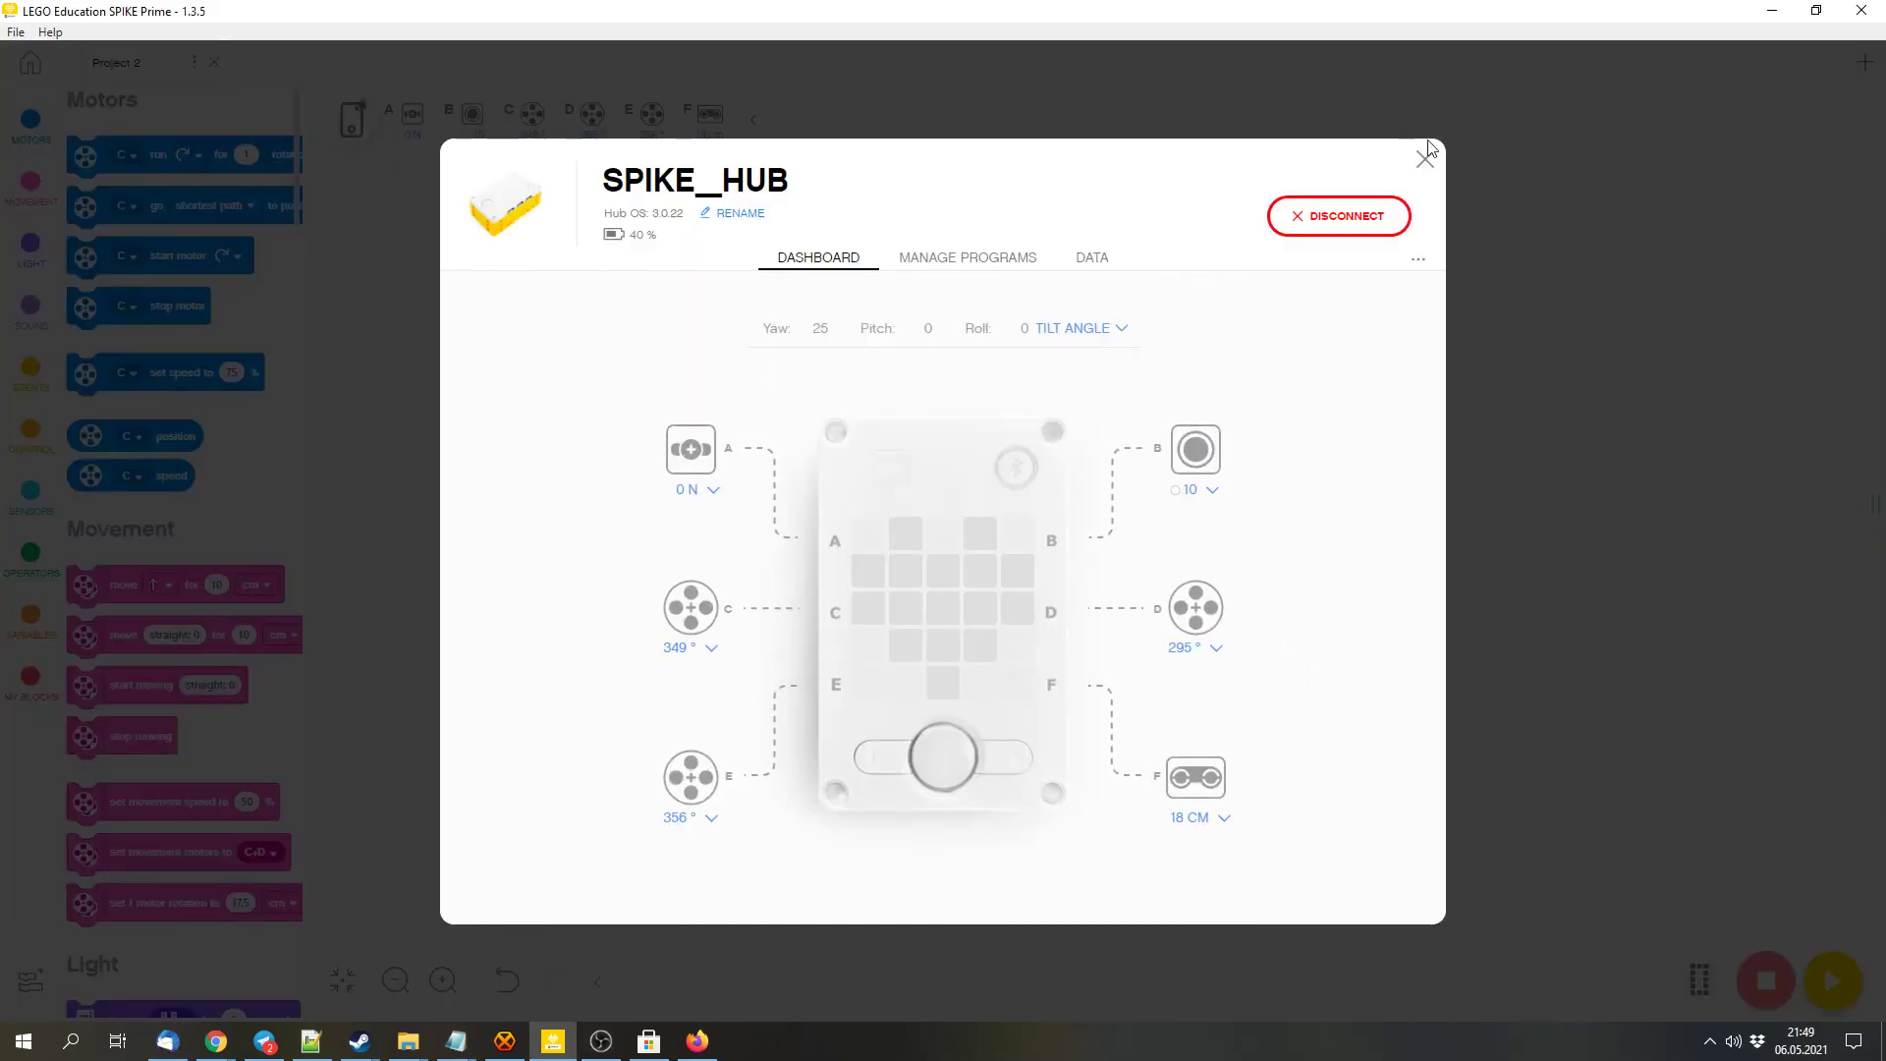
click(1426, 154)
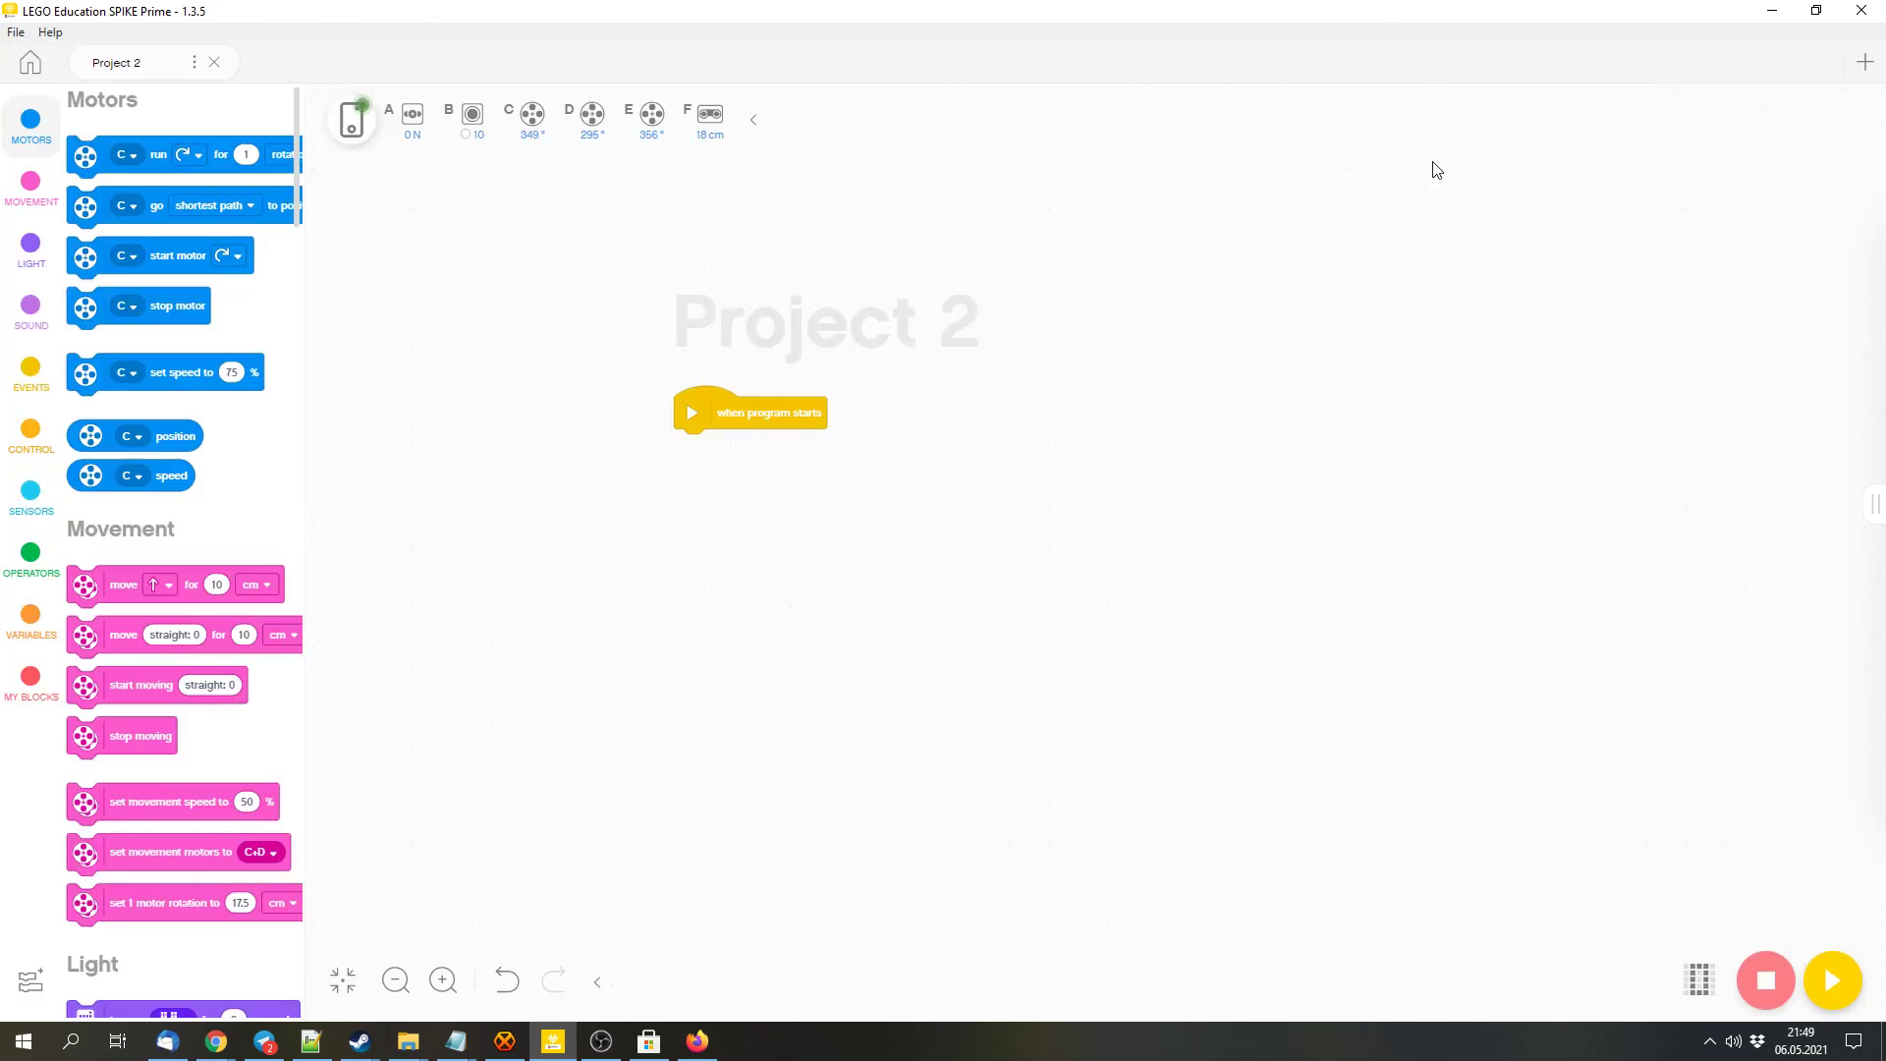